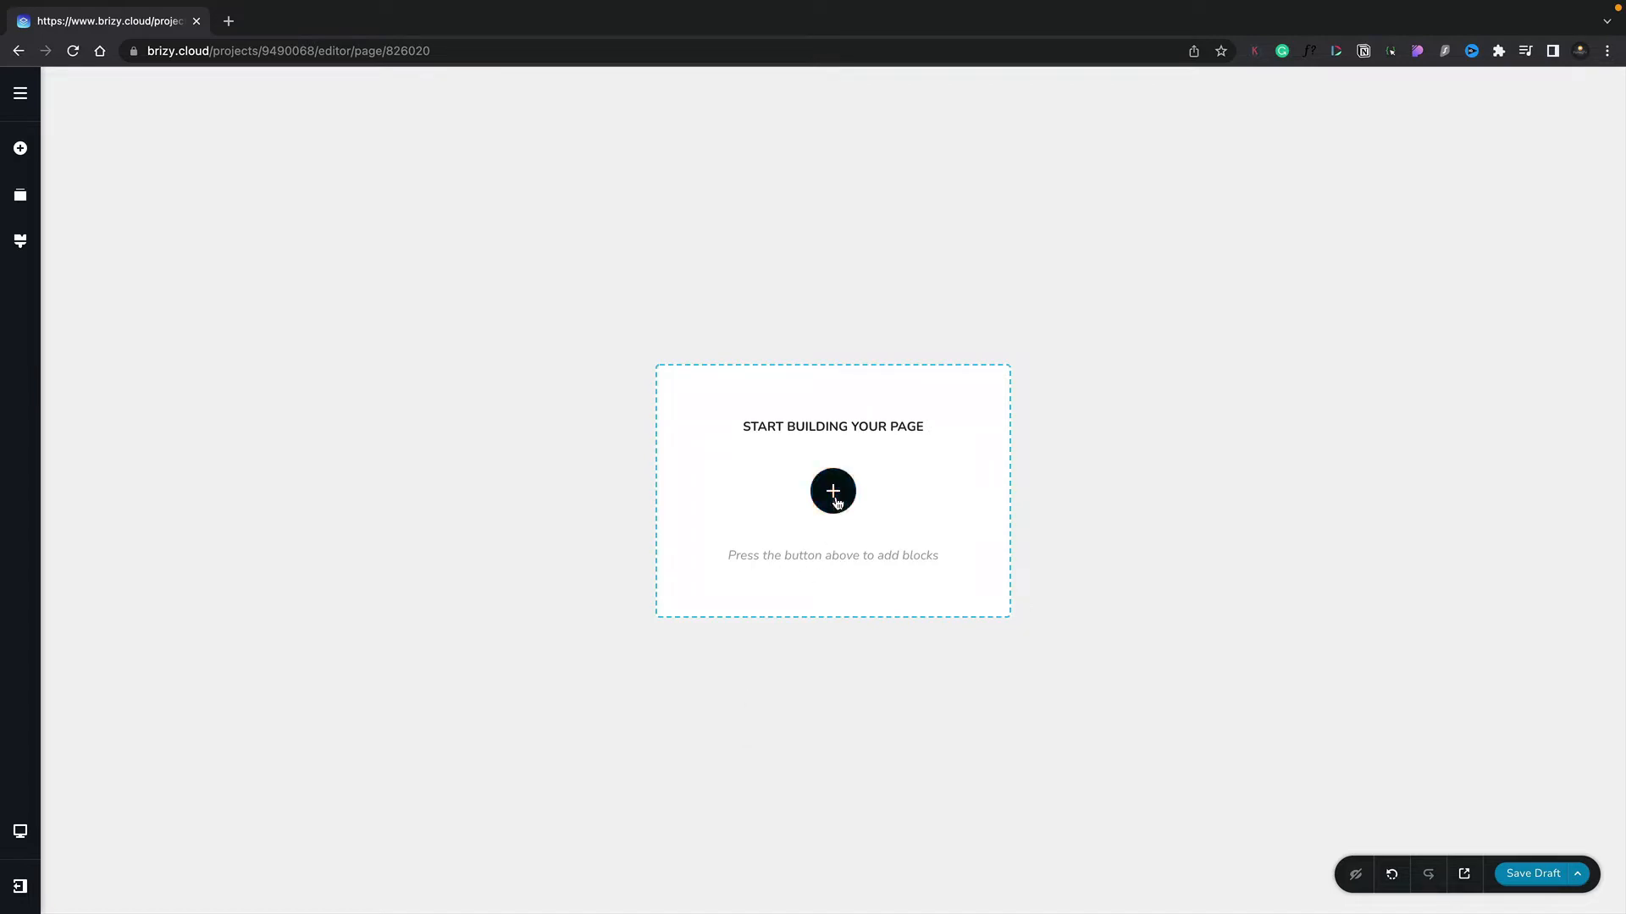
- Add a blank custom block from the Blocks library via Create your own
left_click(832, 490)
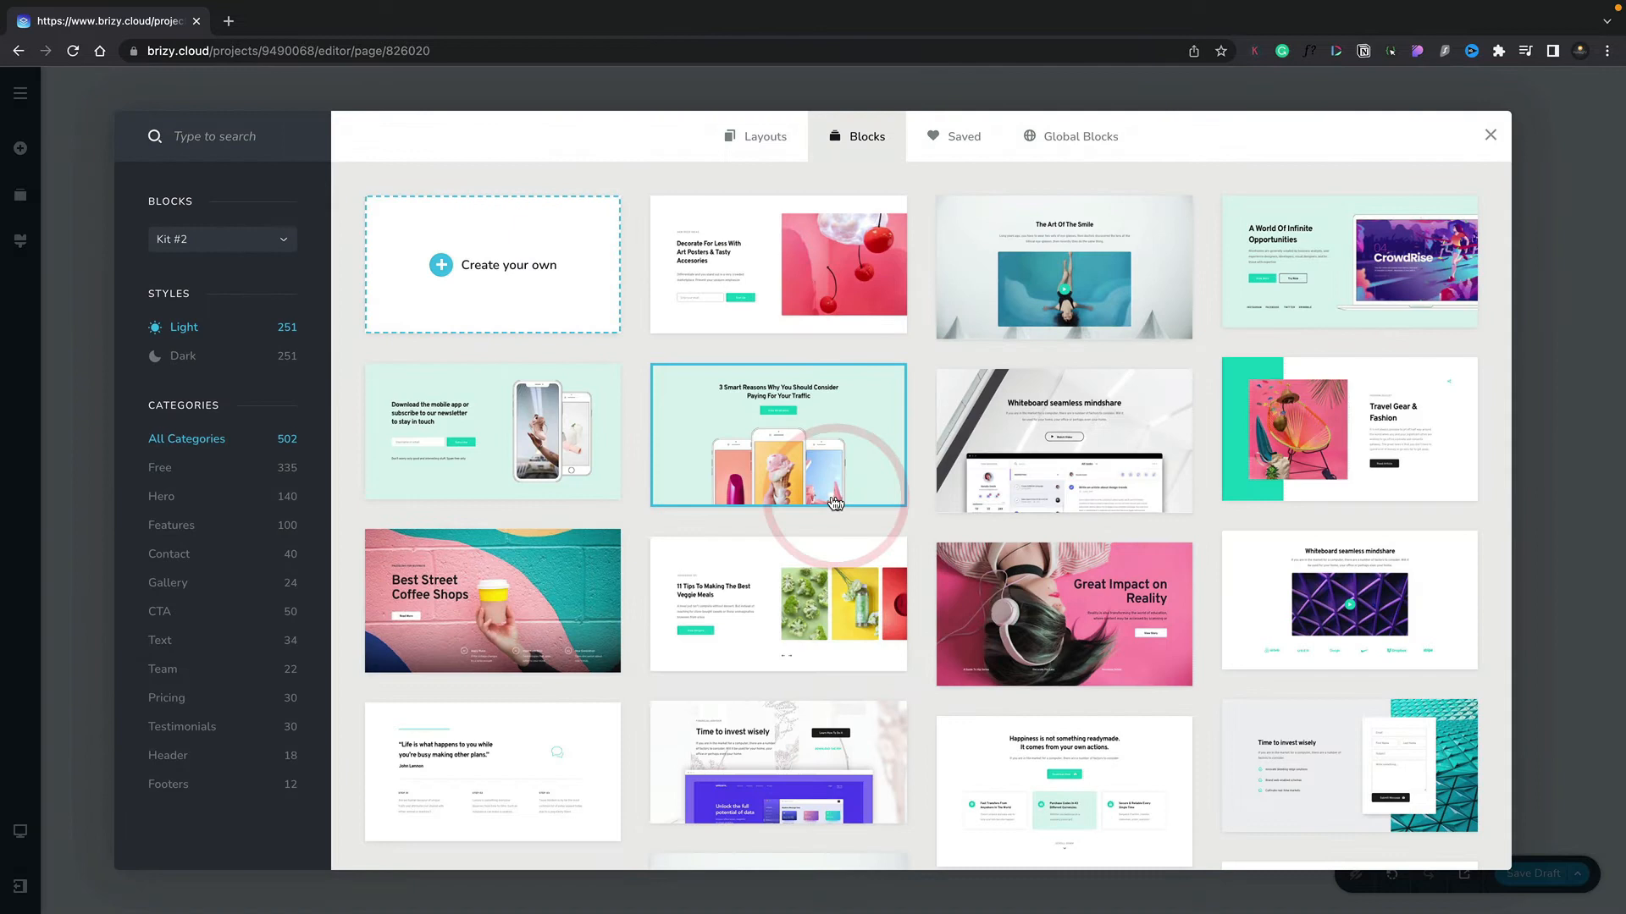
left_click(1490, 135)
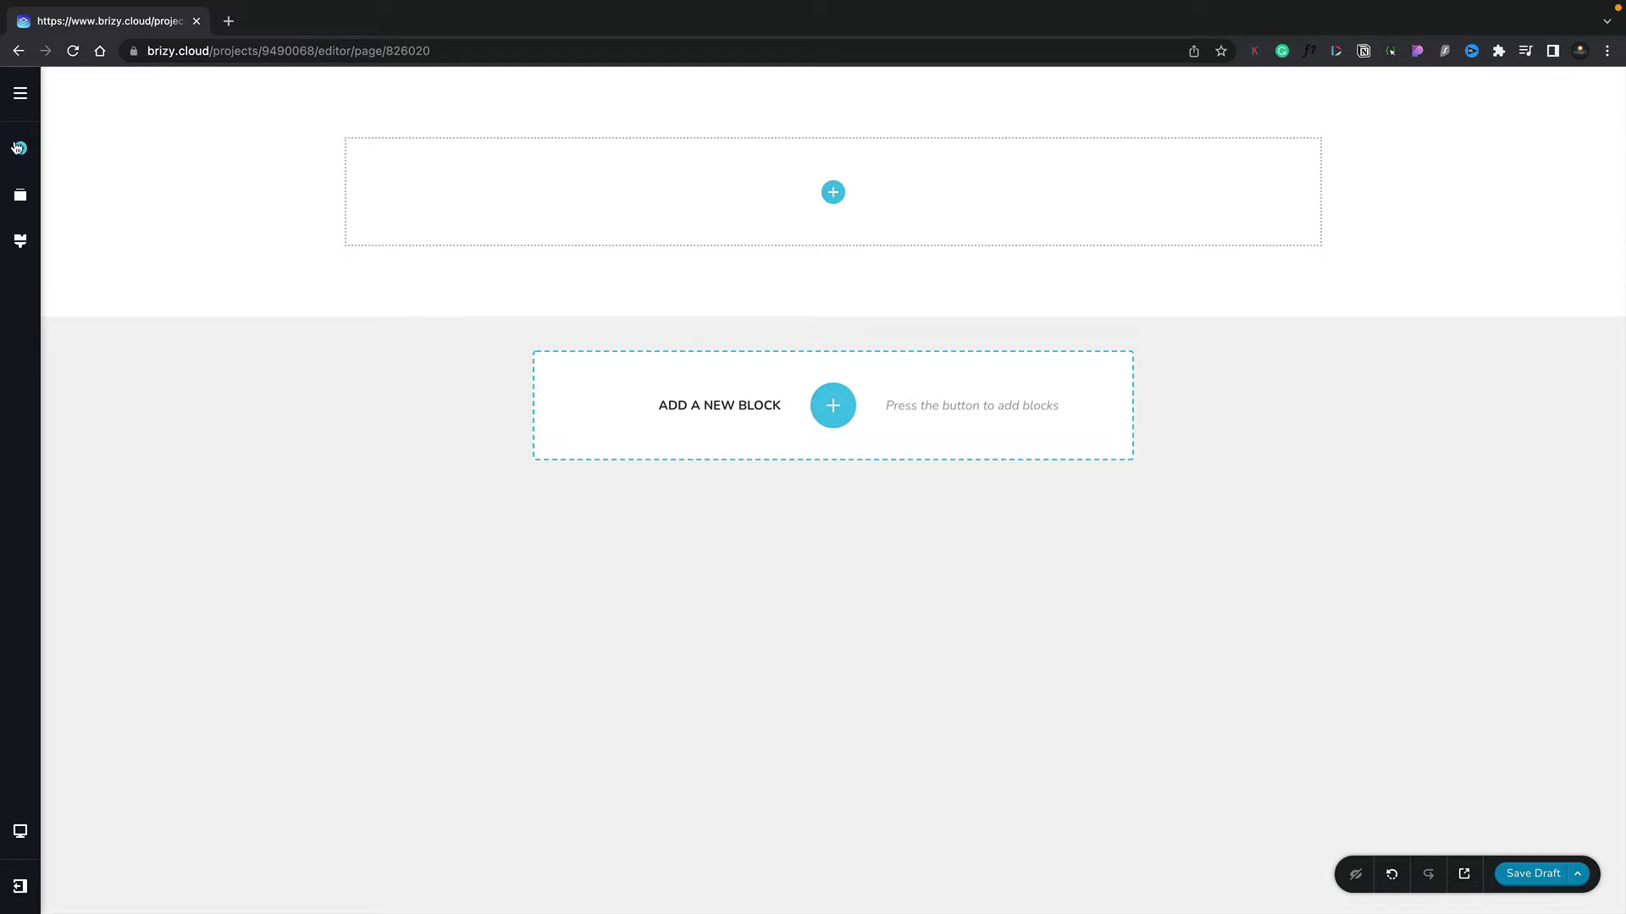
- Drag a Row element from the Grid section into the empty block
left_click(19, 148)
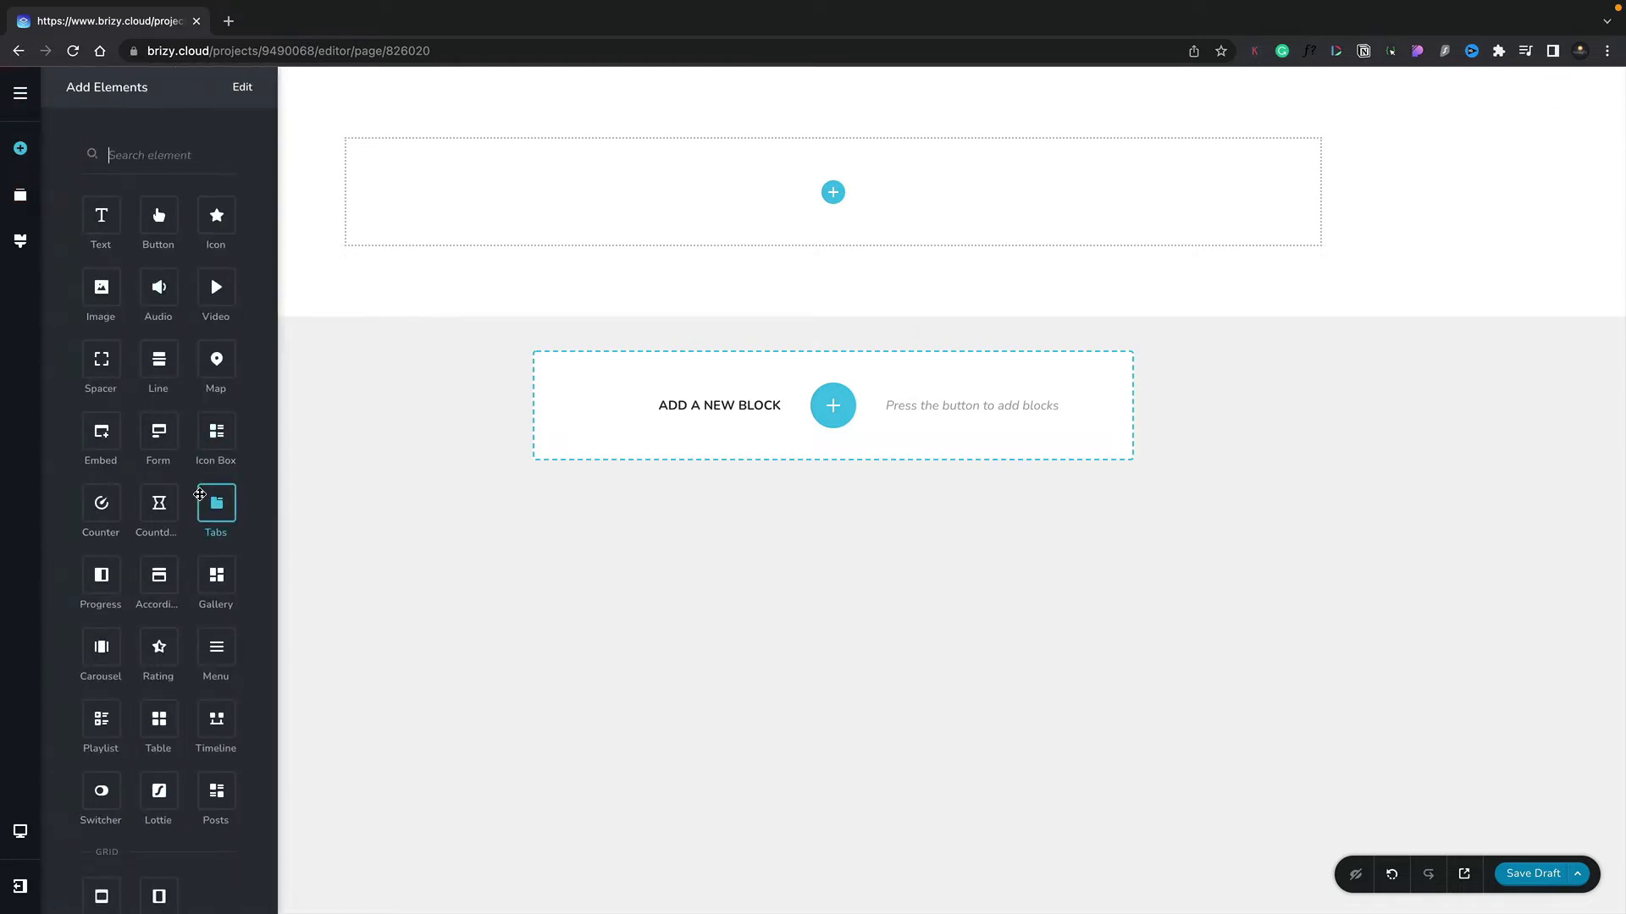
scroll("down", 3)
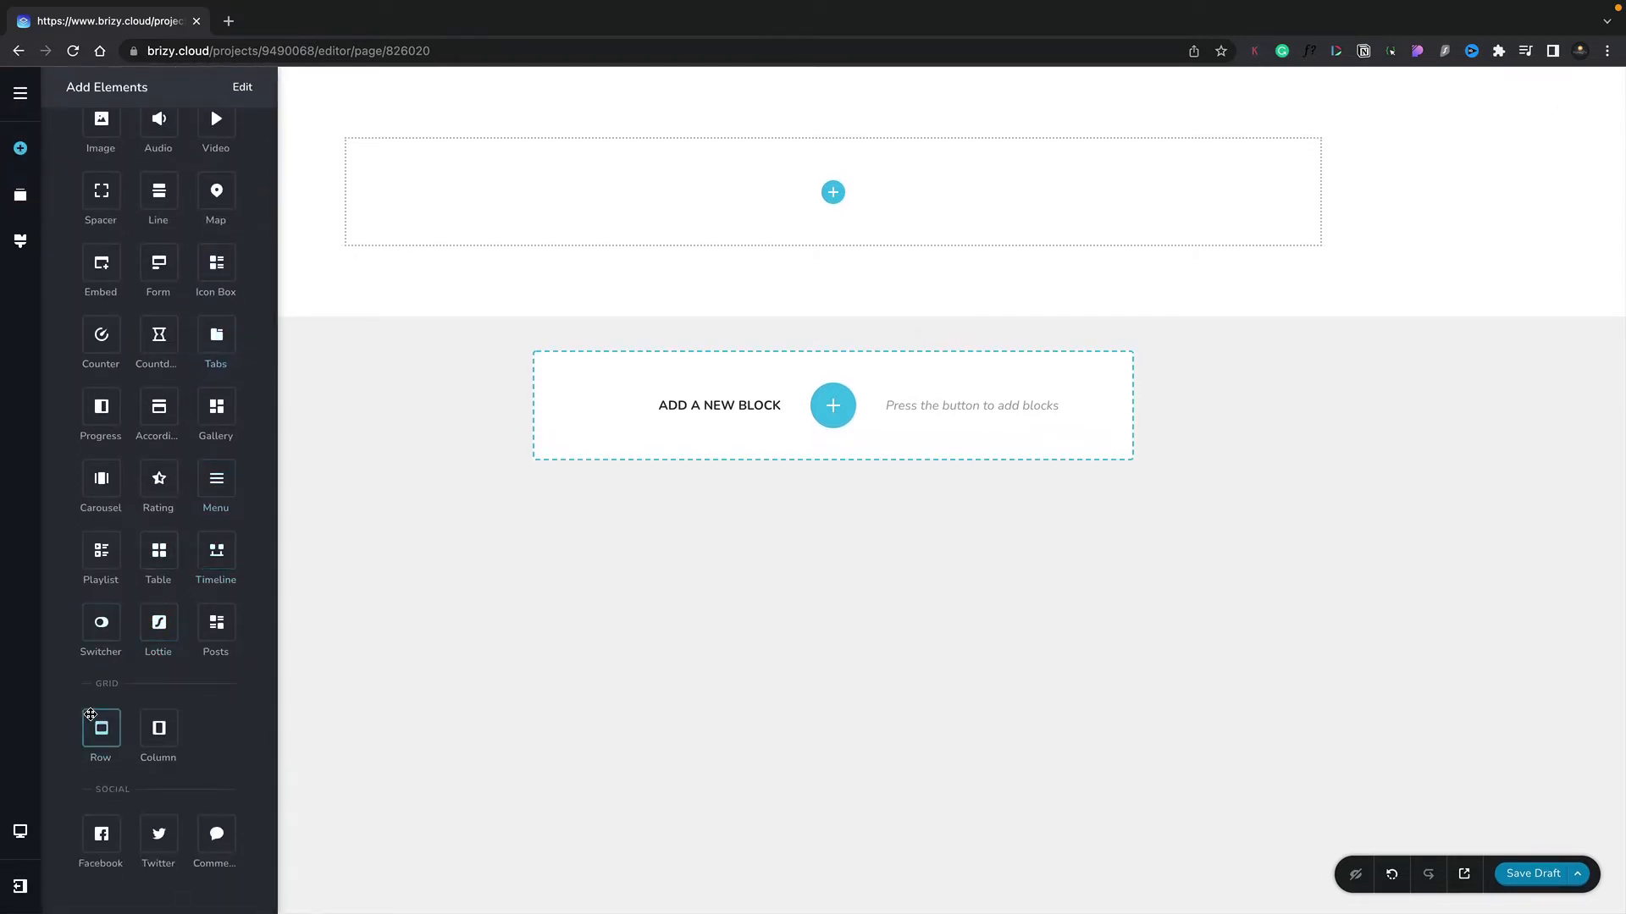
mouse_move(101, 726)
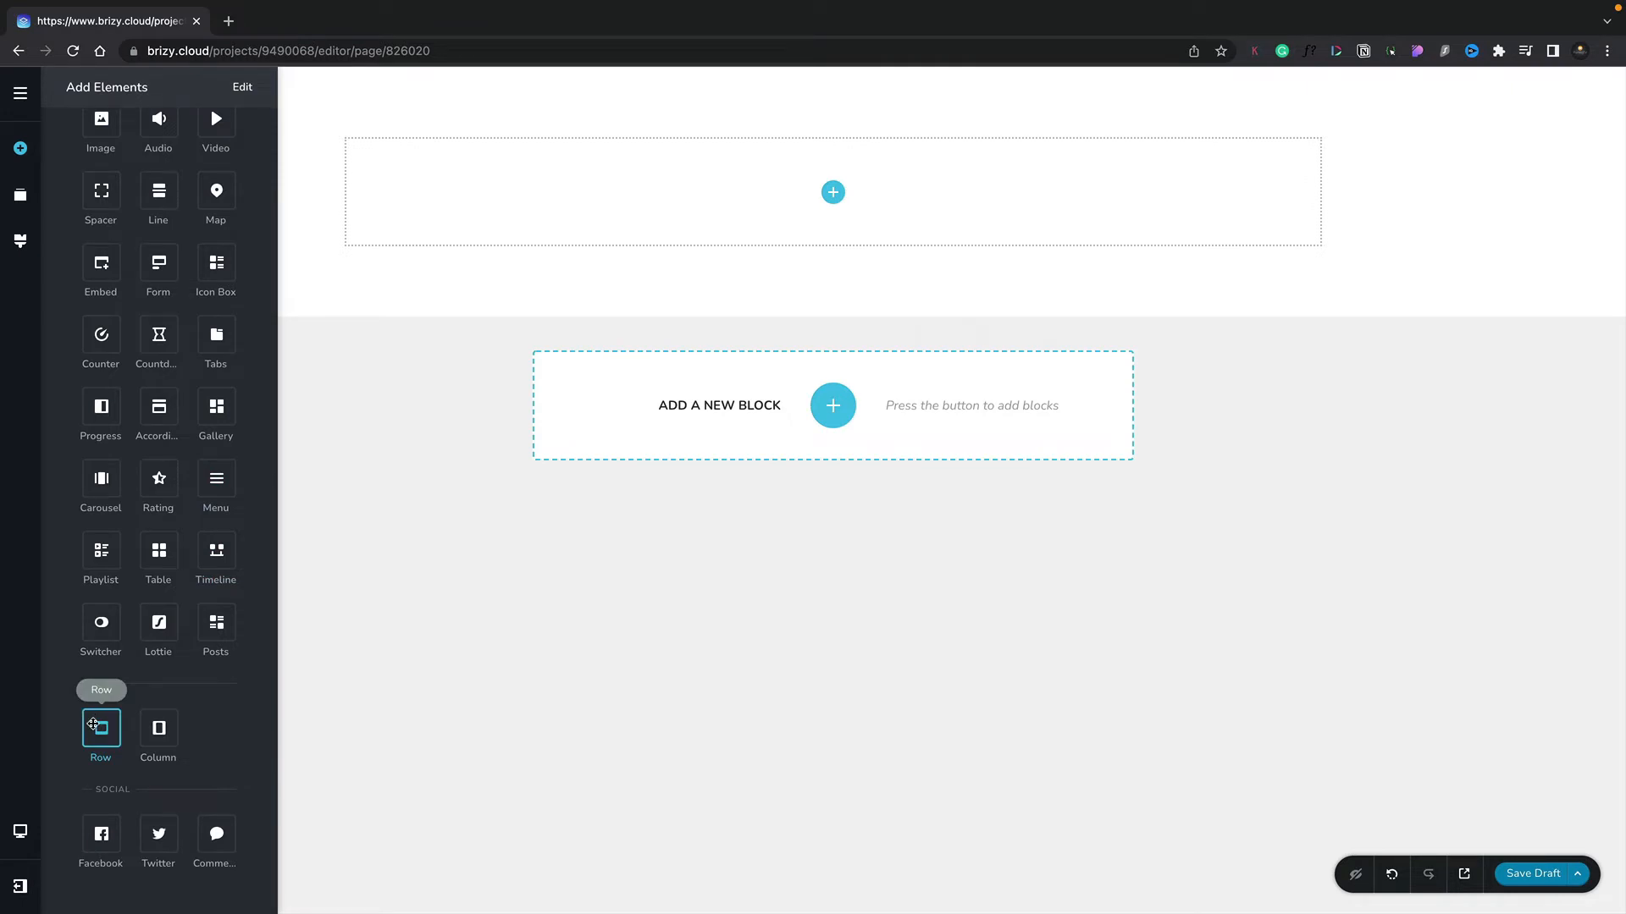
left_click_drag(101, 724, 573, 240)
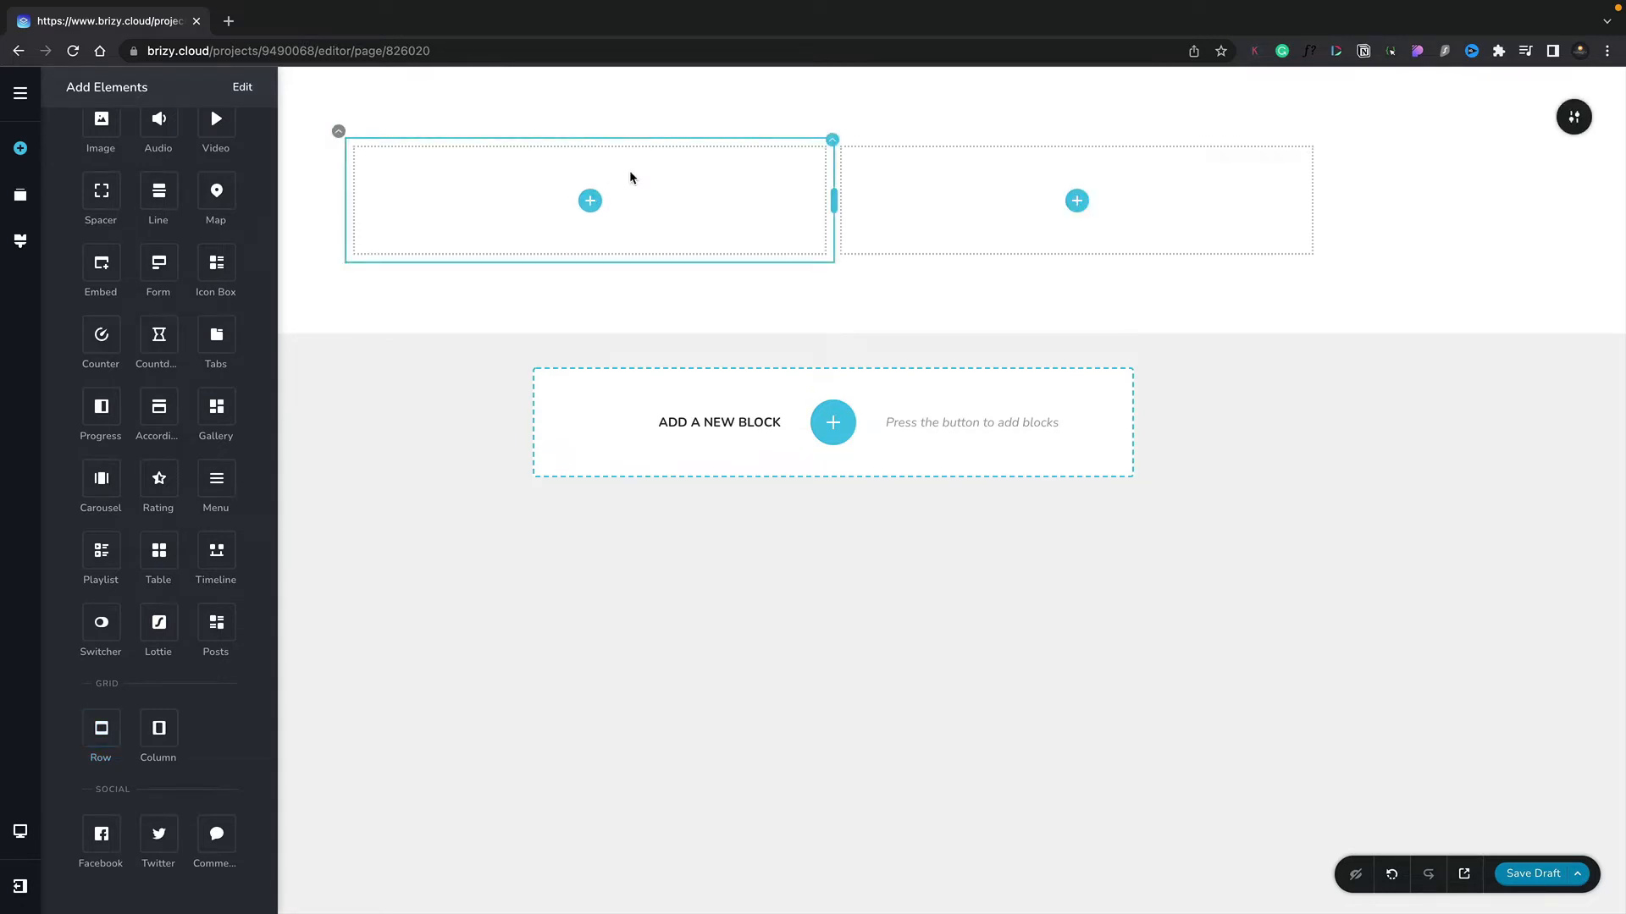
mouse_move(583, 169)
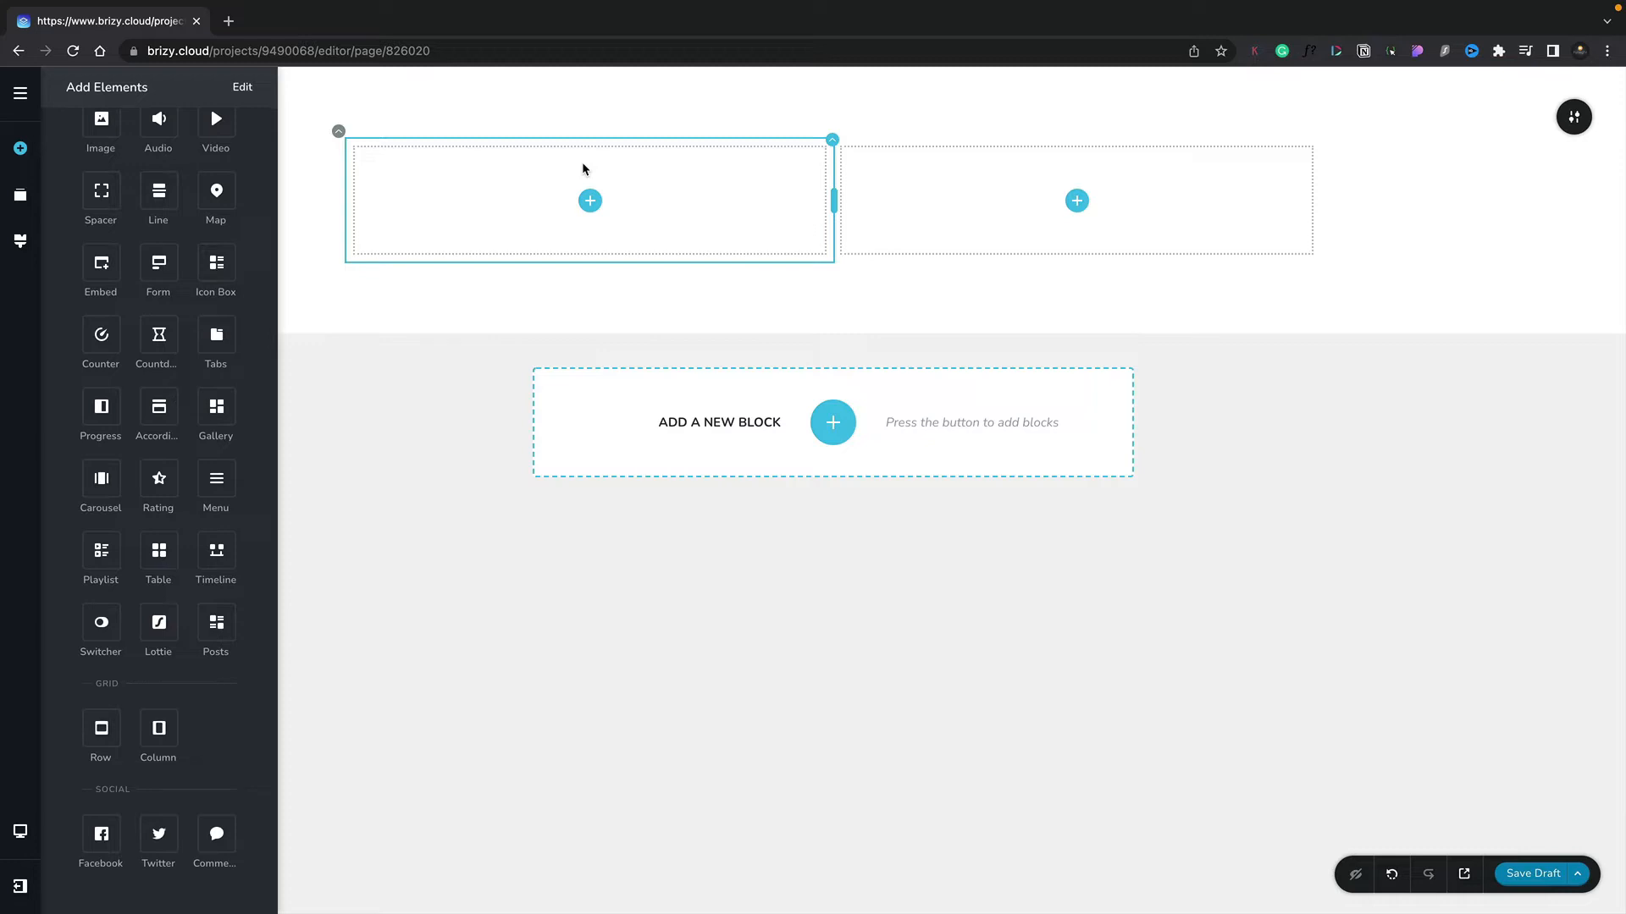
mouse_move(356, 152)
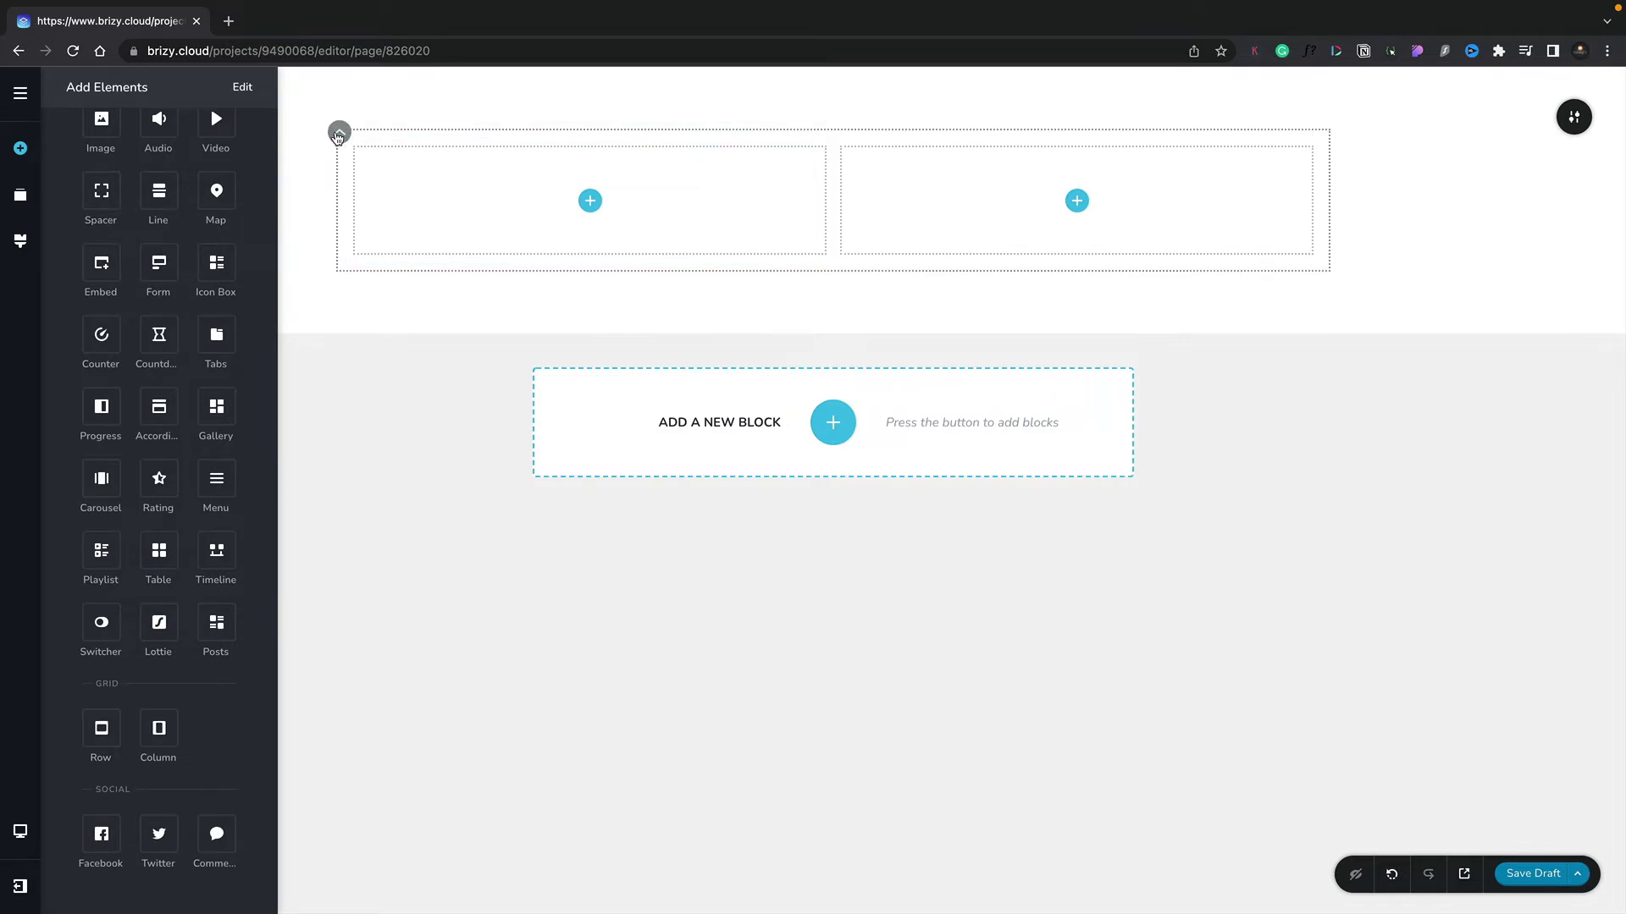
- Select the two-column row and show its Background image settings
left_click(337, 133)
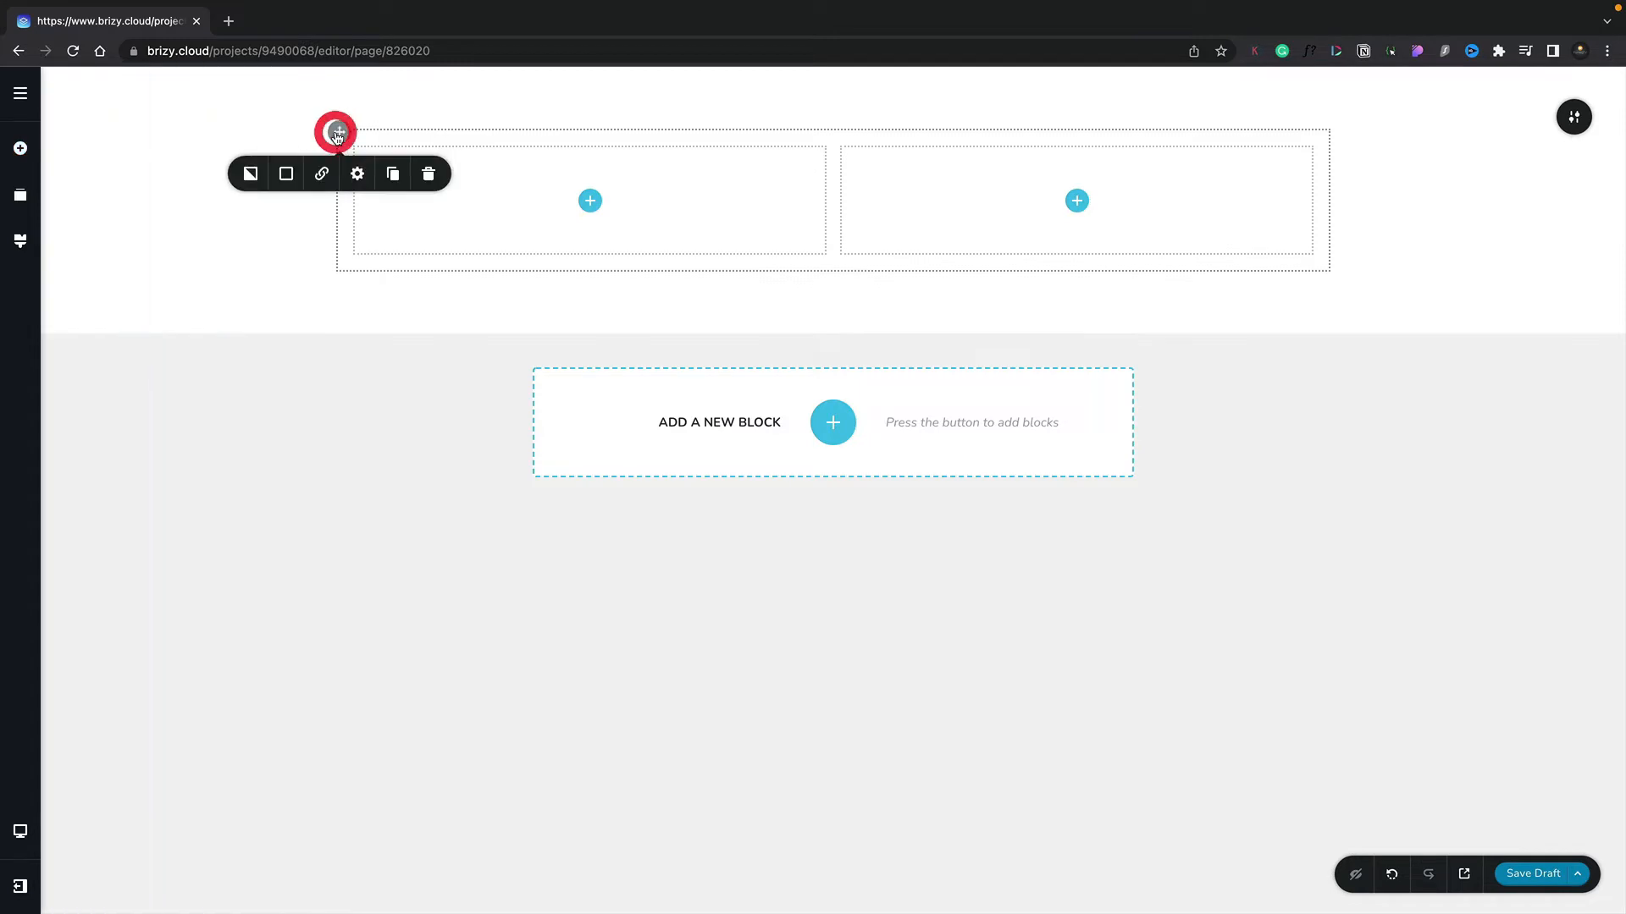
mouse_move(337, 133)
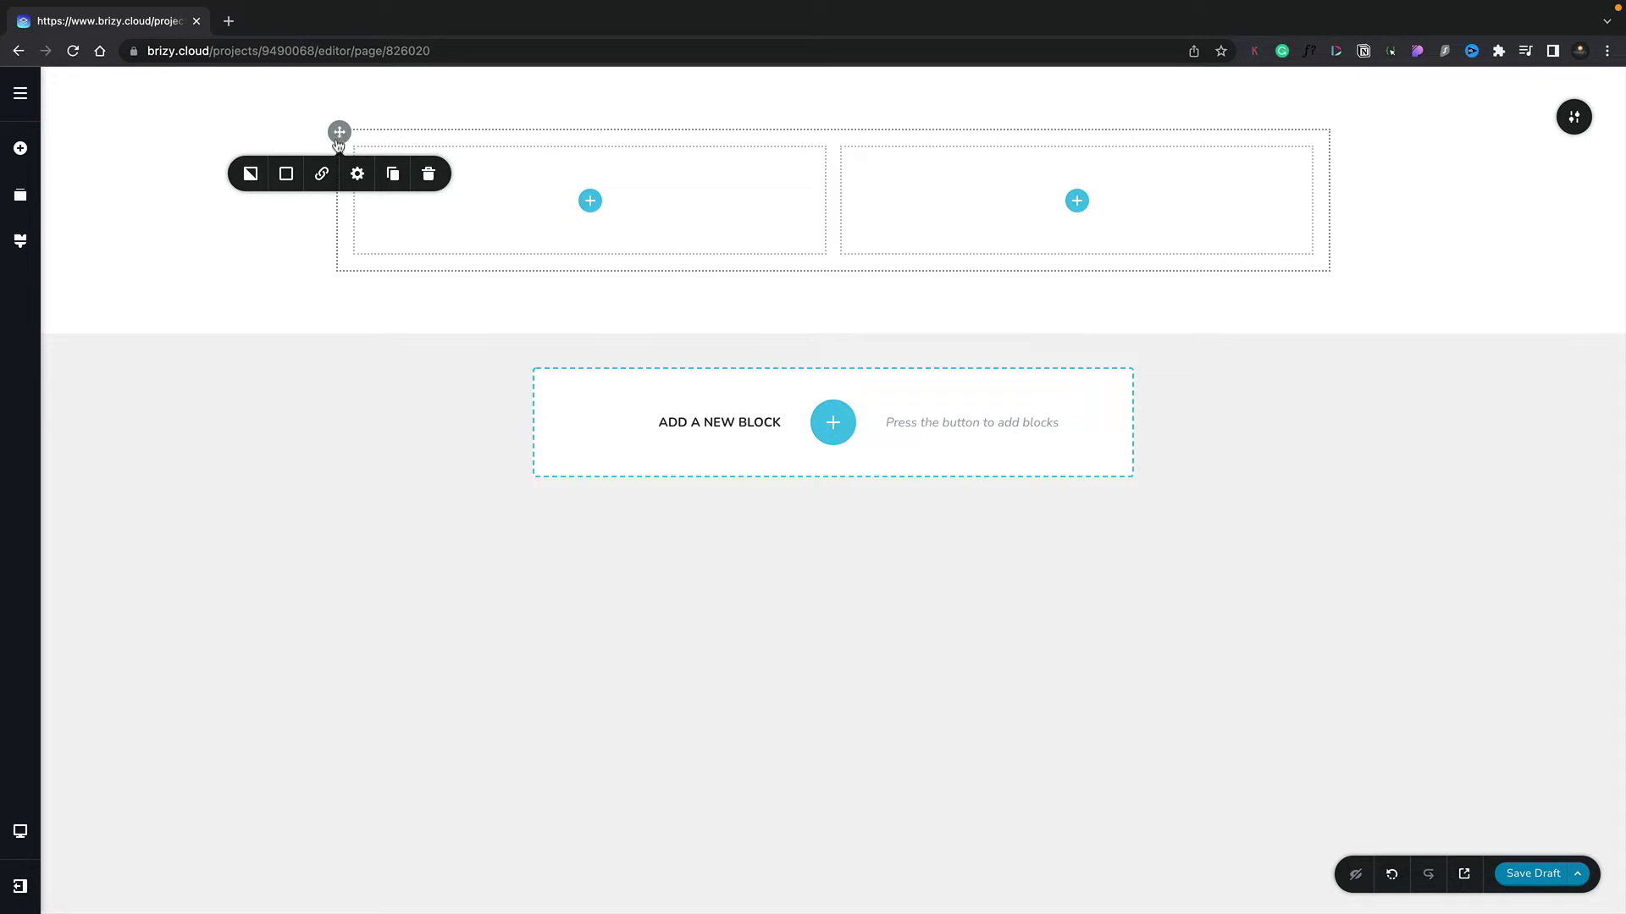
left_click(249, 173)
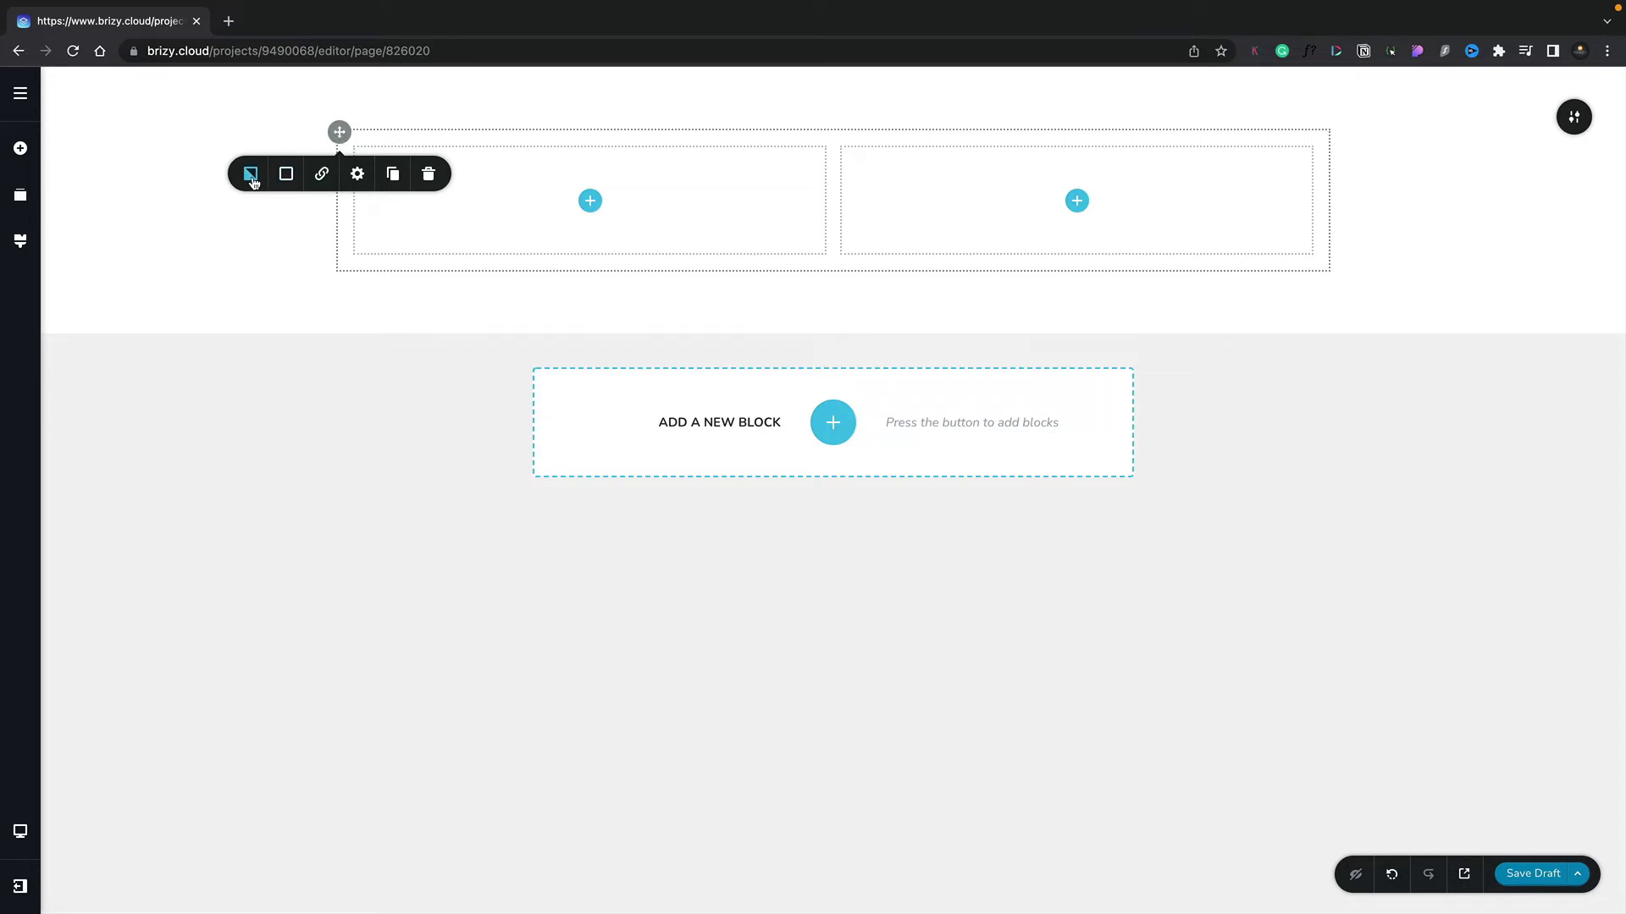
left_click(249, 172)
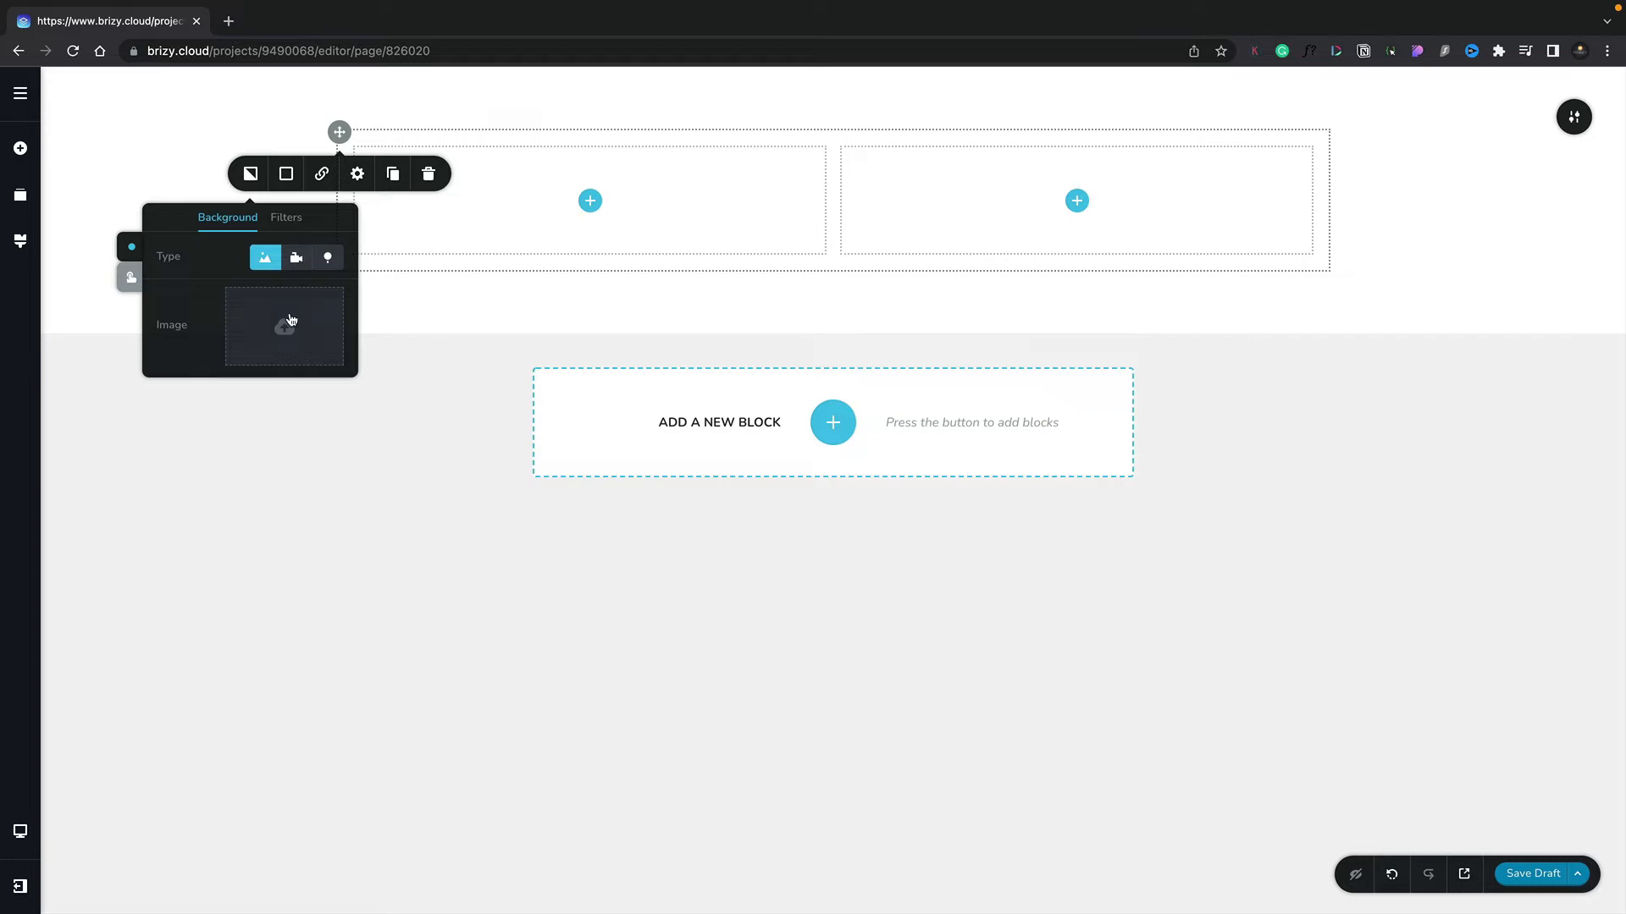
- Upload pexels-jonathan-rios-1033730.jpg from Downloads as the row background
left_click(284, 327)
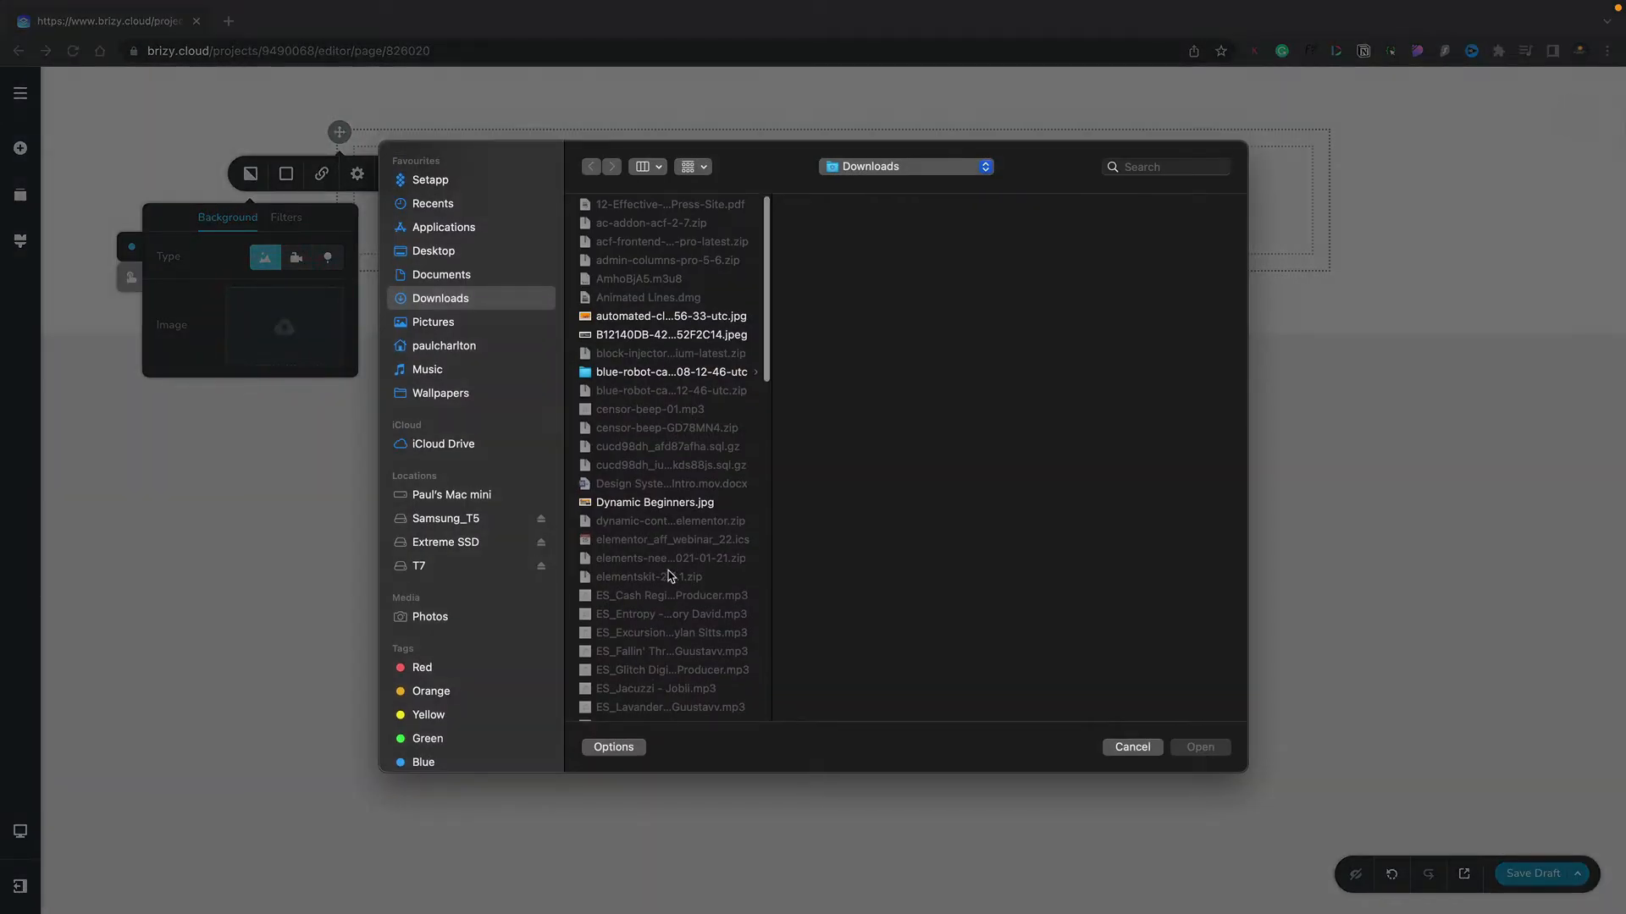
scroll("down", 3)
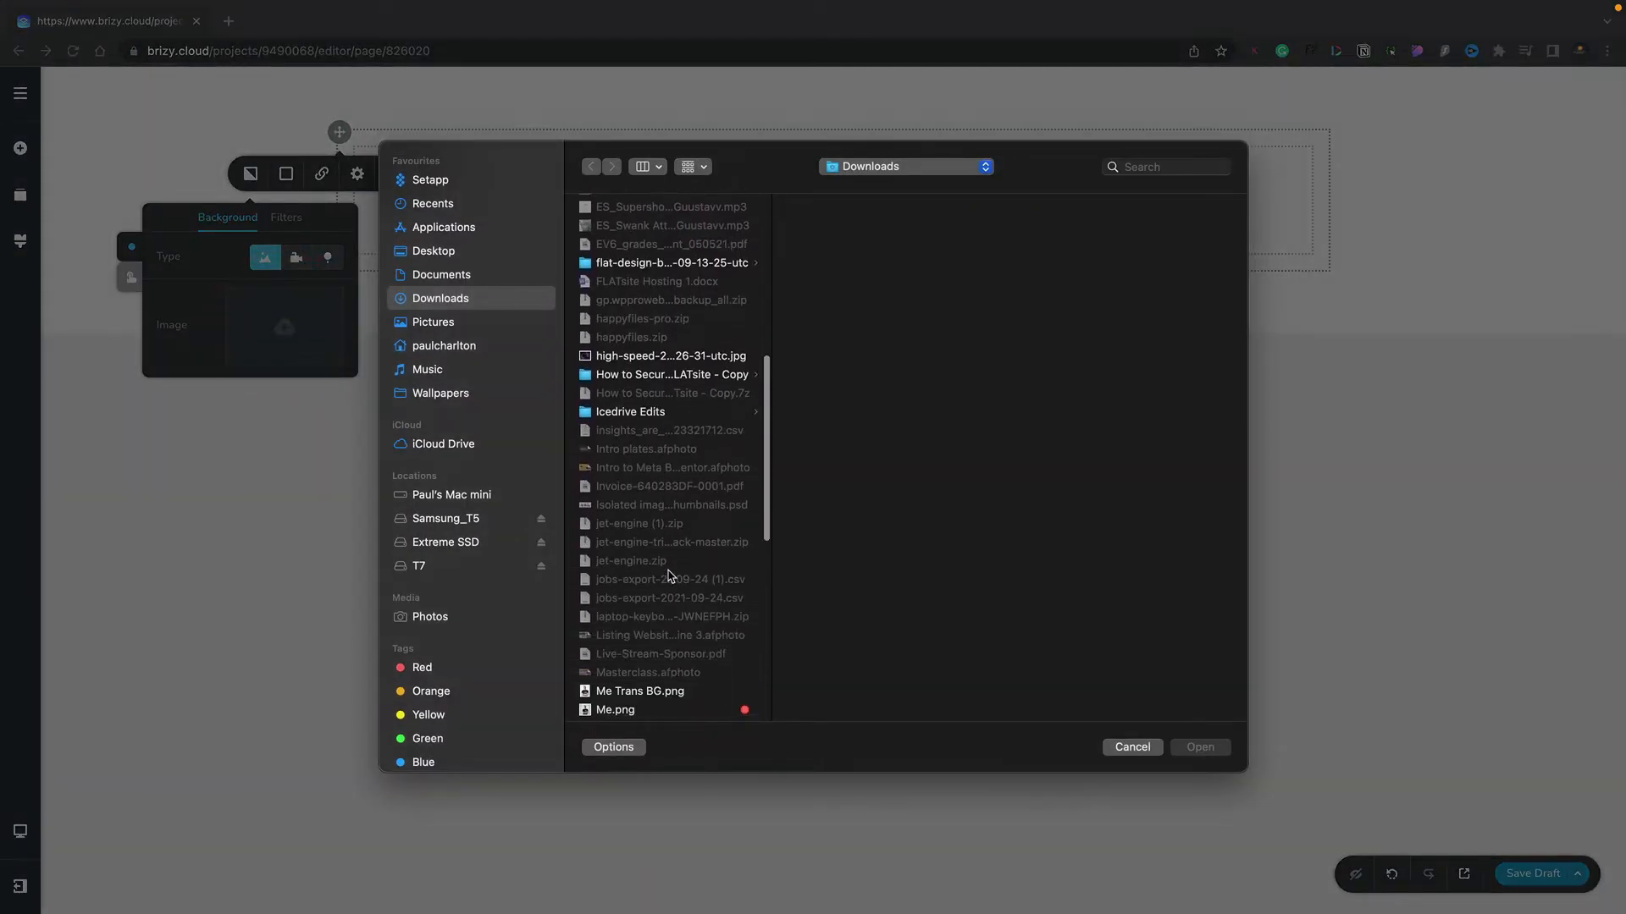
scroll("down", 3)
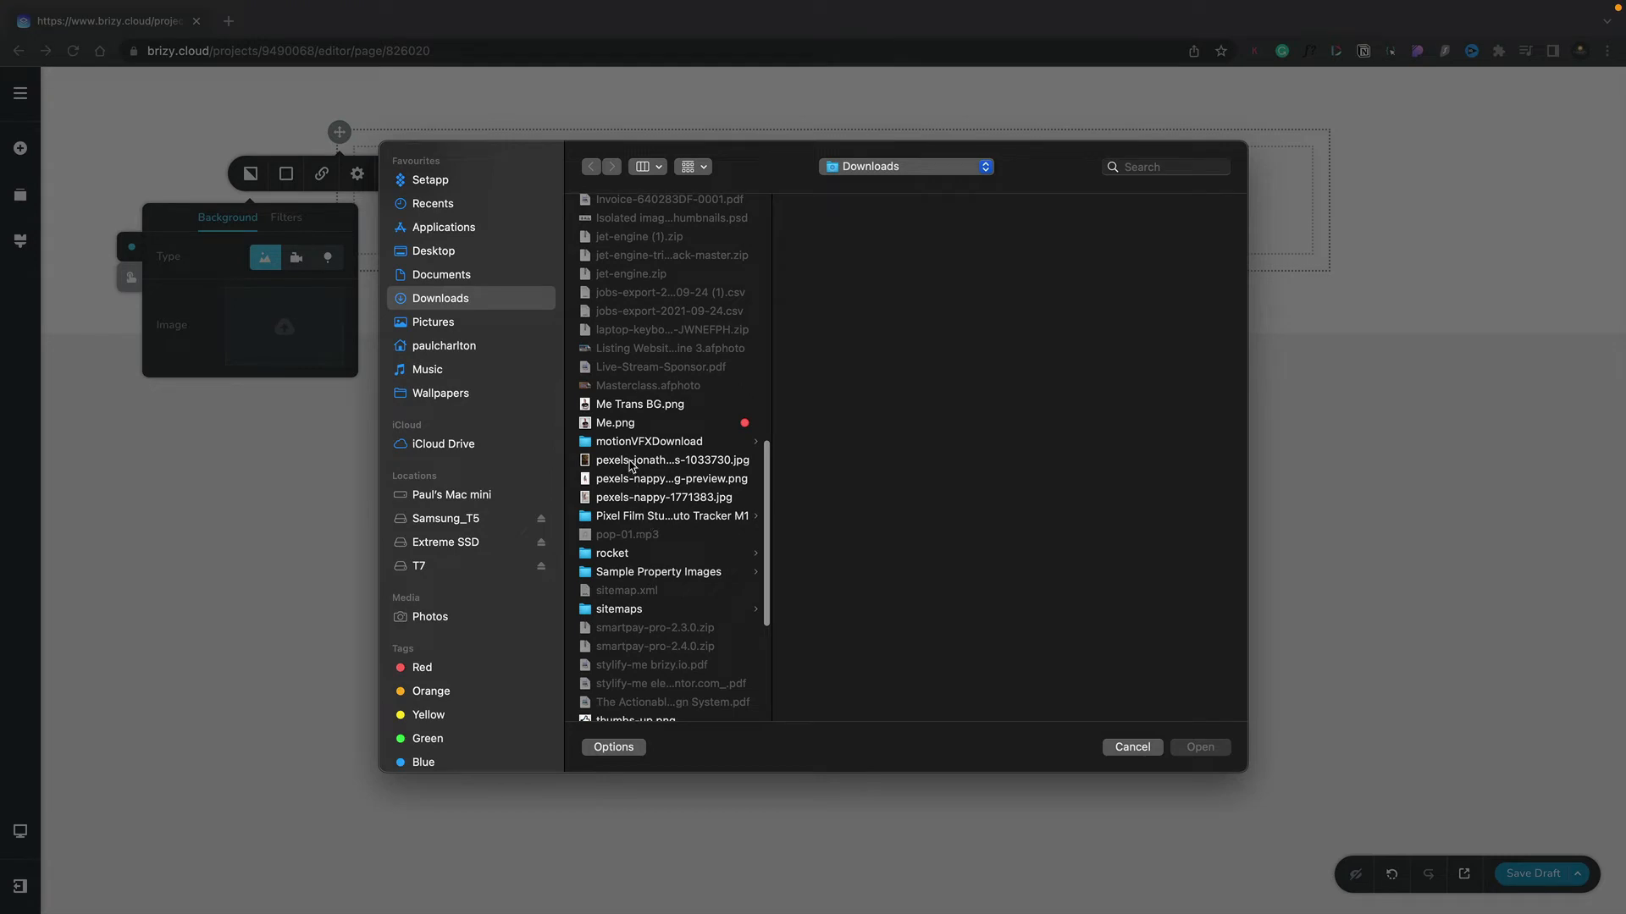
left_click(671, 459)
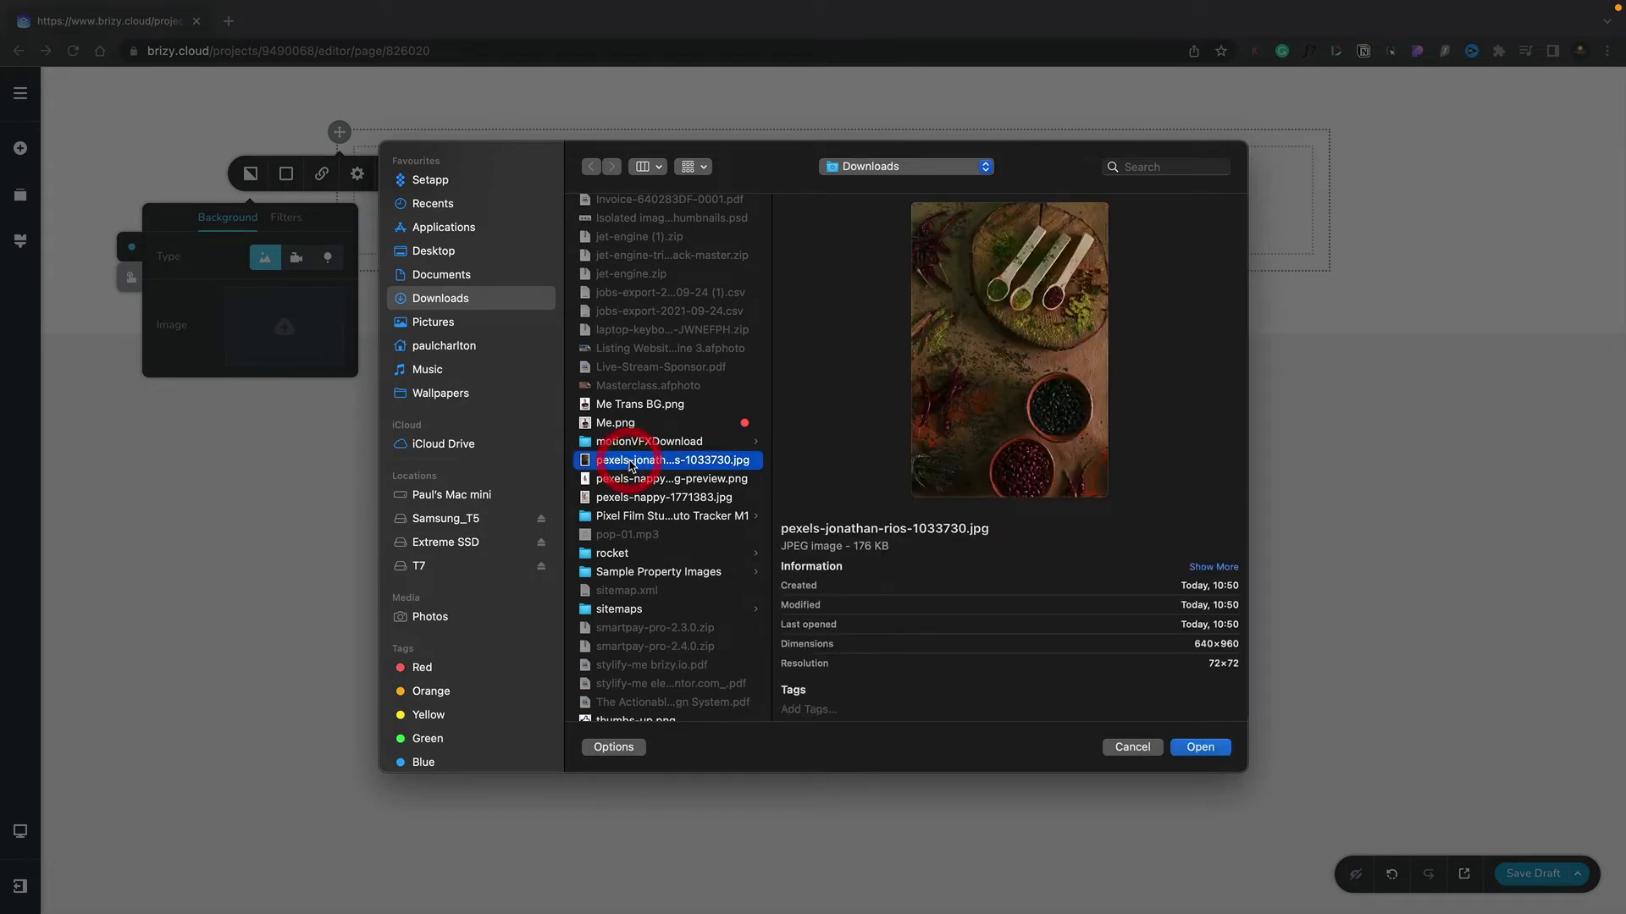
left_click(1200, 747)
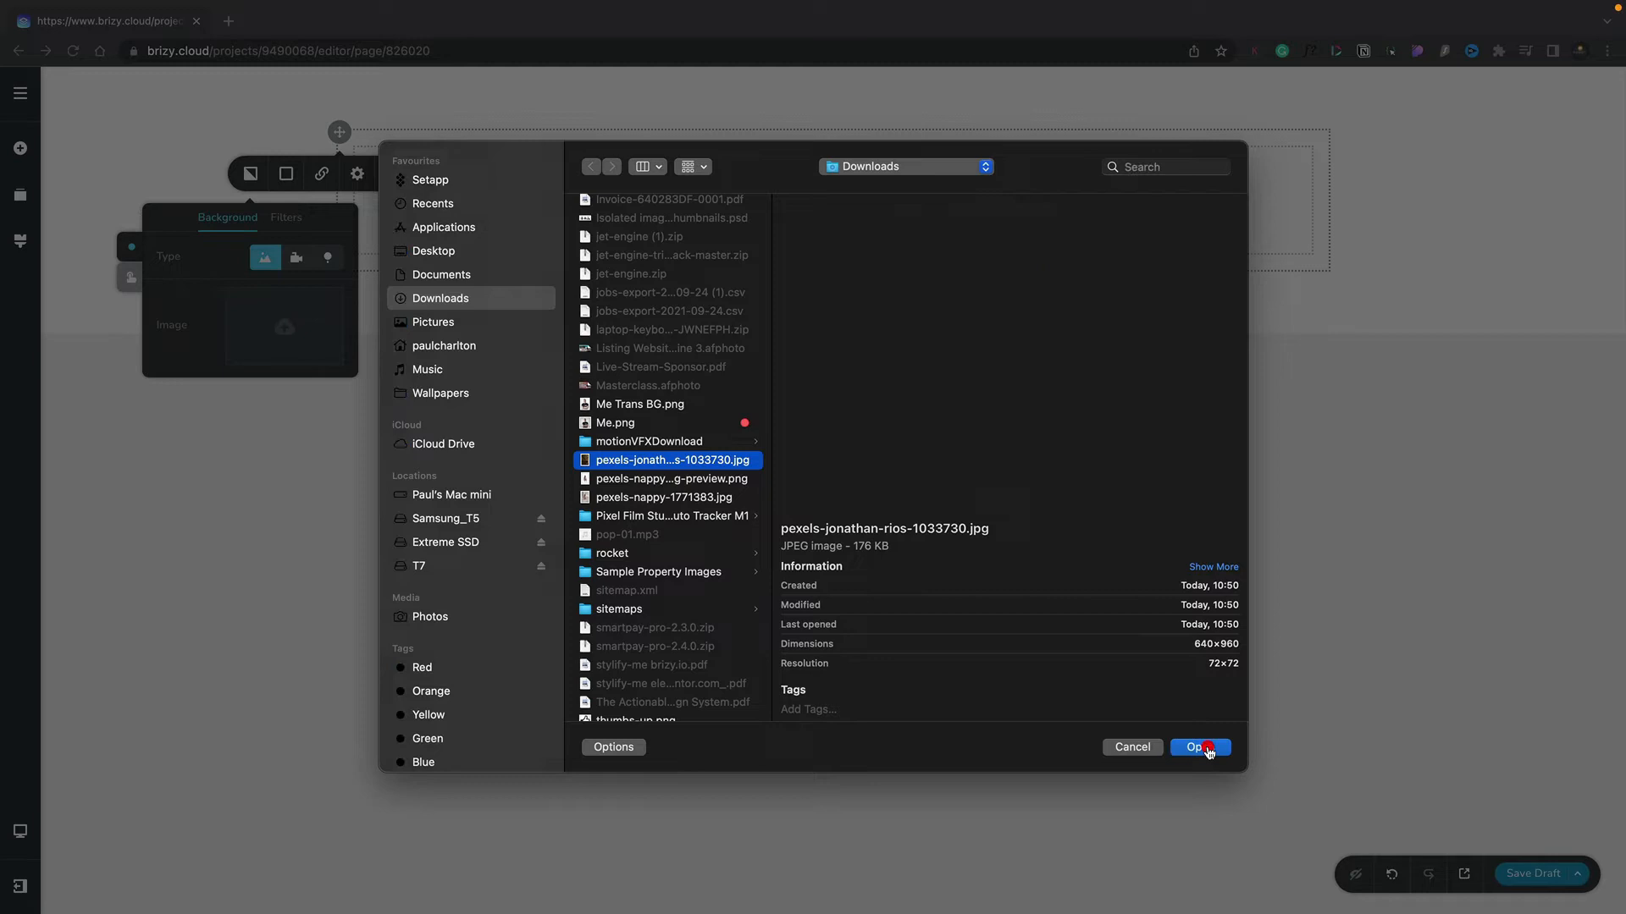
left_click(1197, 747)
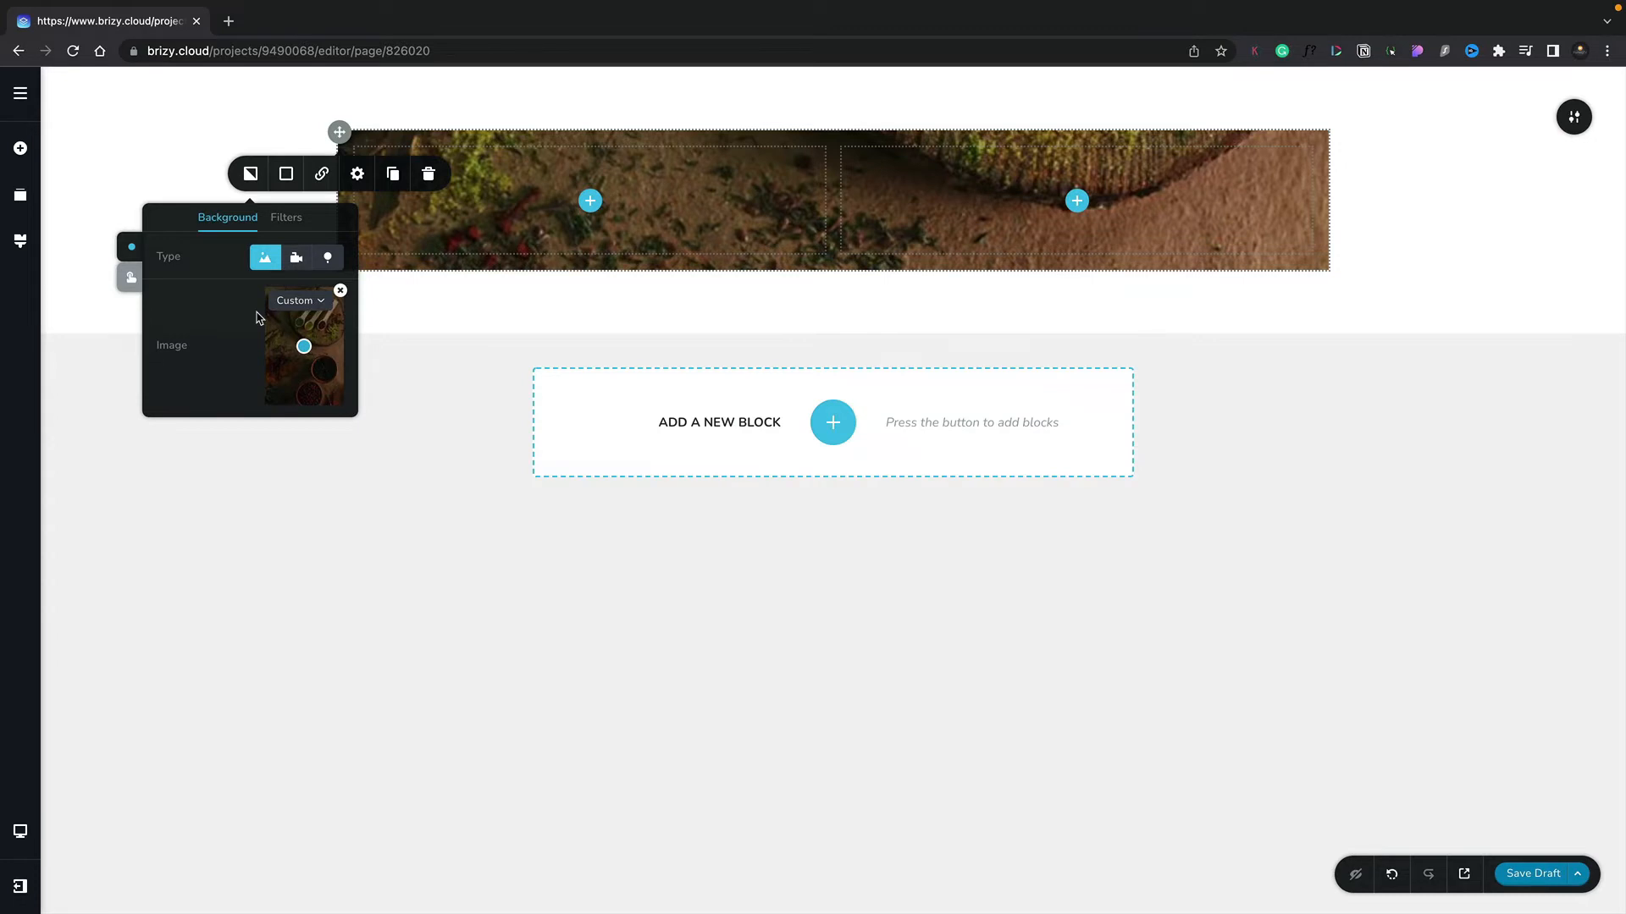
mouse_move(274, 314)
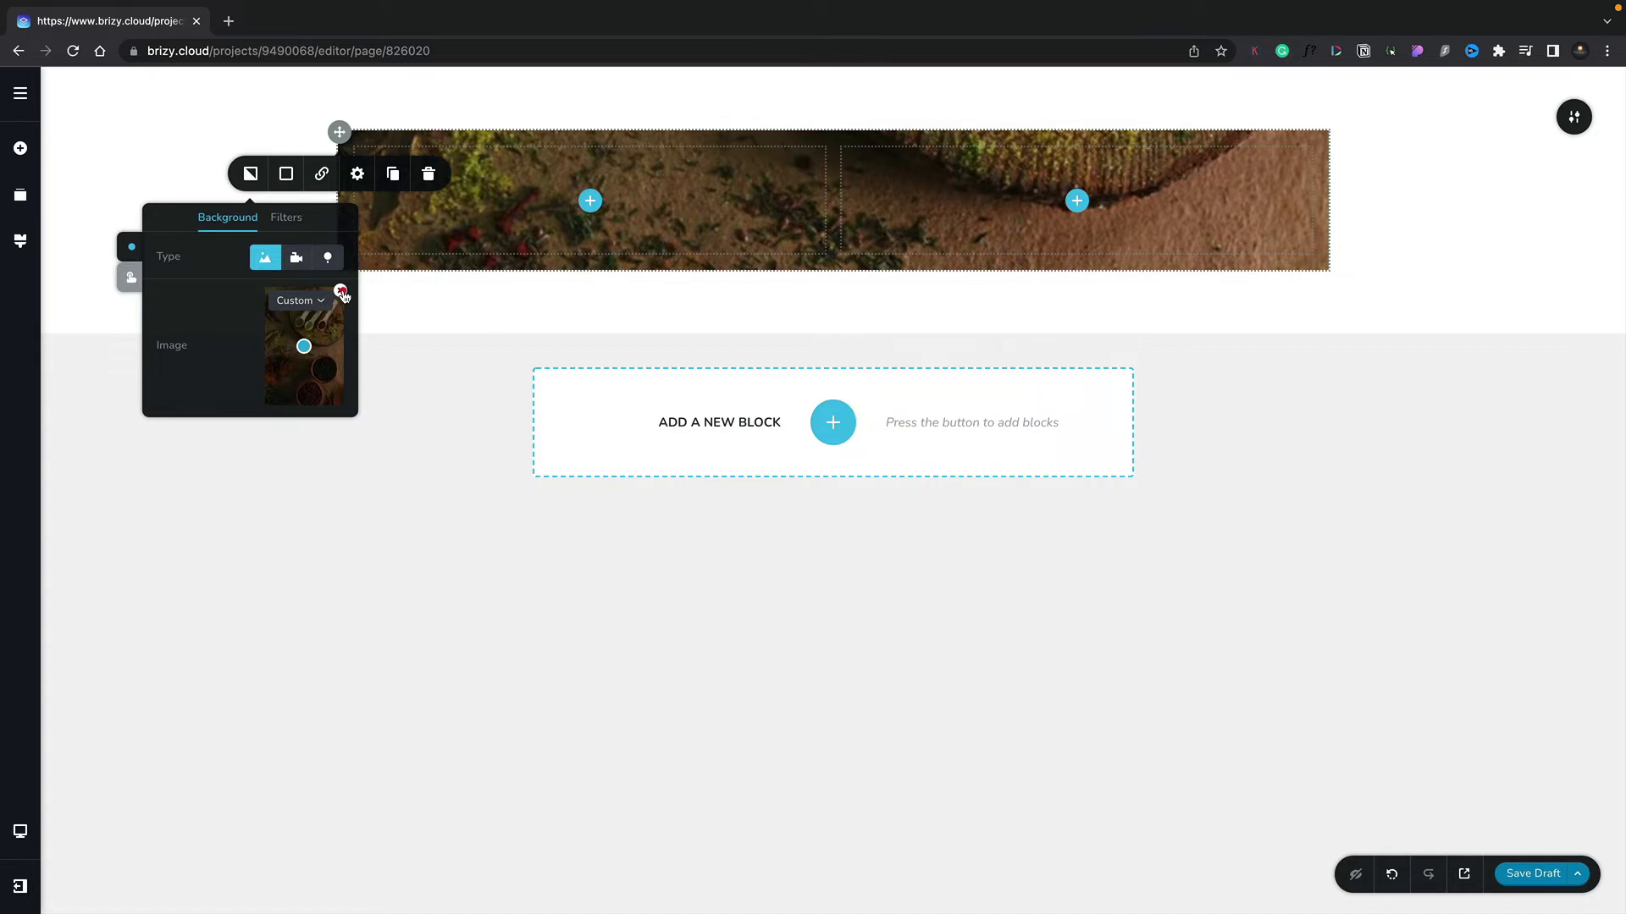
- Remove the background photo and apply a solid teal #05CAB6 overlay to the row
left_click(341, 293)
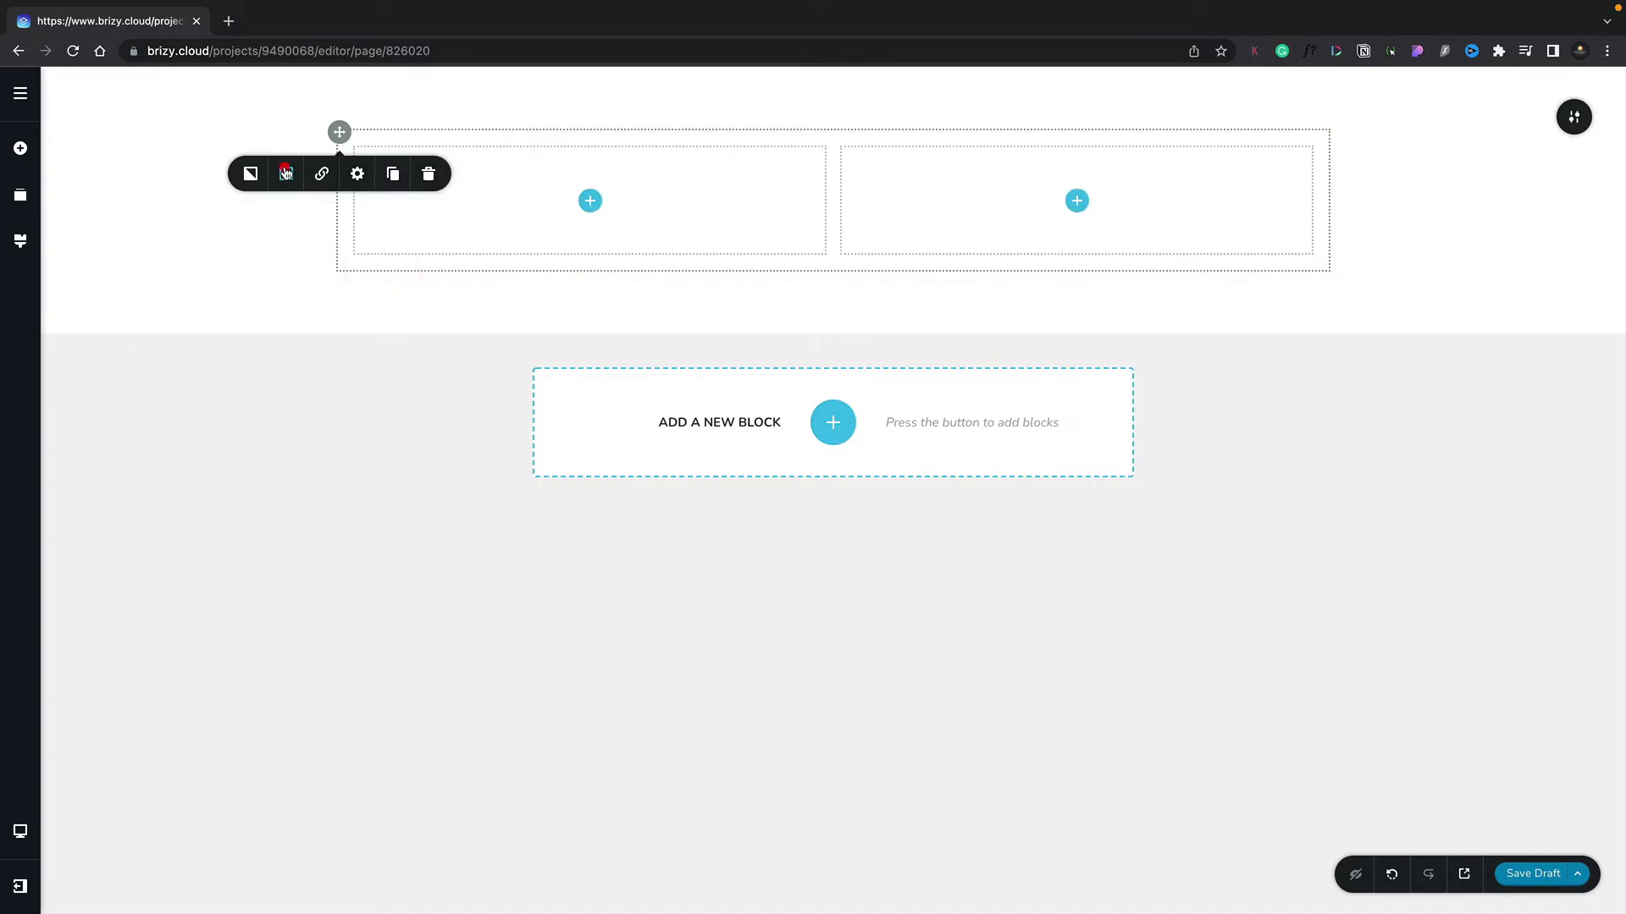
left_click(286, 172)
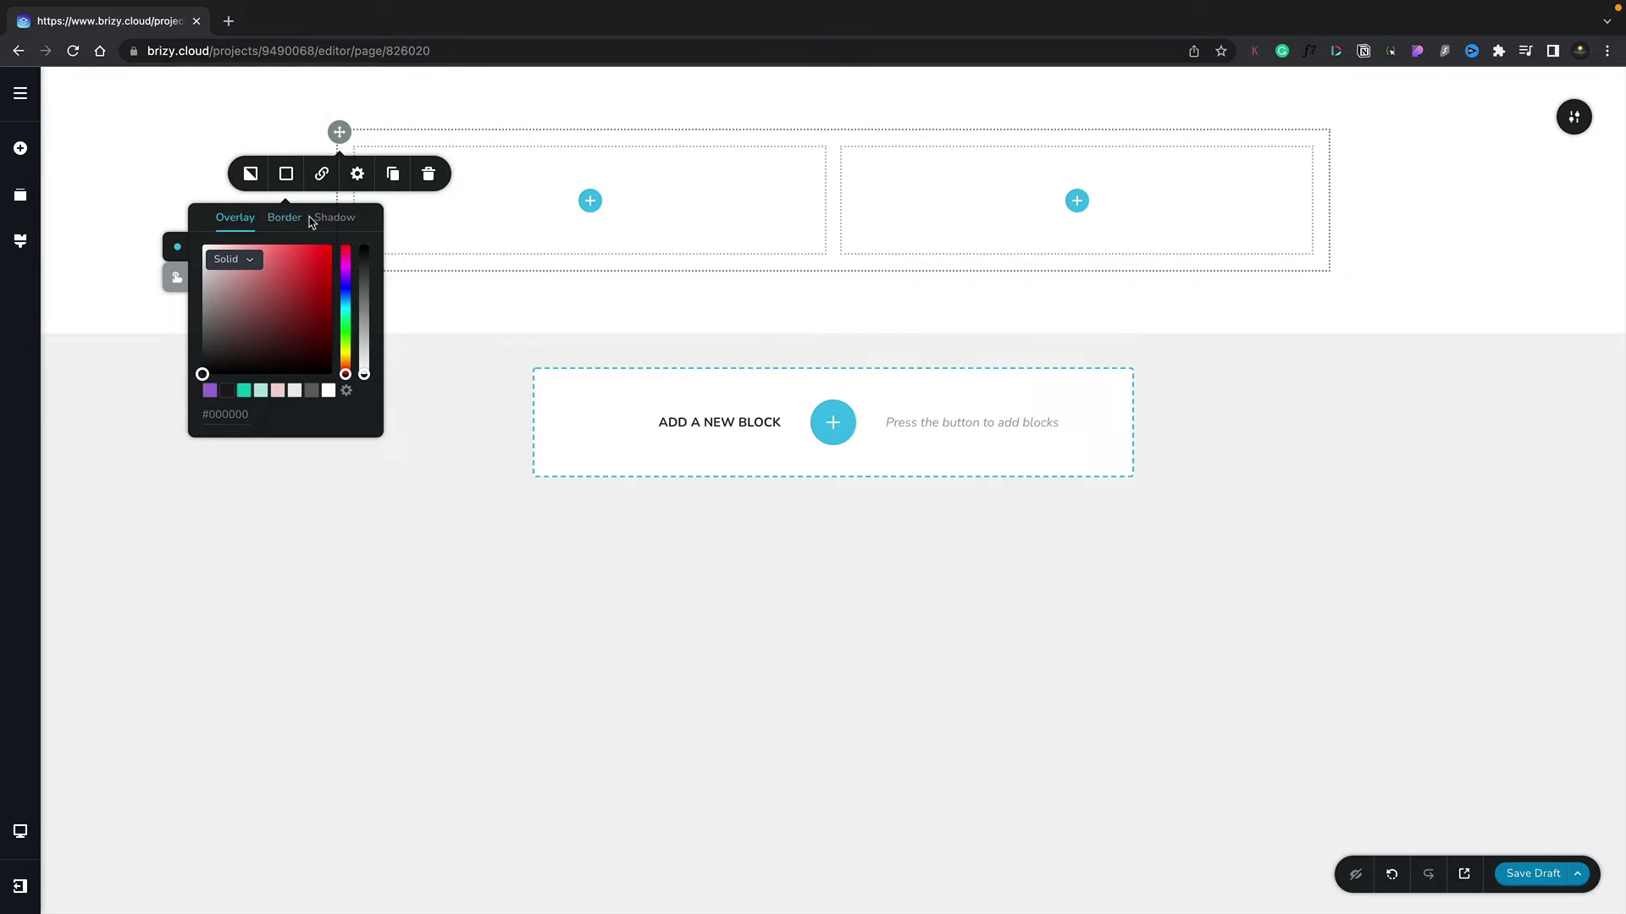
mouse_move(297, 241)
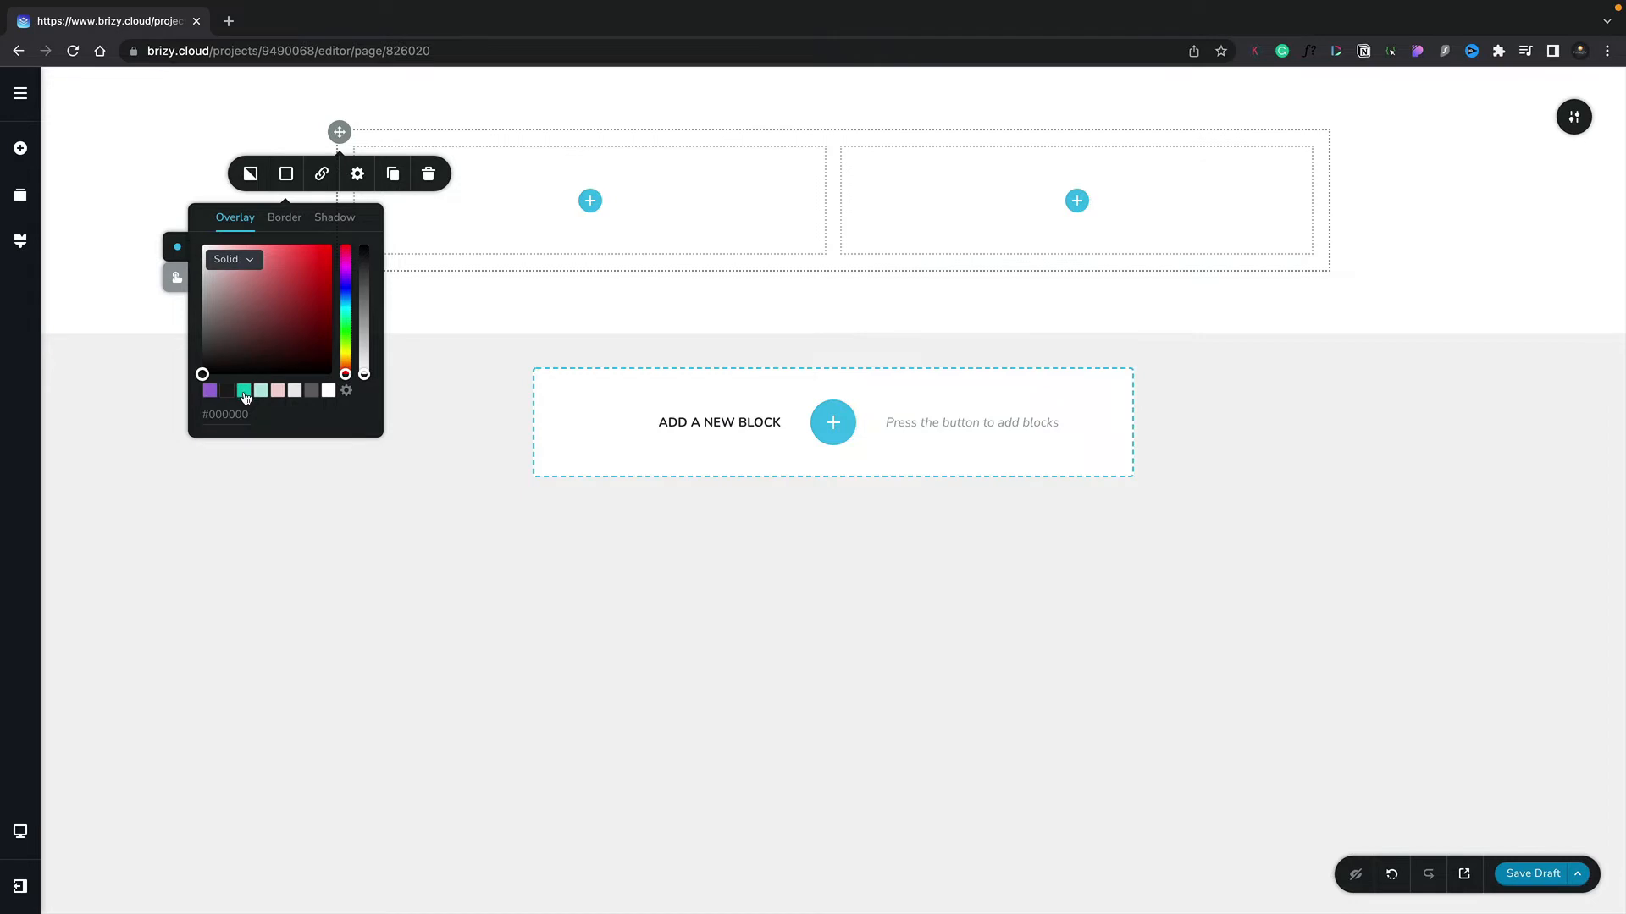
left_click(244, 391)
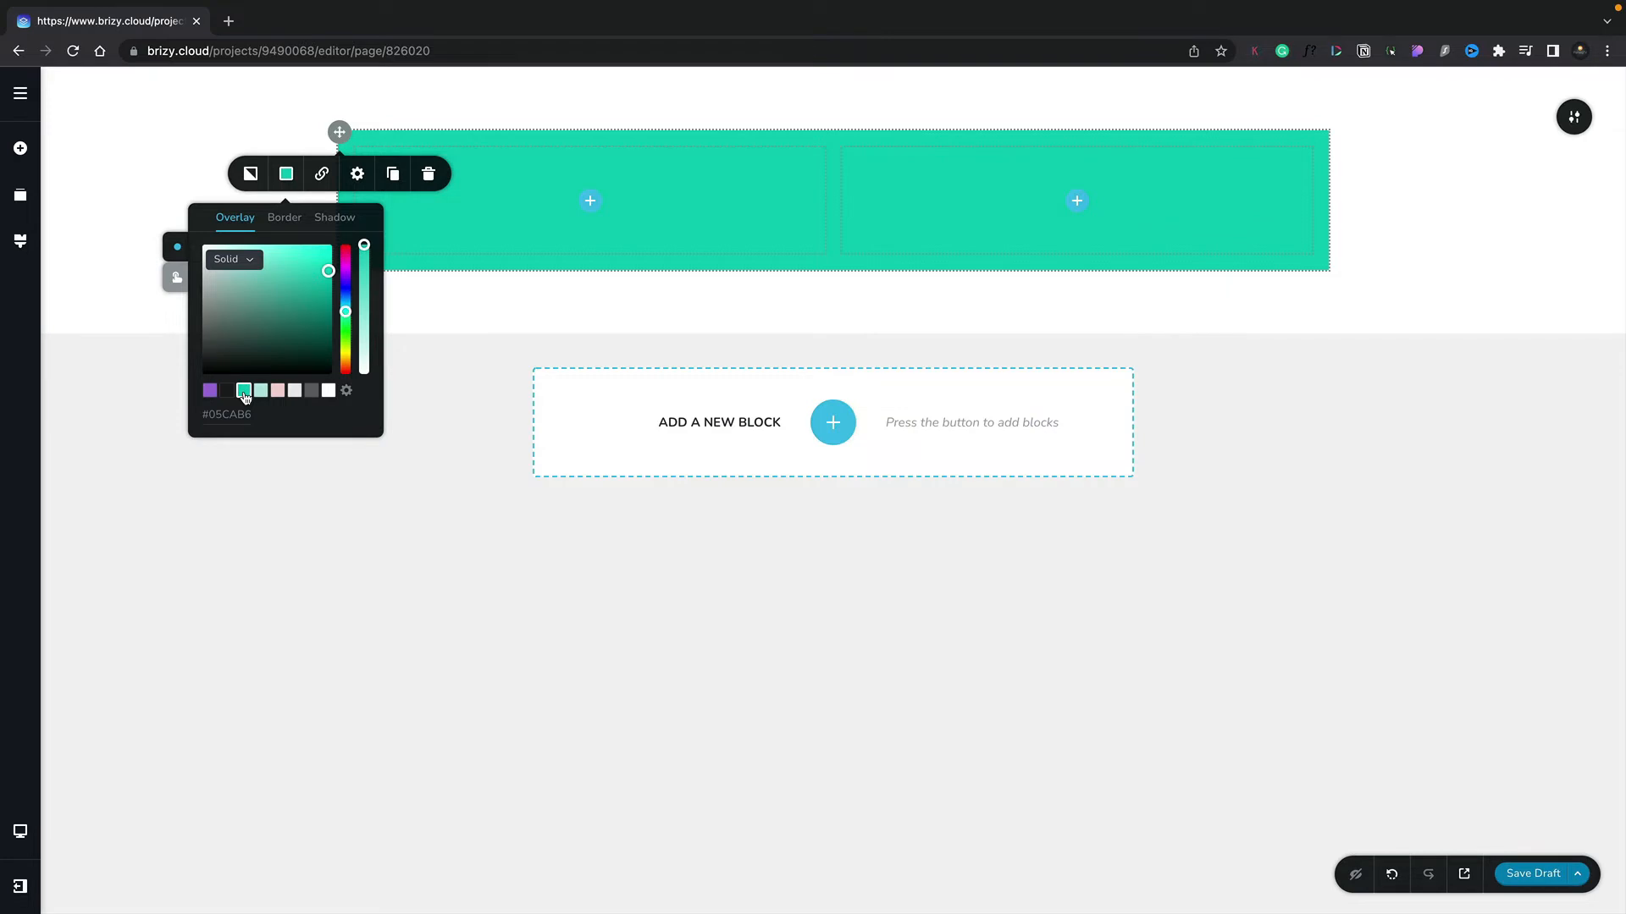
mouse_move(320, 173)
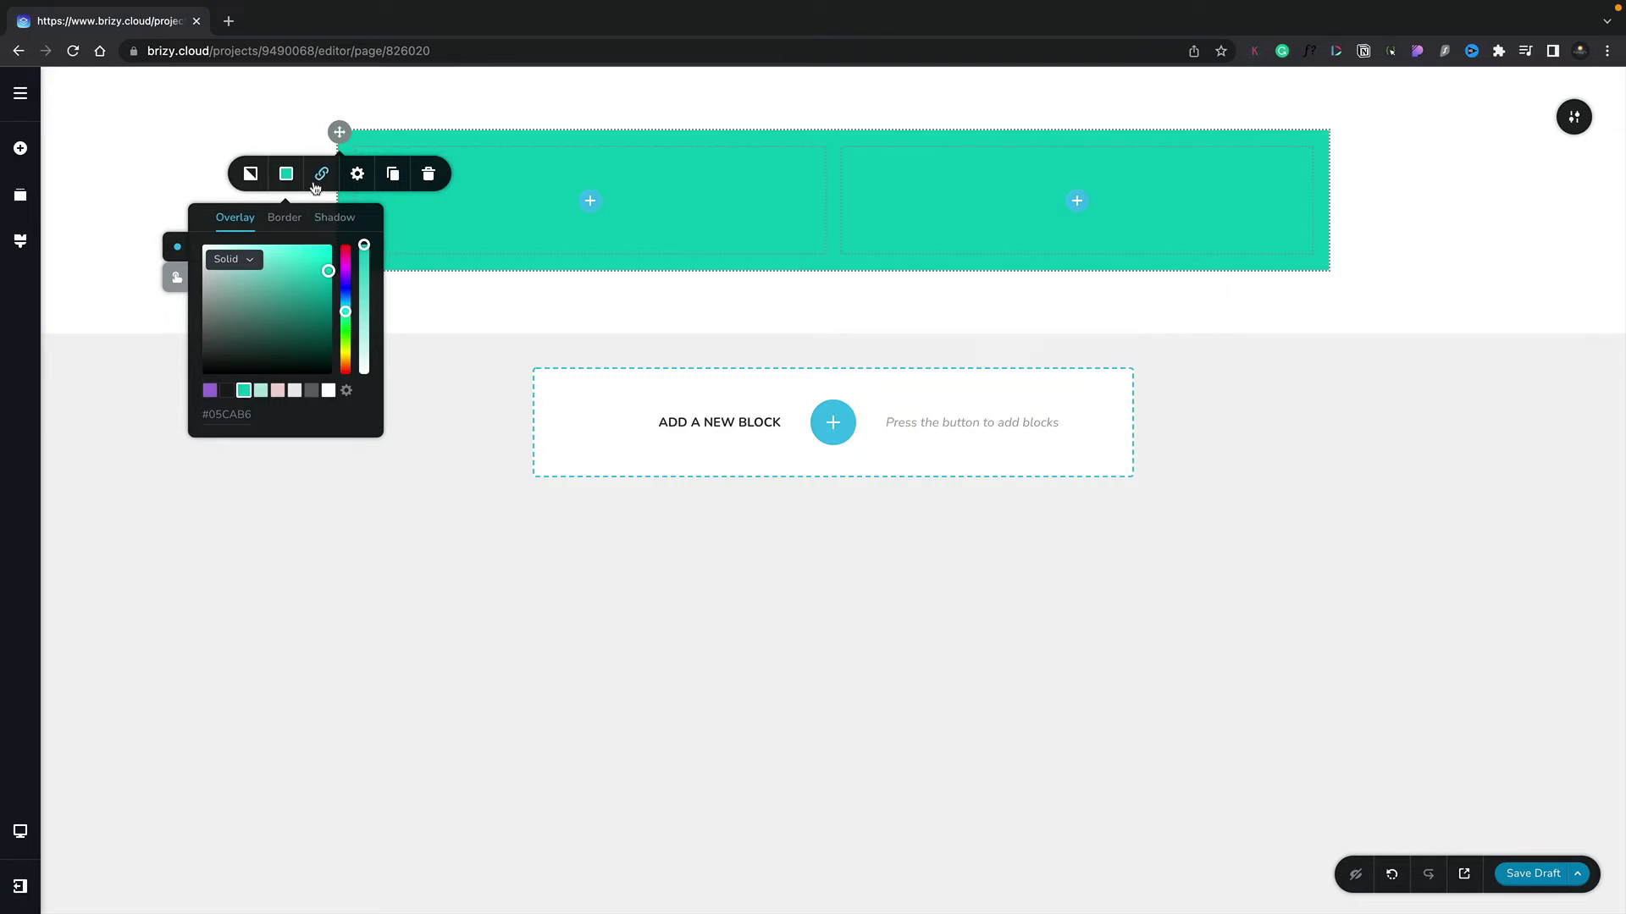
mouse_move(320, 172)
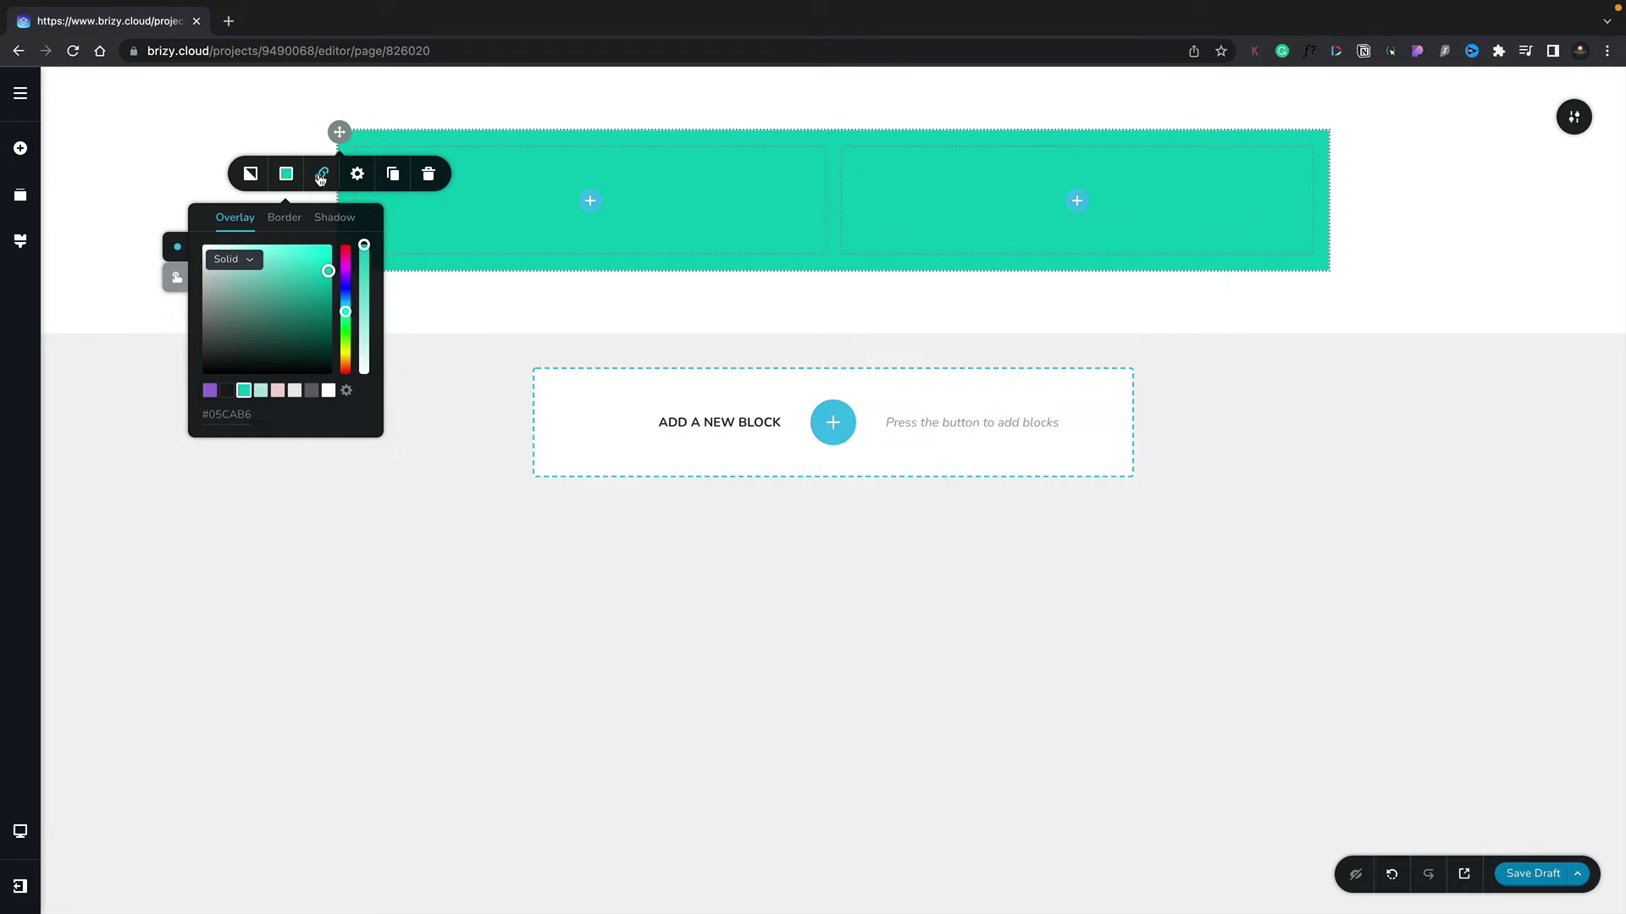
- Show the row's link settings with URL, Block and Popup tabs
left_click(320, 172)
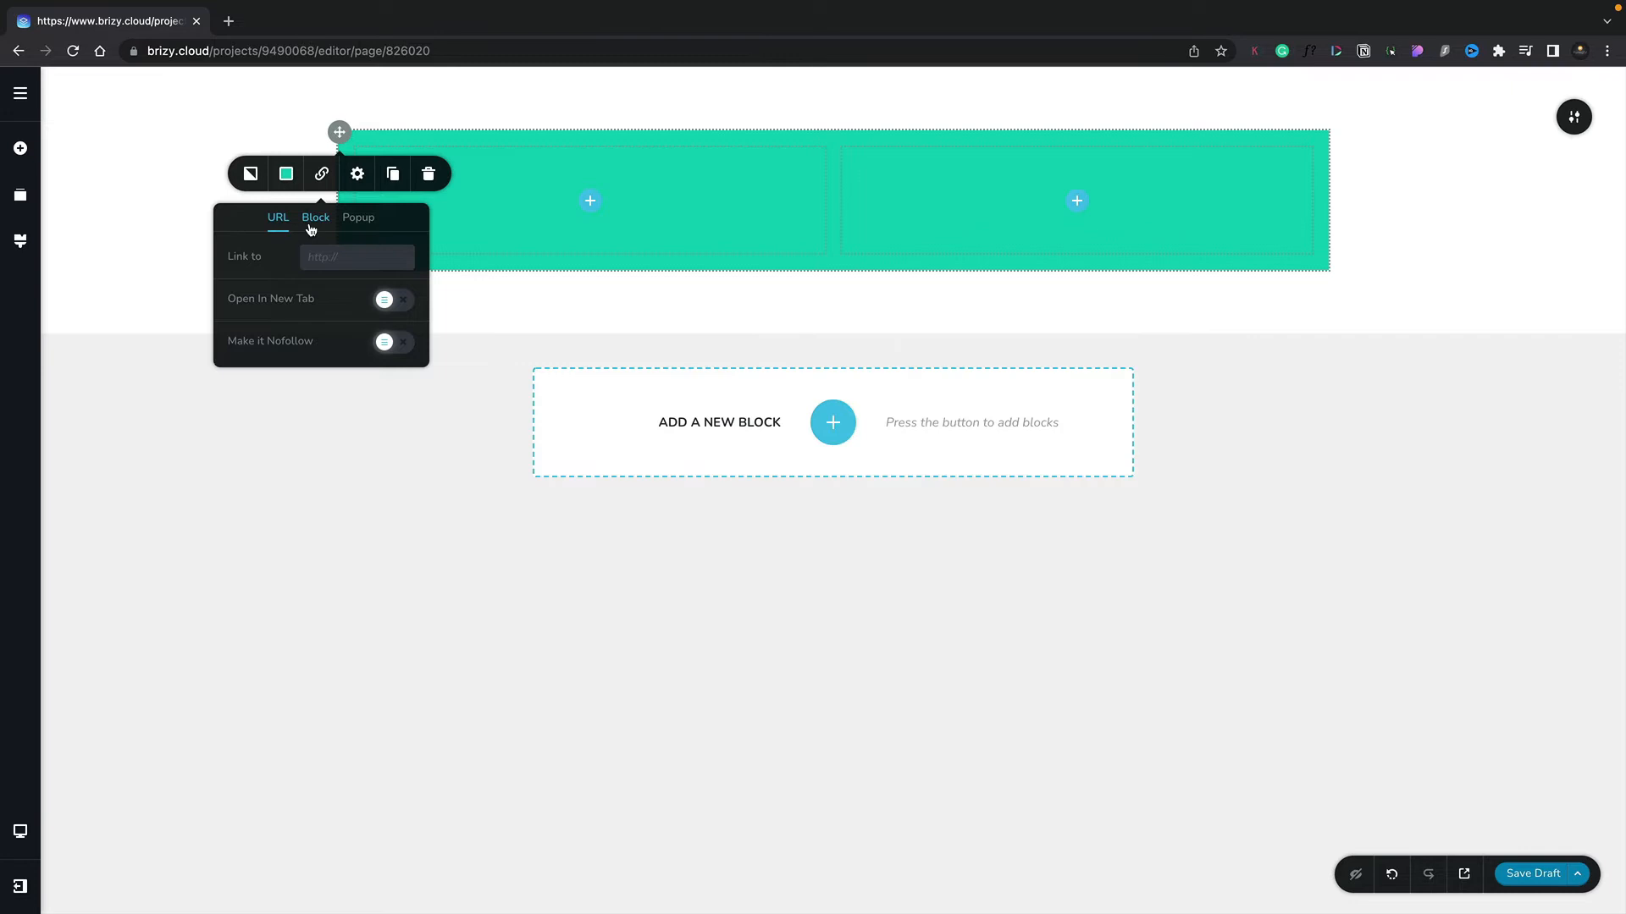
mouse_move(359, 220)
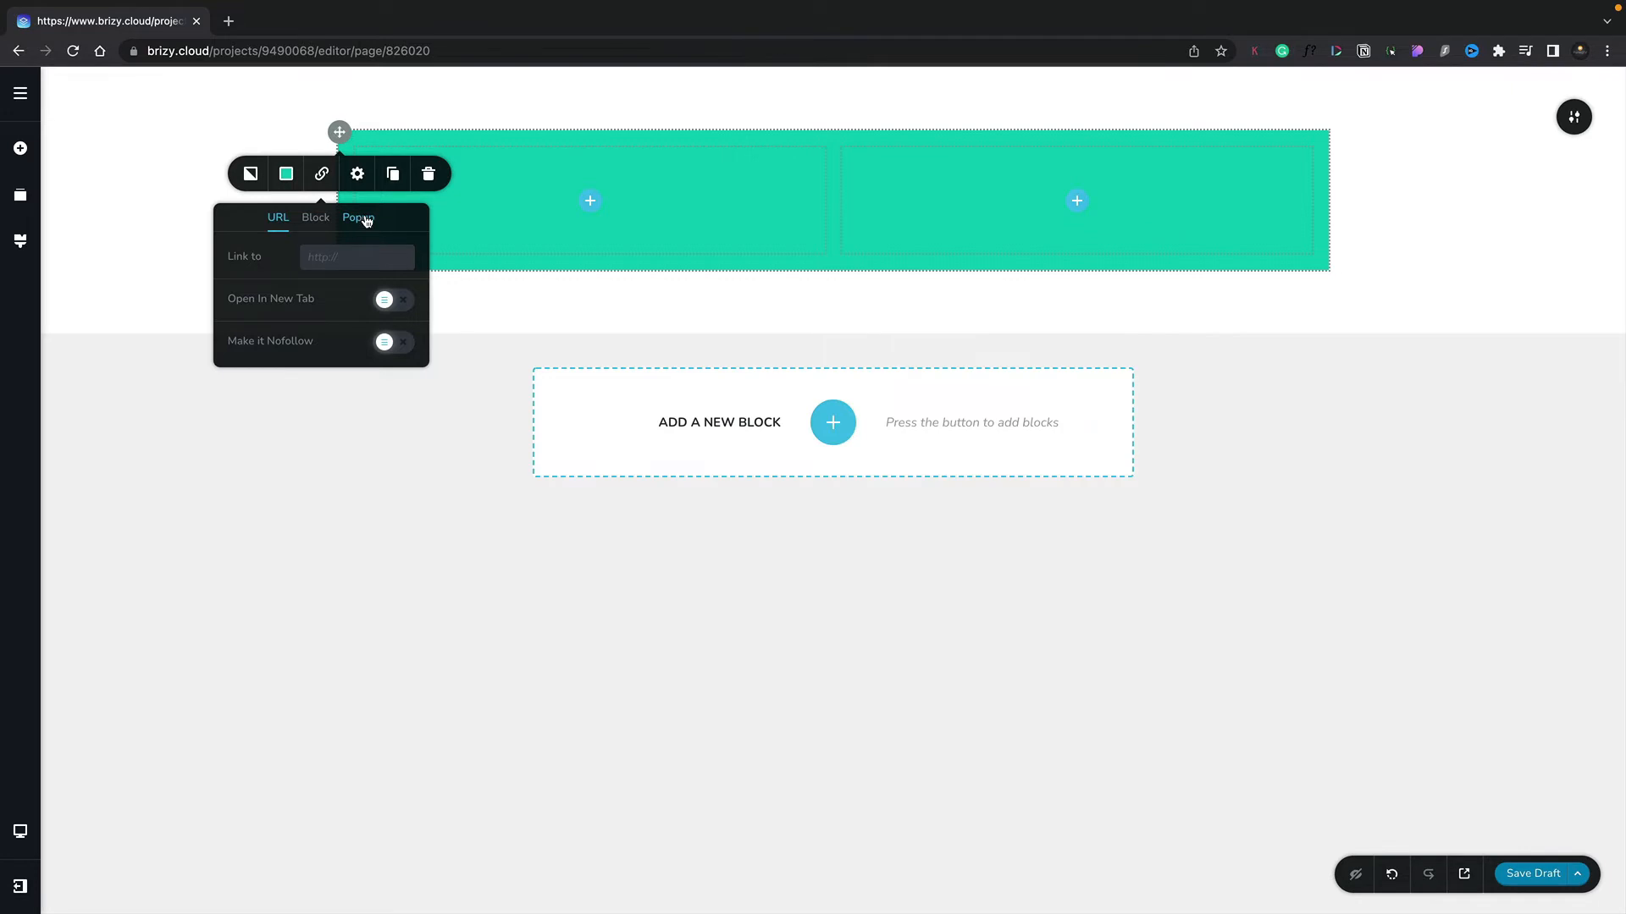
- Drag the row's Width slider from 100% down to 75%
left_click(356, 173)
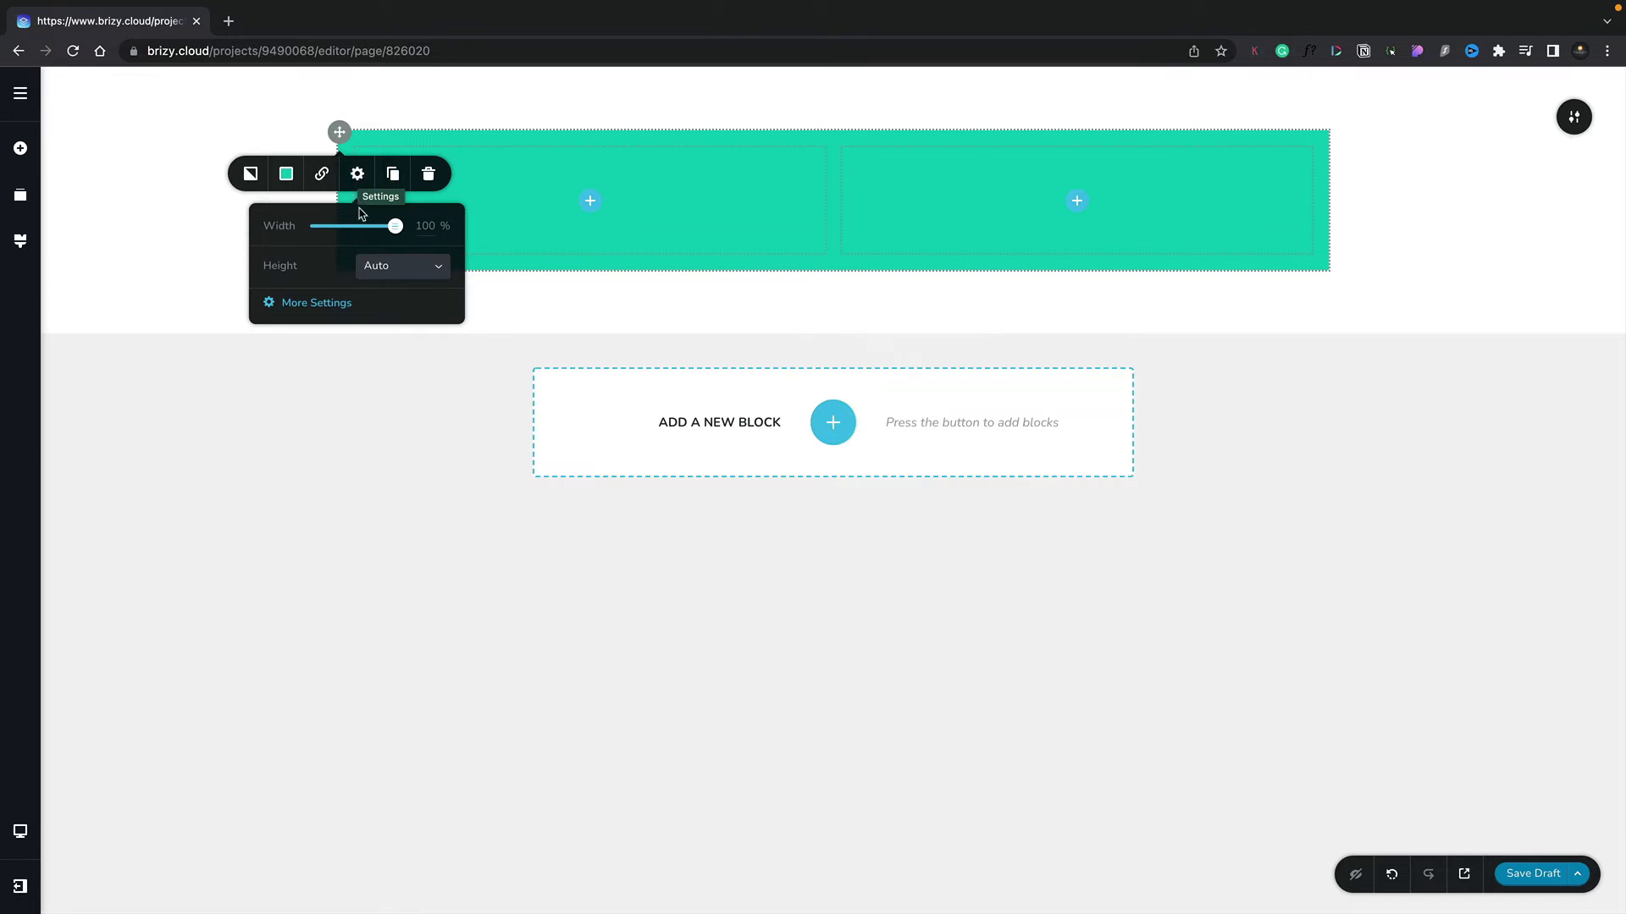
mouse_move(373, 228)
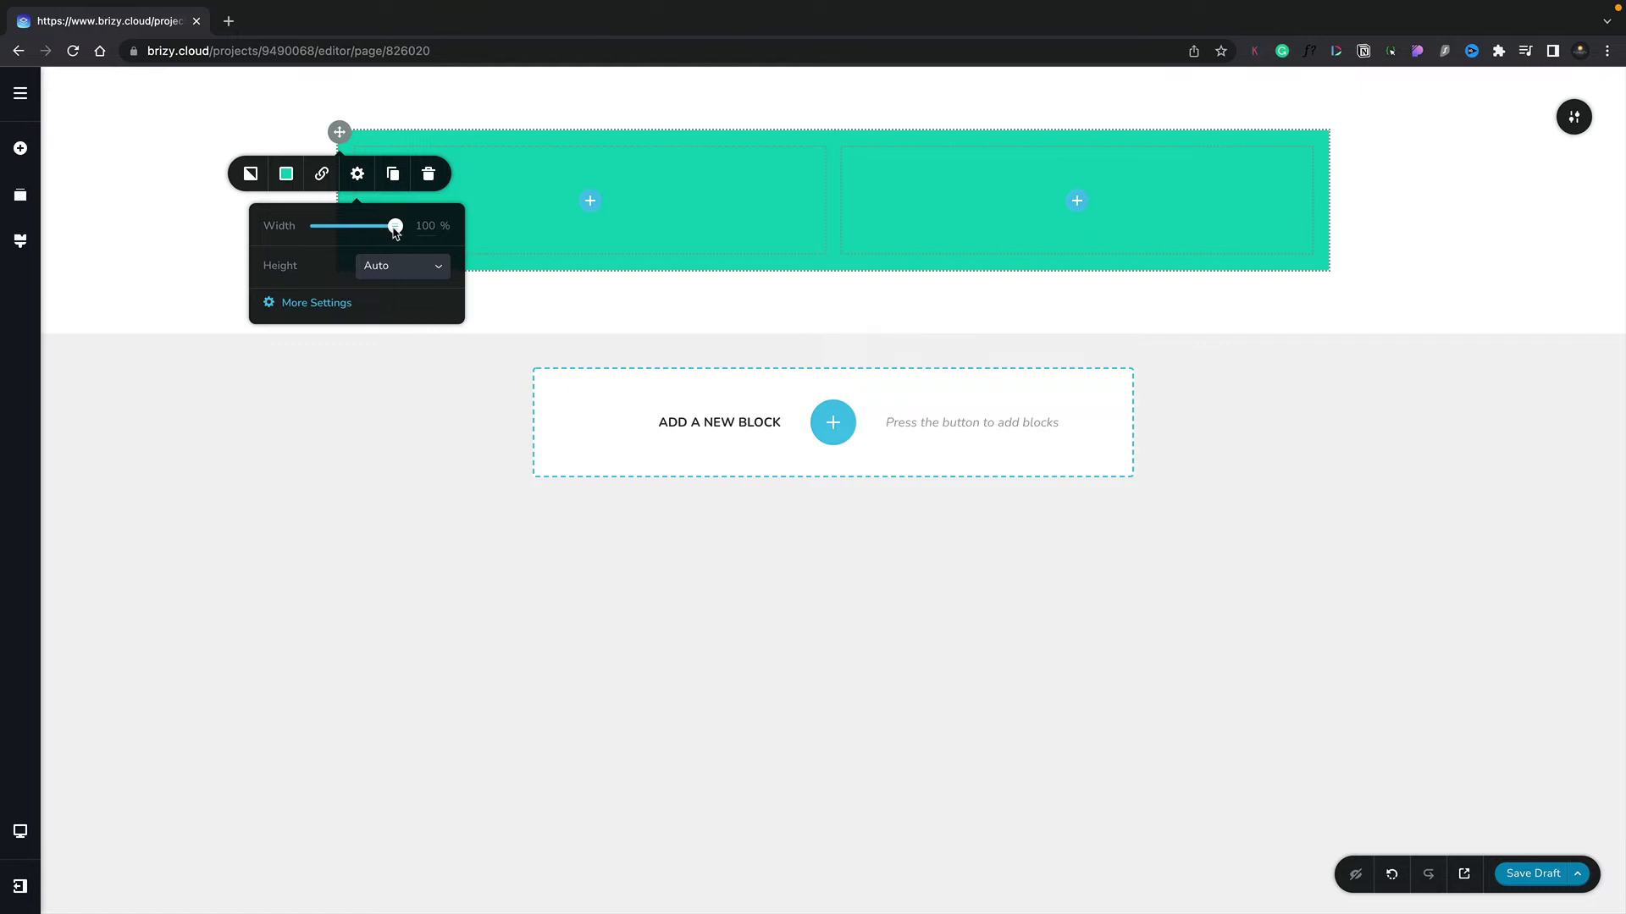
left_click_drag(396, 226, 374, 226)
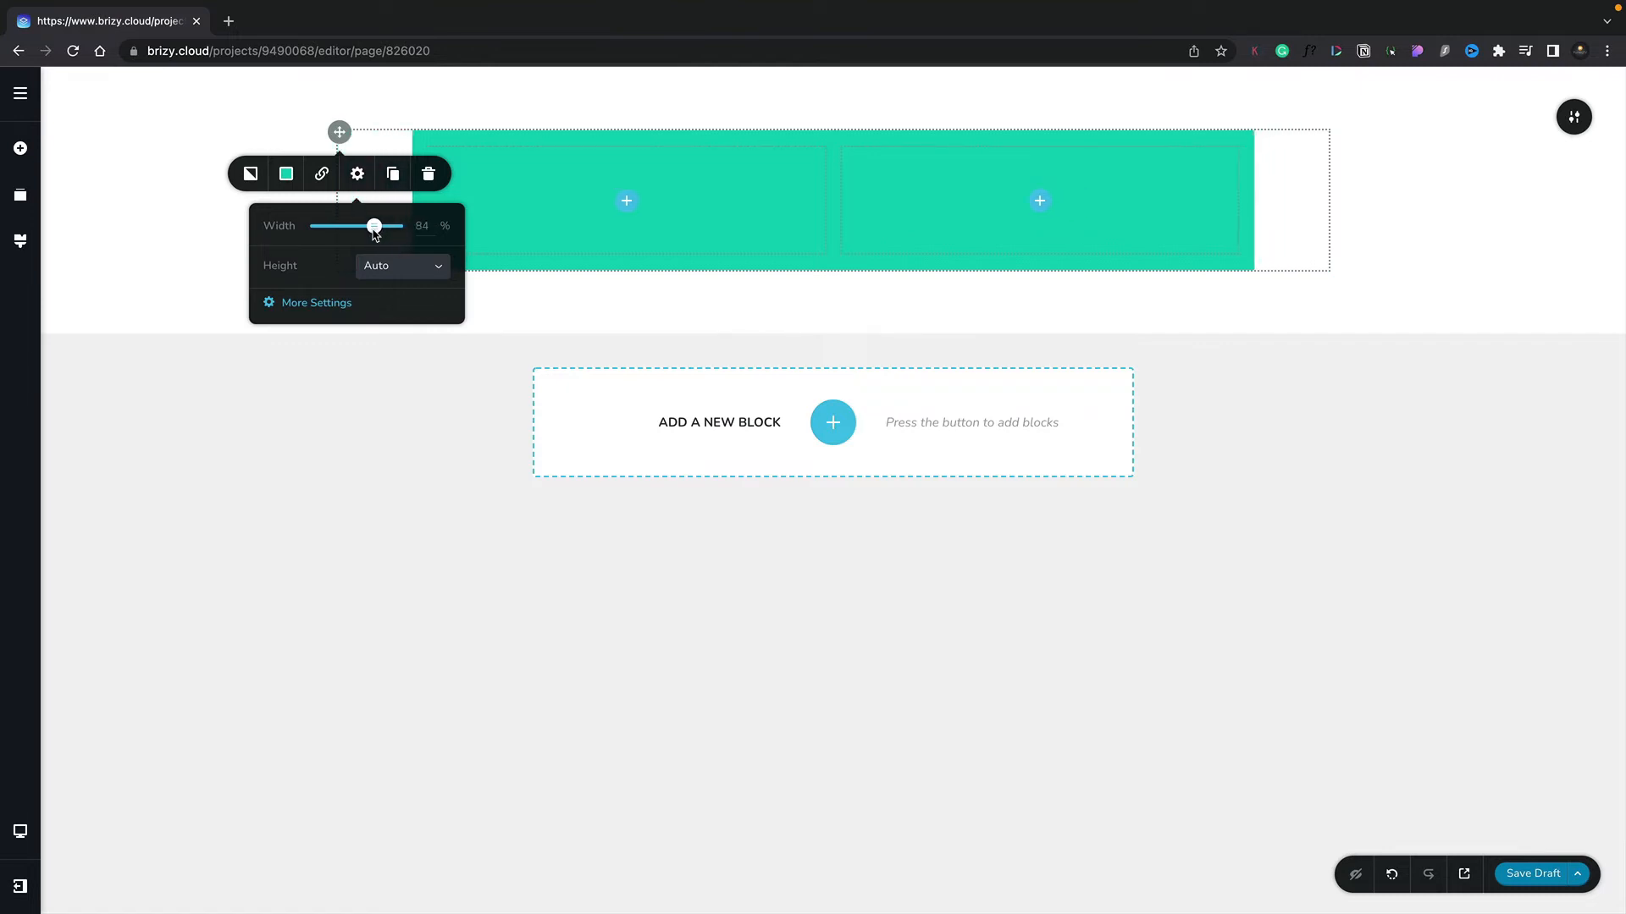
left_click_drag(374, 226, 361, 226)
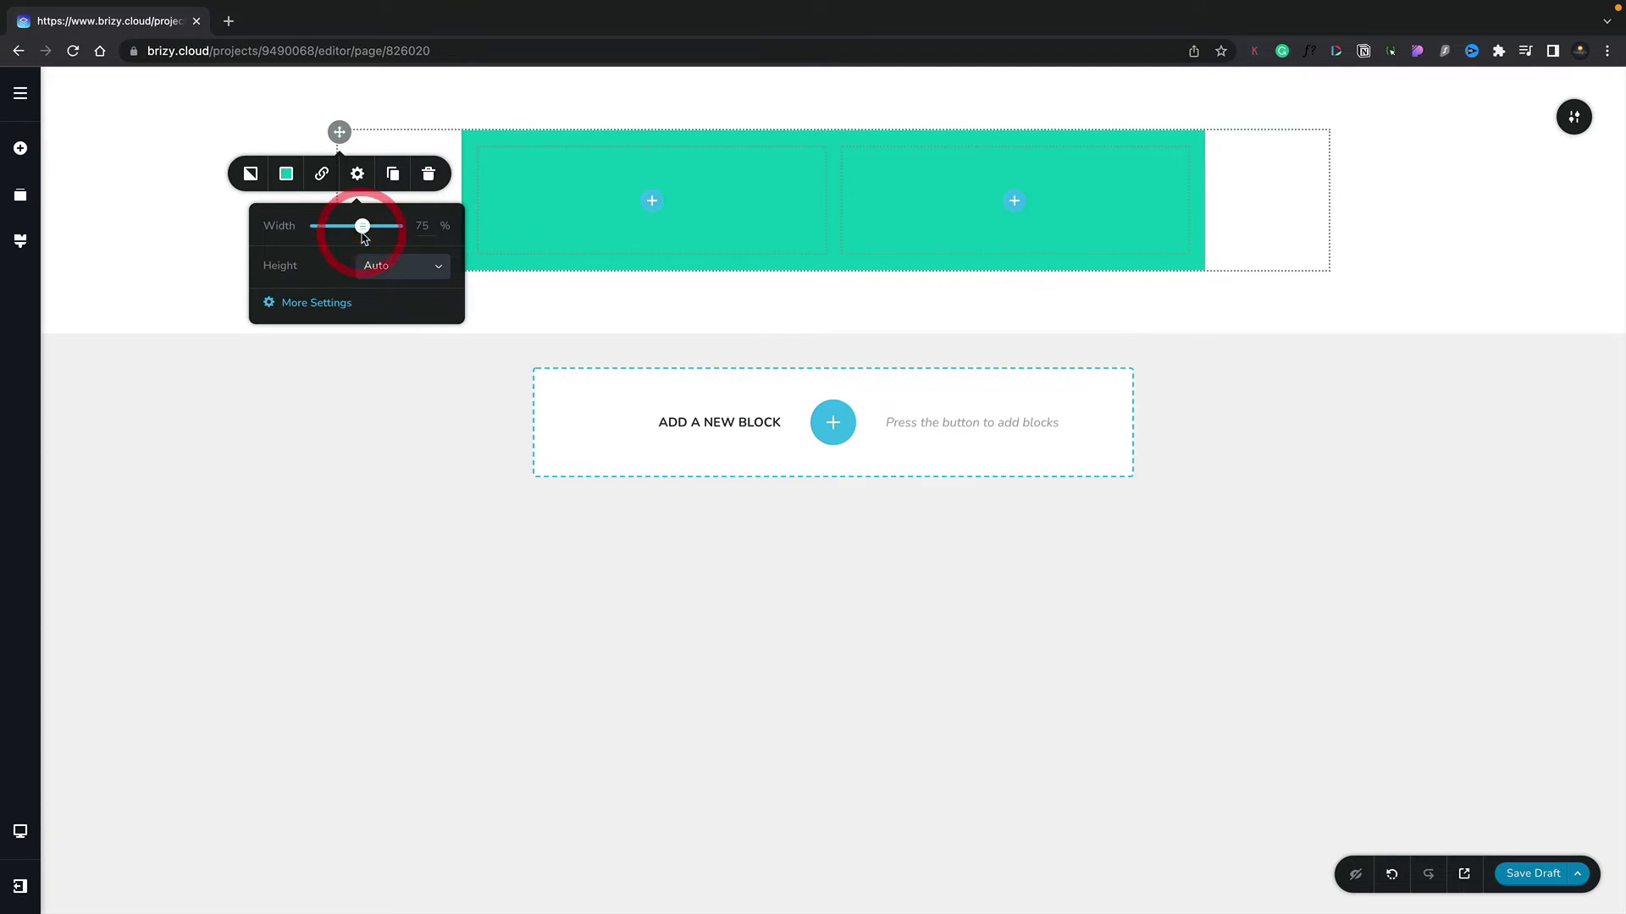
mouse_move(521, 181)
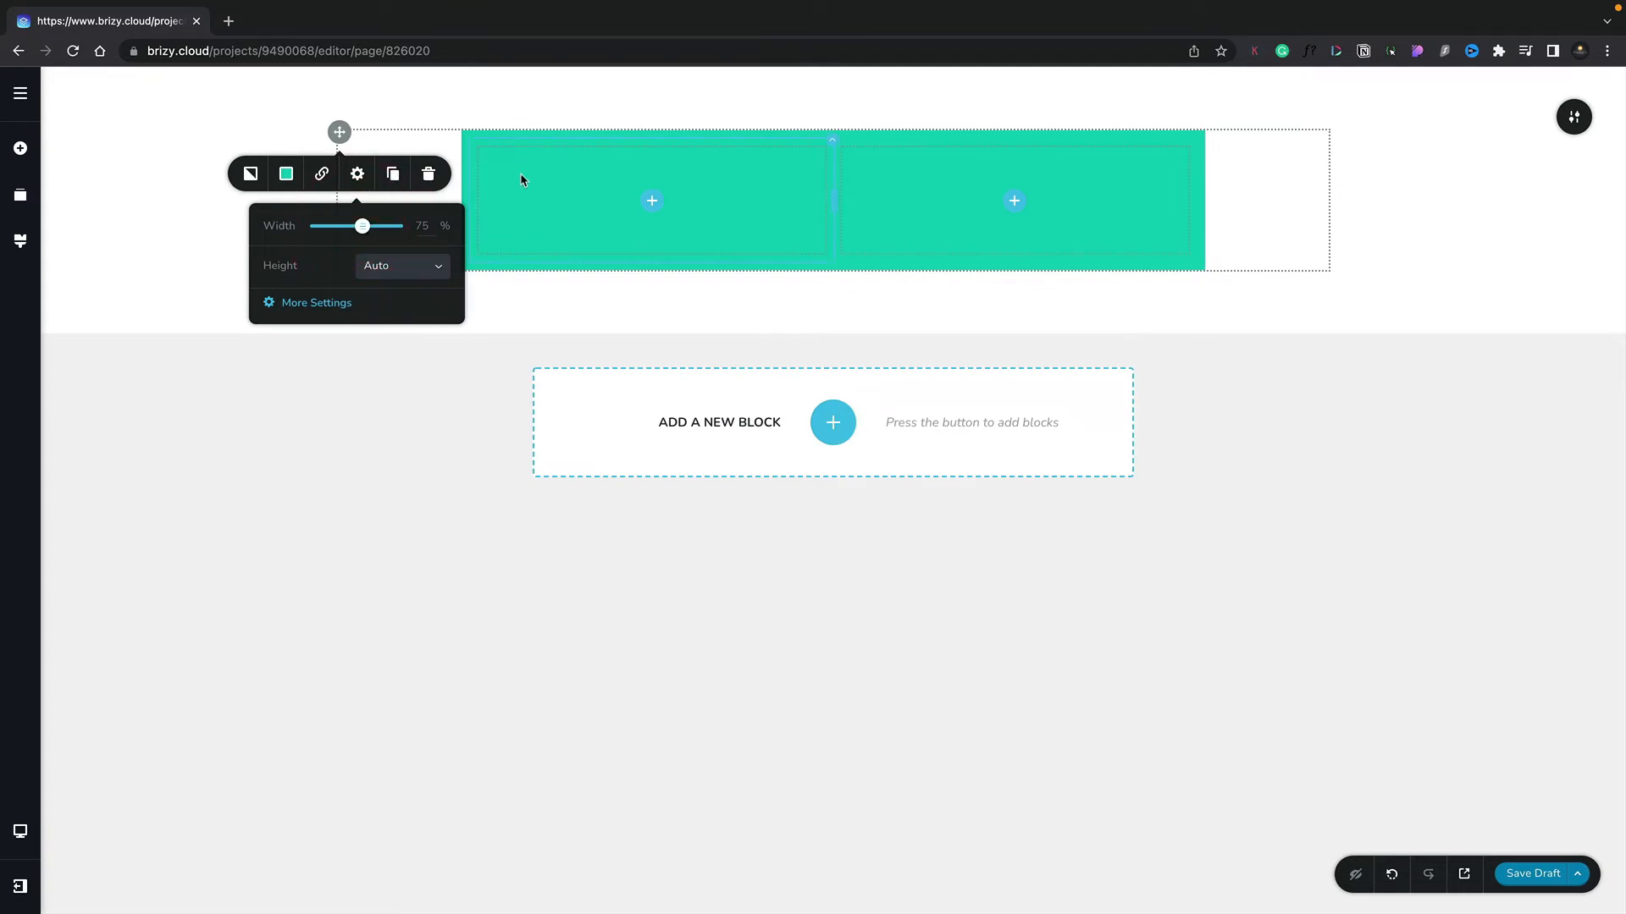
mouse_move(496, 199)
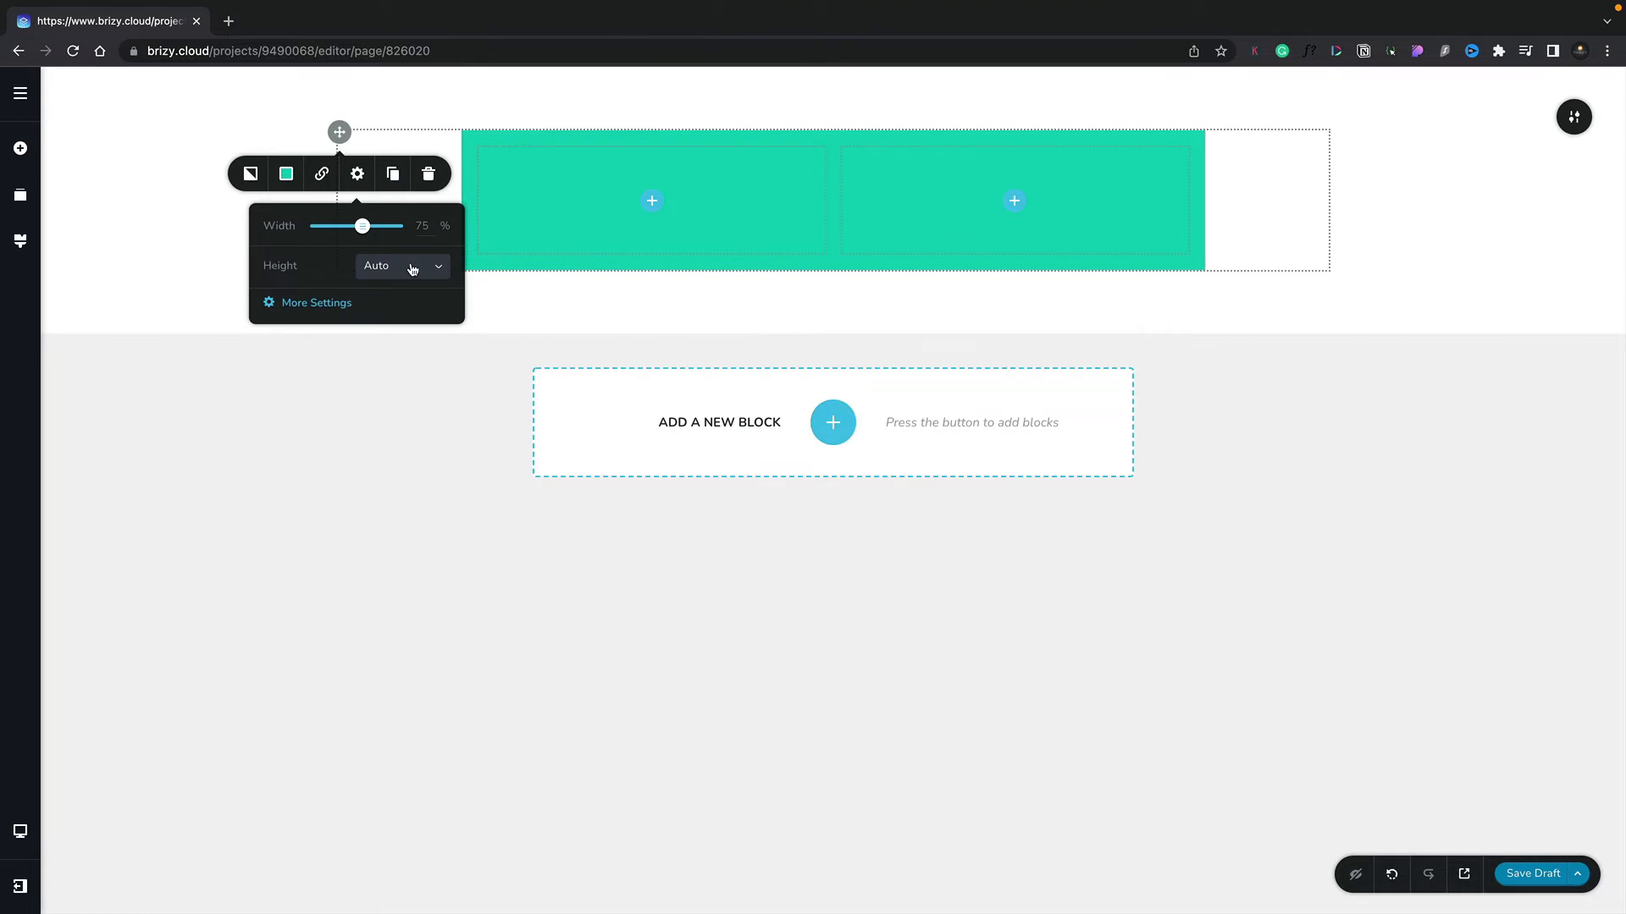
- Set the row height to Custom 400 px, keeping columns top-aligned
left_click(402, 265)
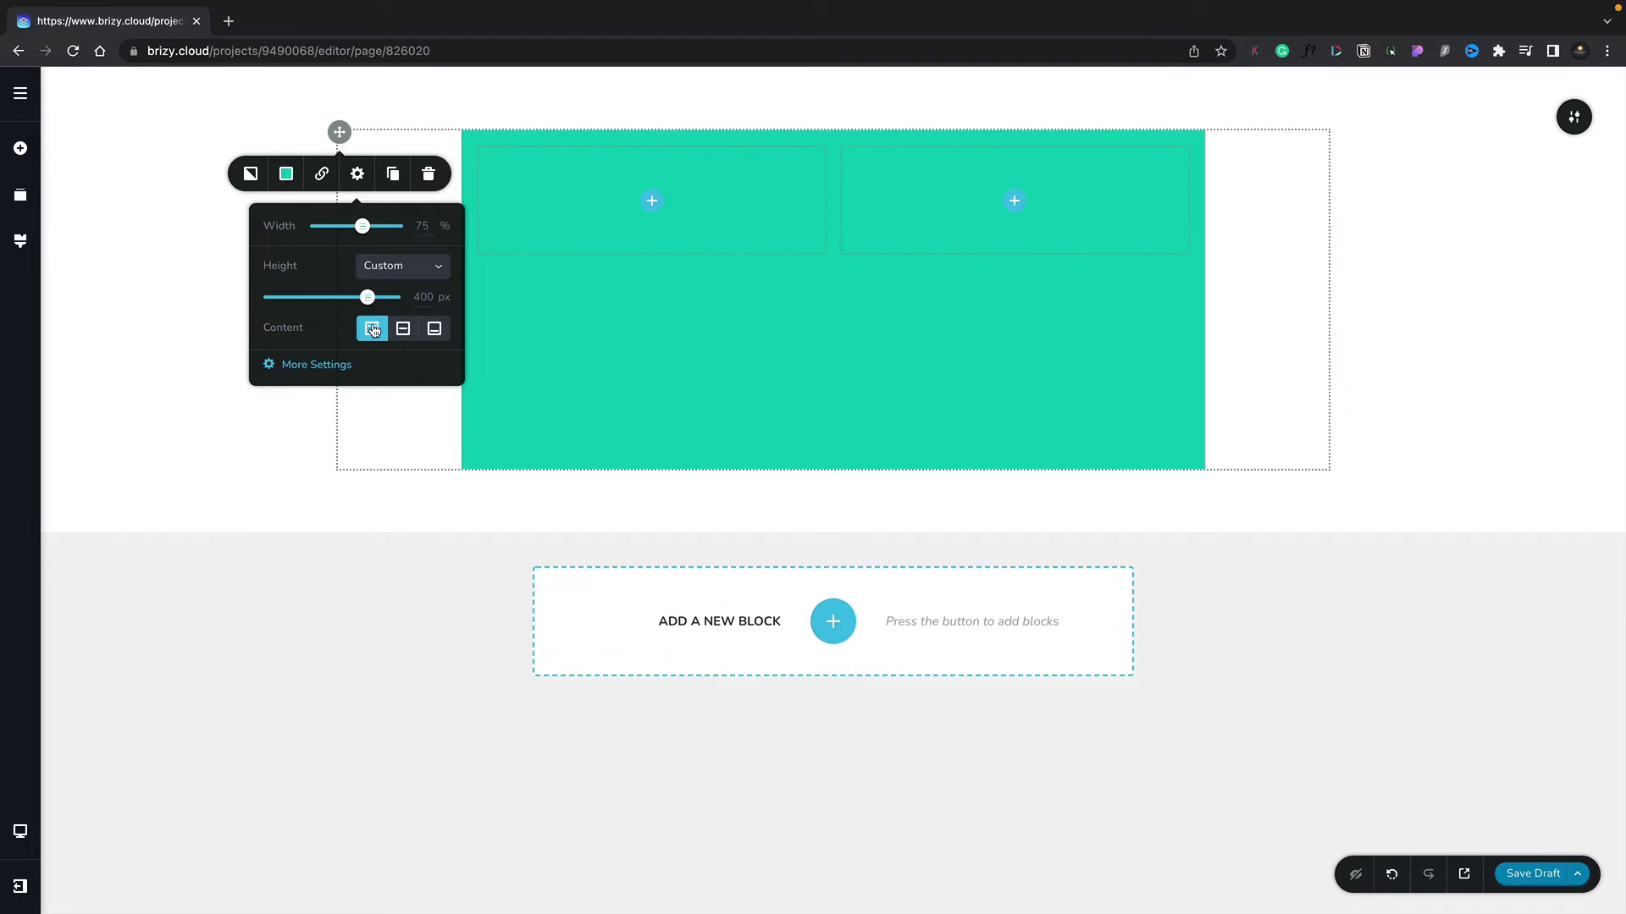
left_click(402, 329)
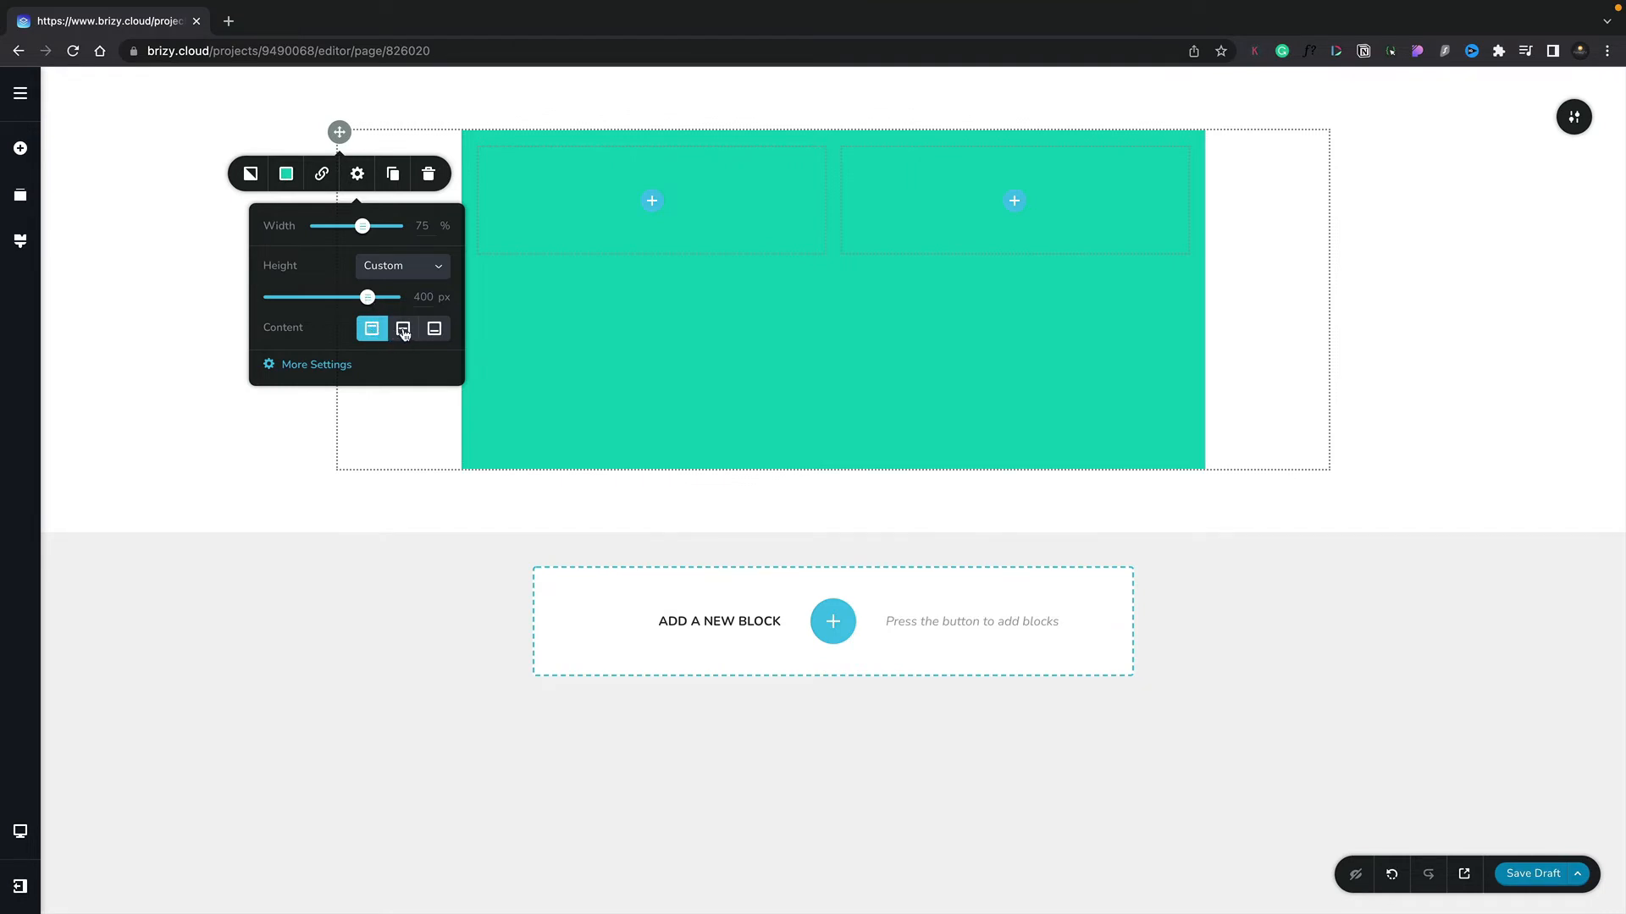
left_click(434, 327)
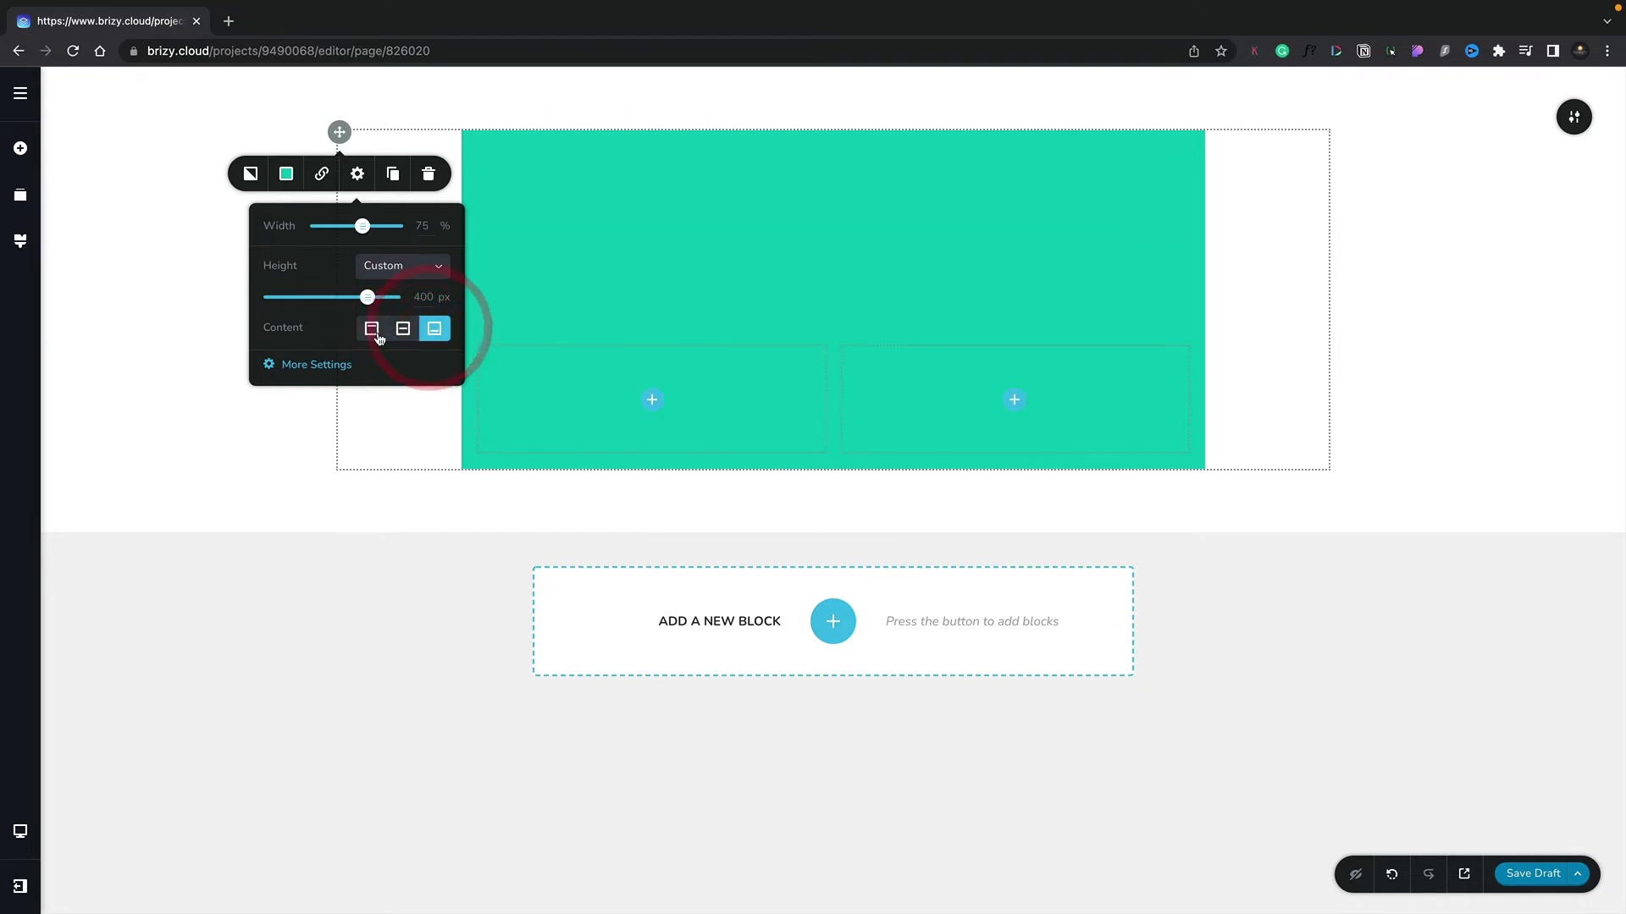
left_click(371, 329)
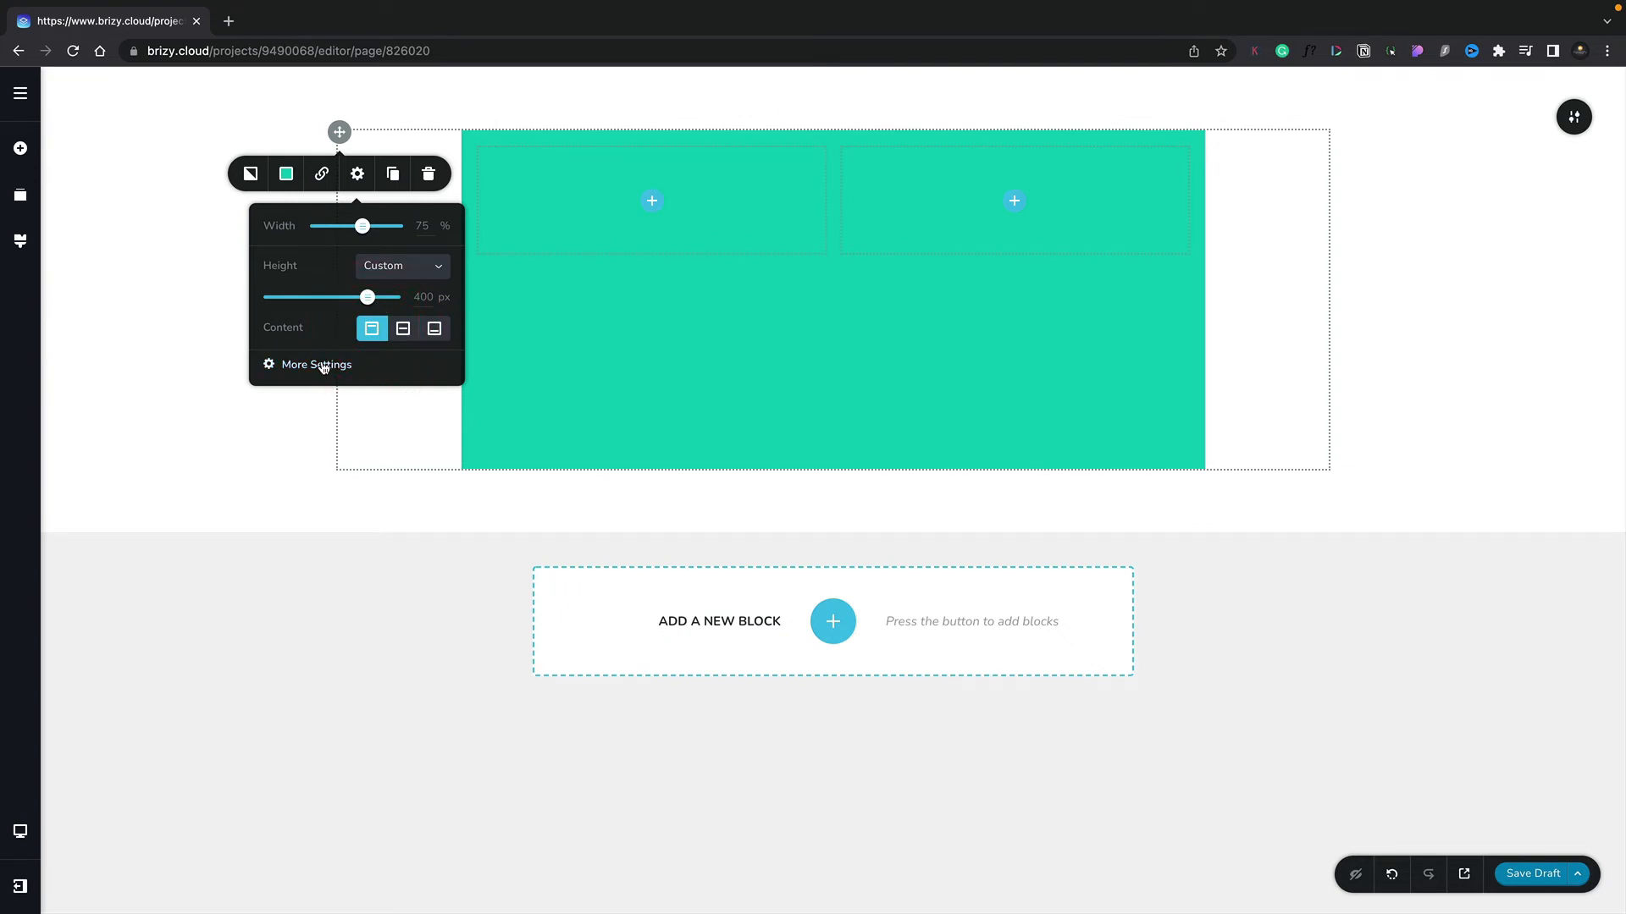
left_click(357, 173)
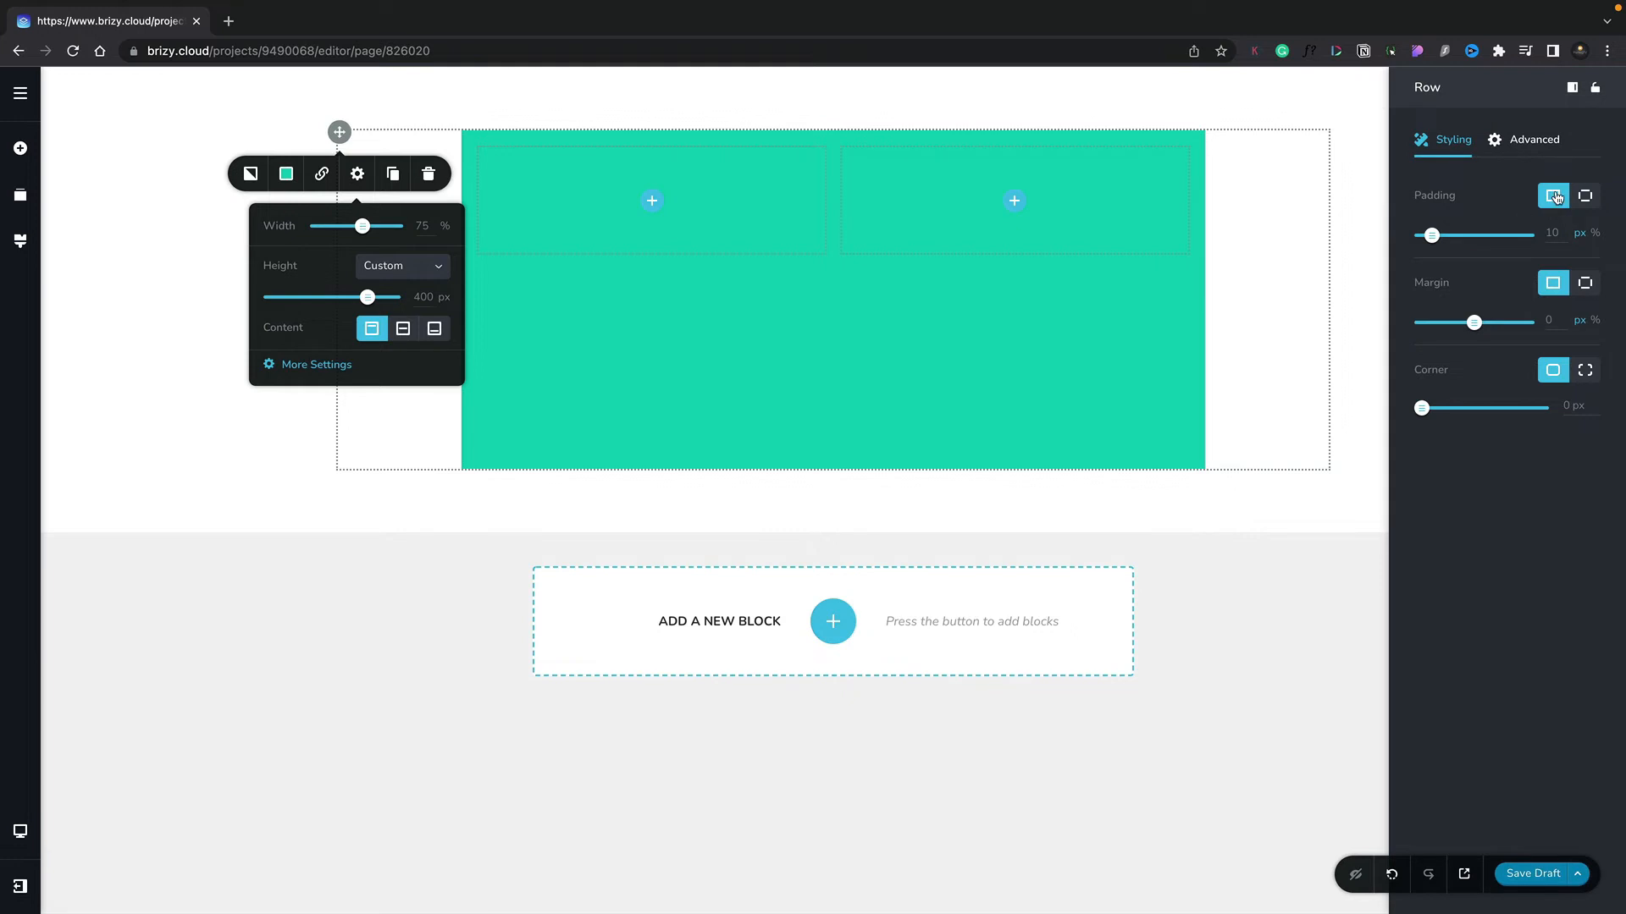
mouse_move(1575, 200)
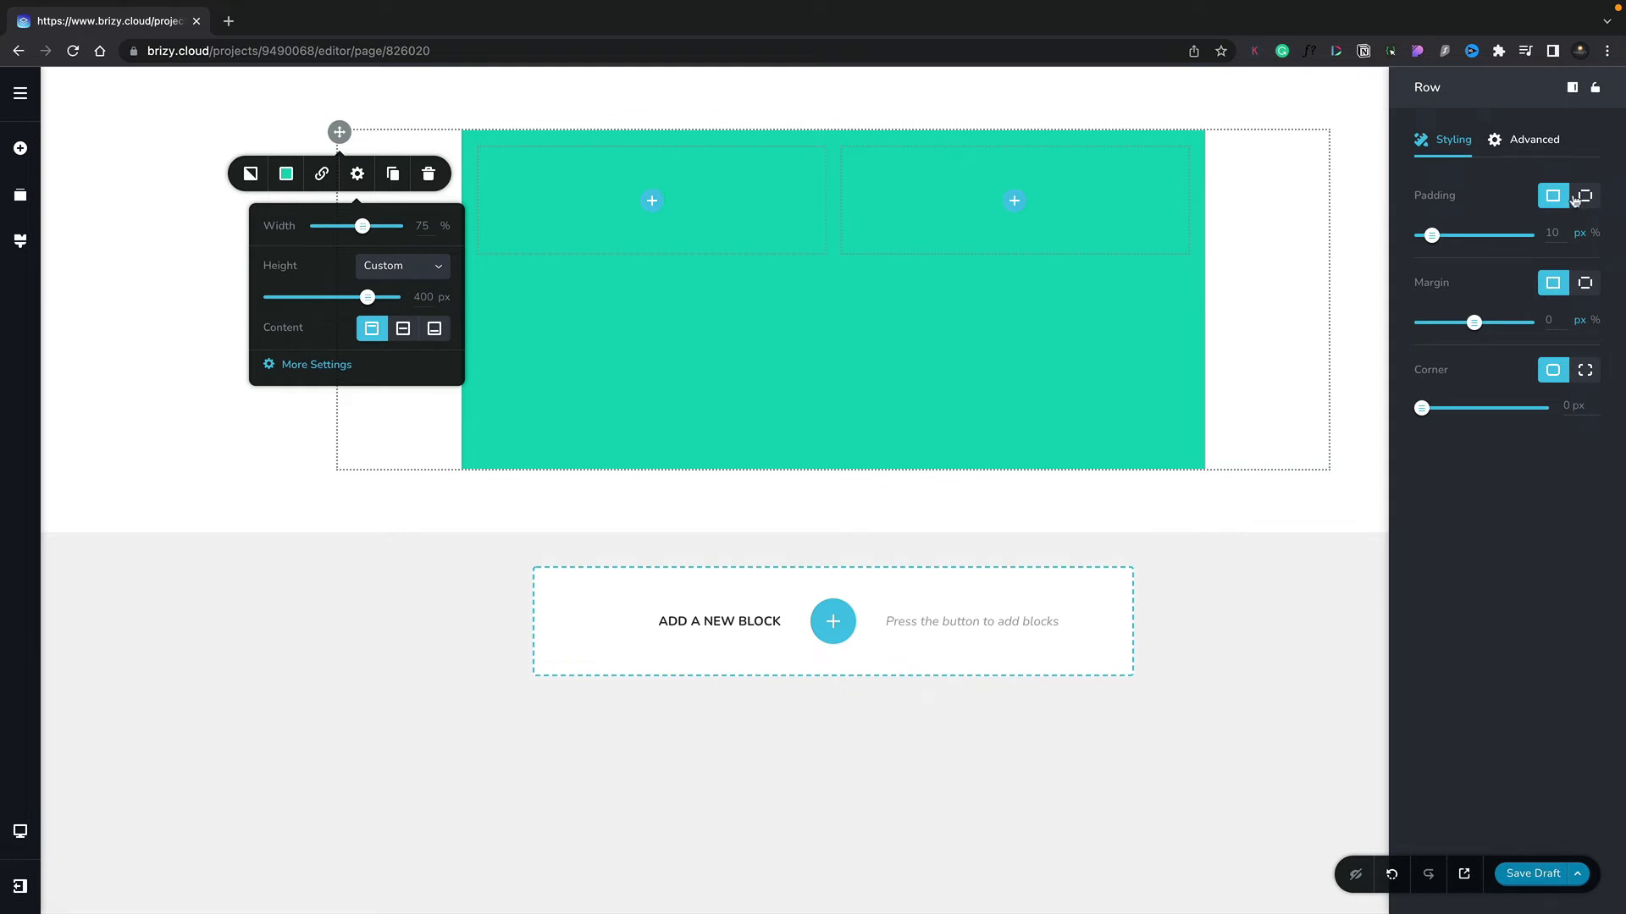
- Switch Padding, Margin and Corner to per-side values in the Styling tab
left_click(1584, 196)
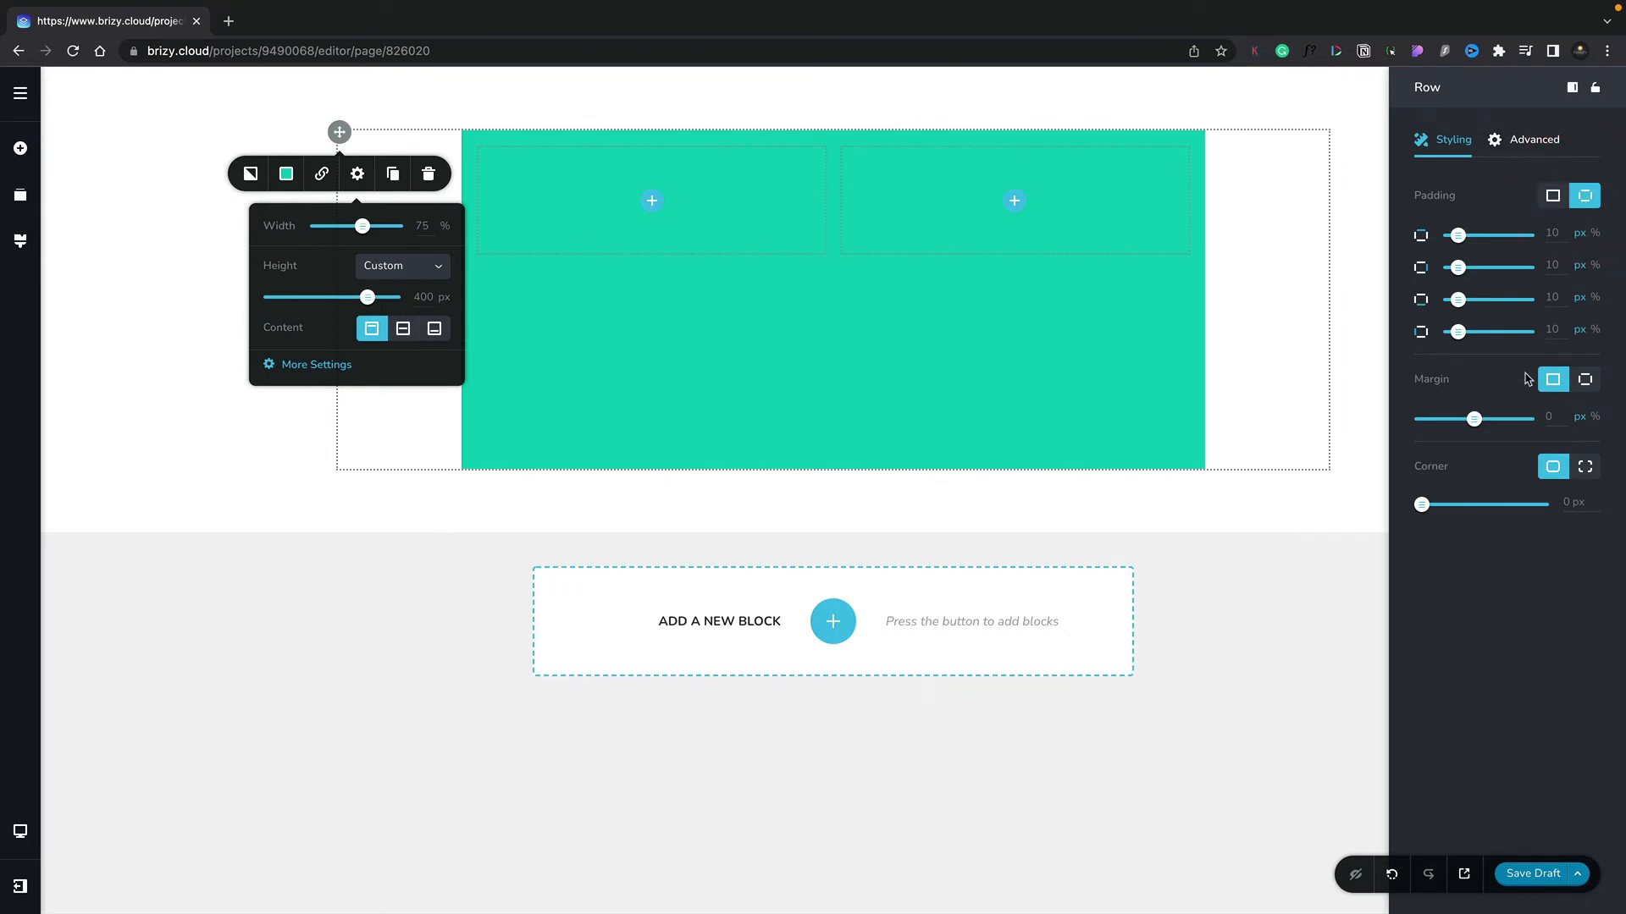
left_click(1584, 378)
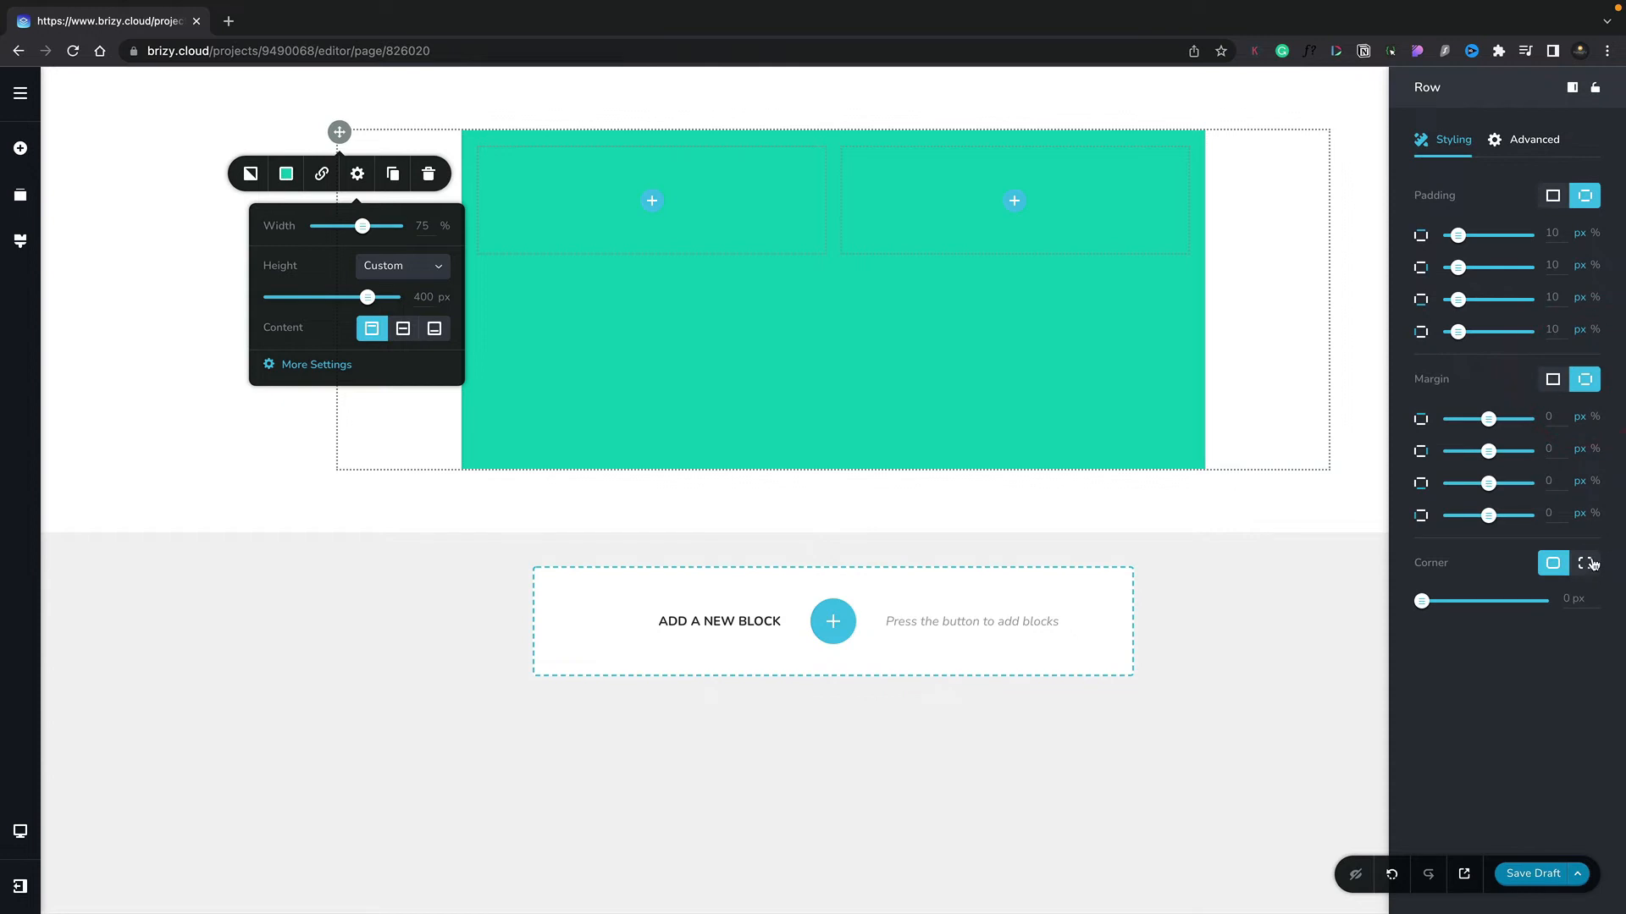
left_click(1533, 139)
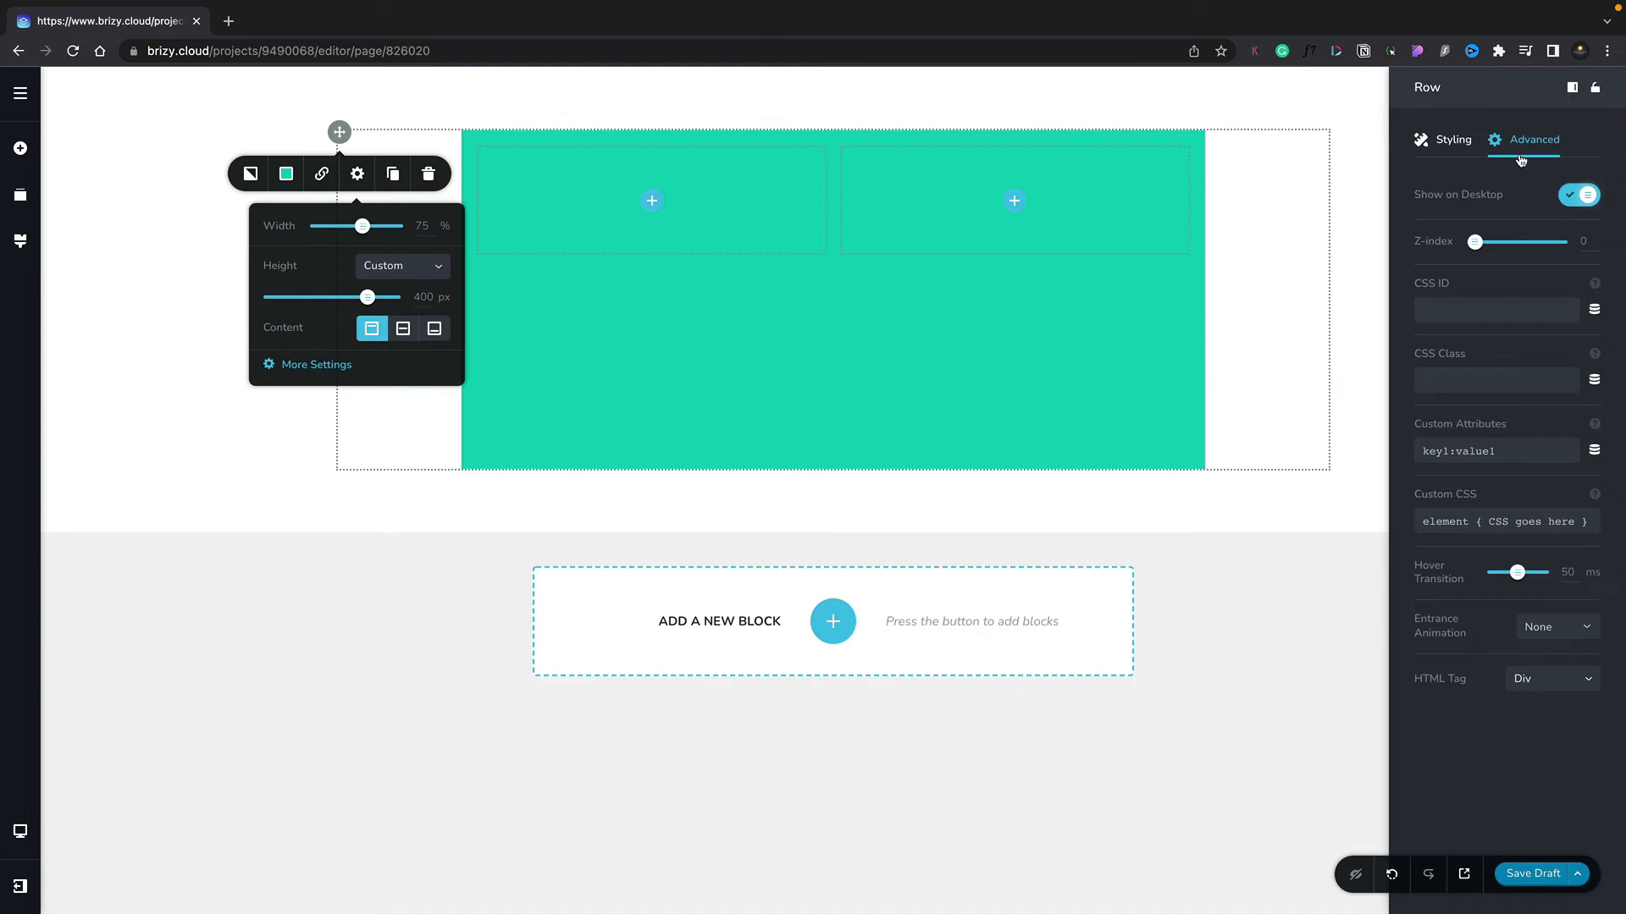
mouse_move(1535, 201)
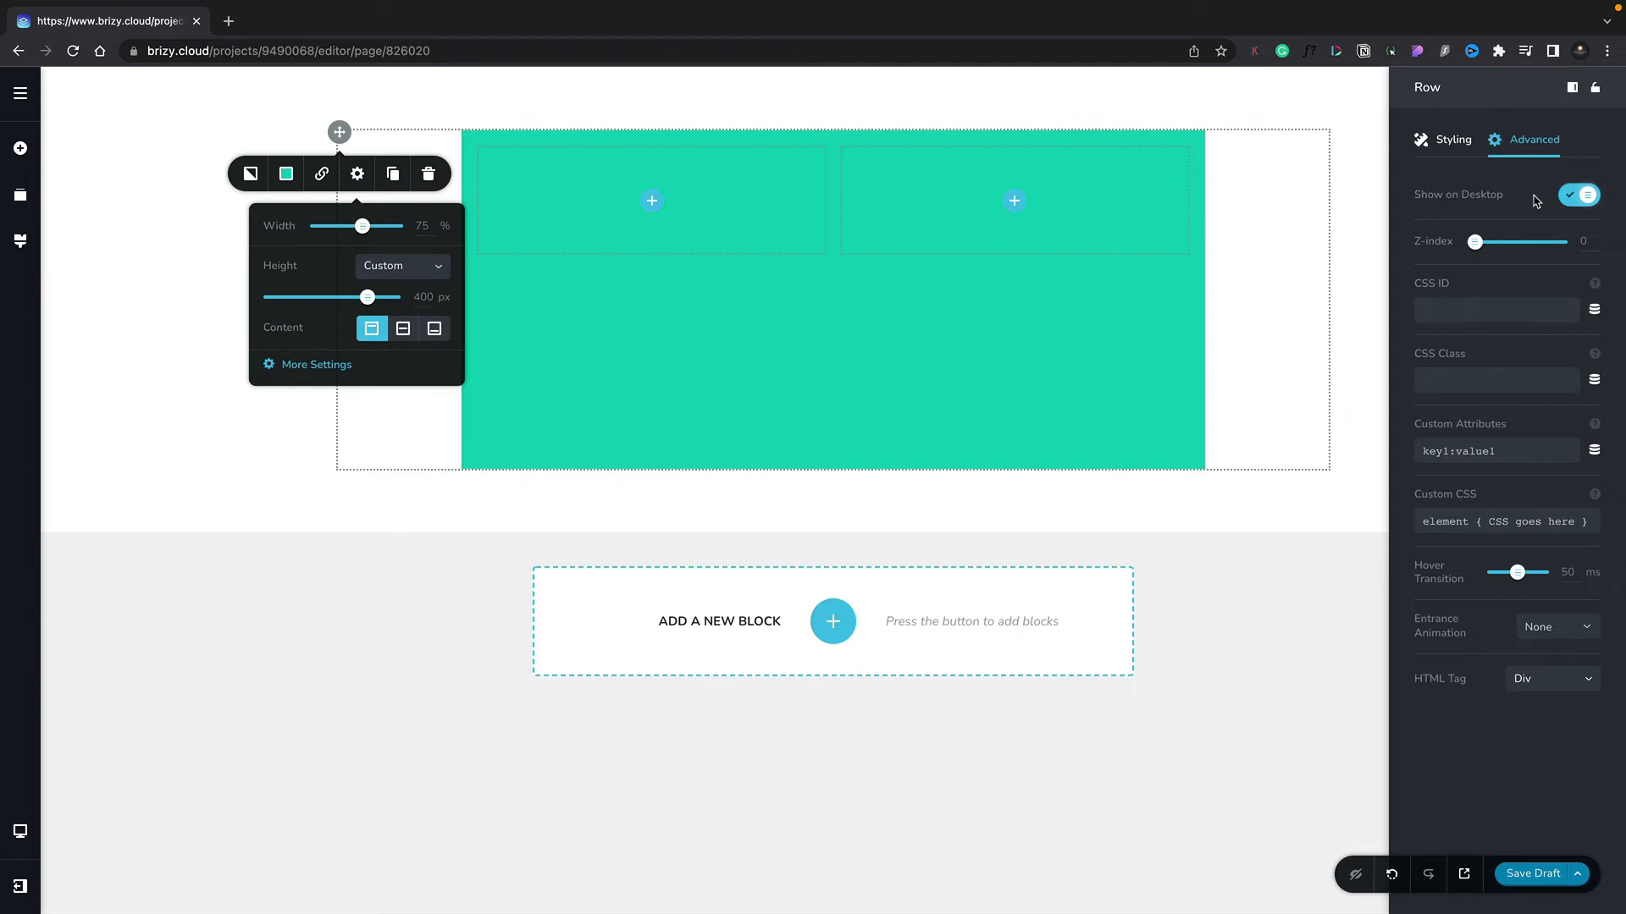
mouse_move(1511, 252)
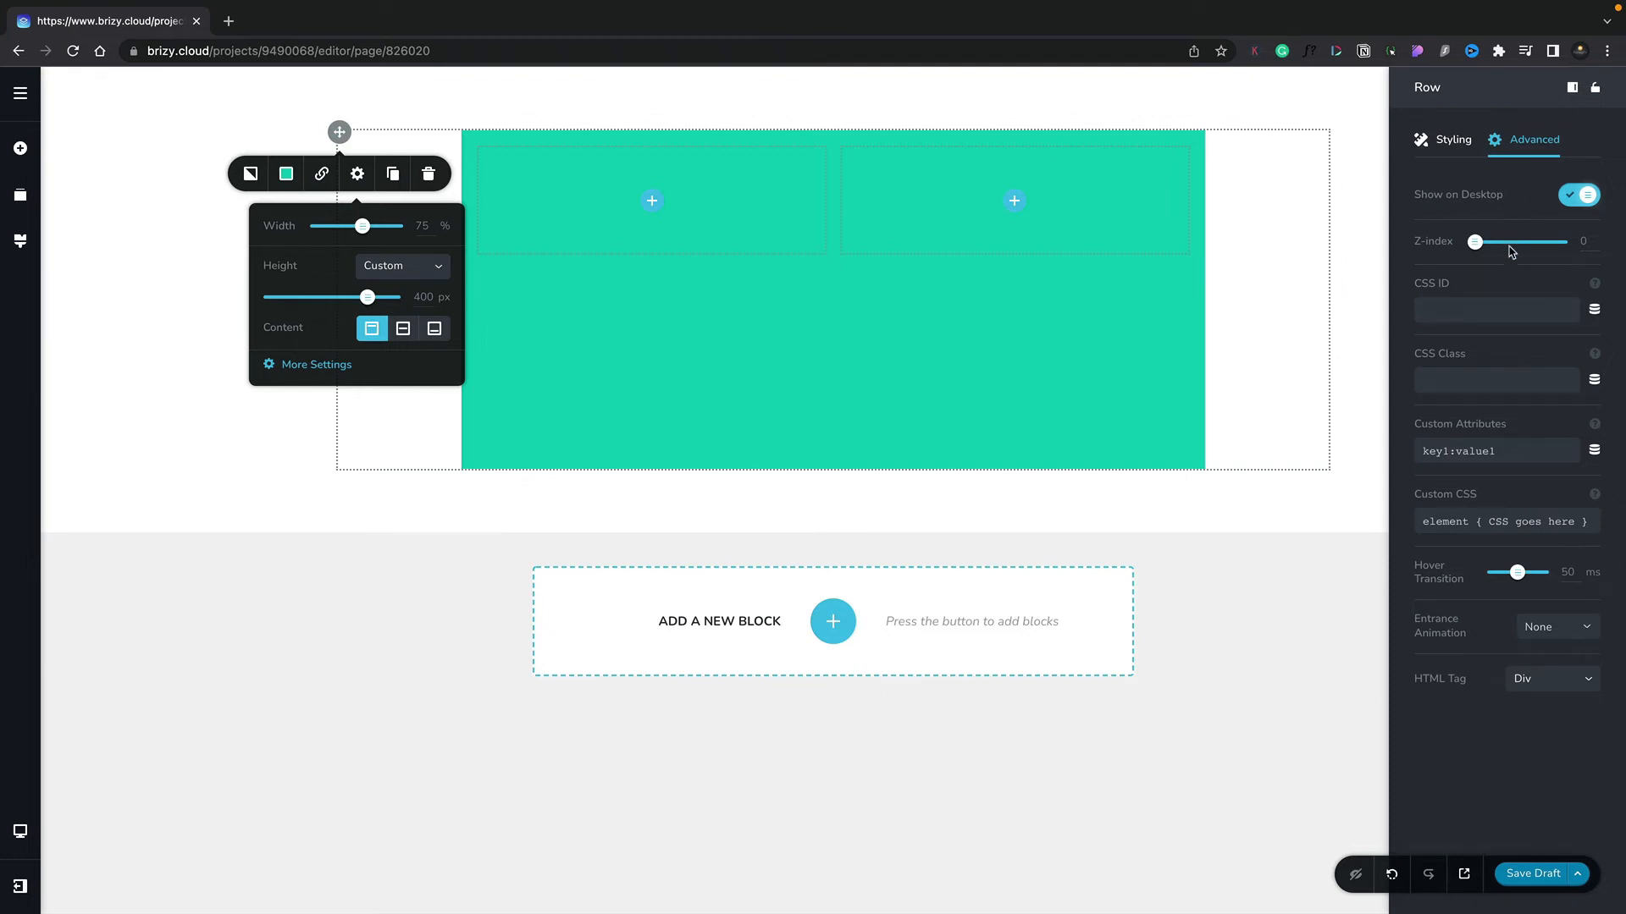
mouse_move(1509, 299)
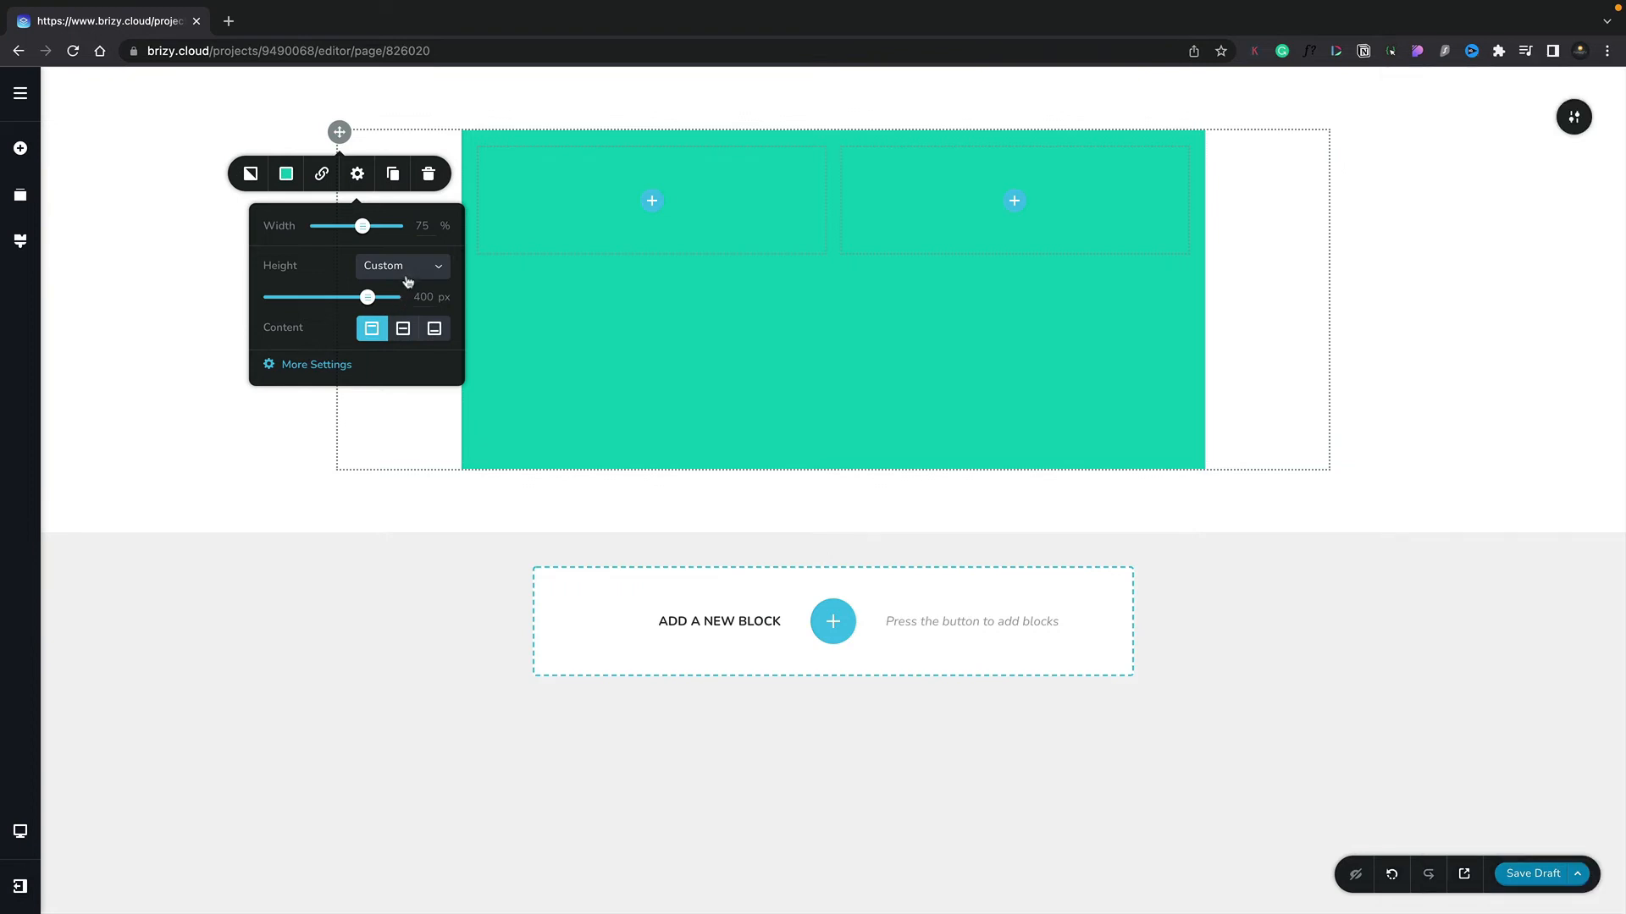
- Reset the row height to automatic and delete the teal row
left_click(402, 265)
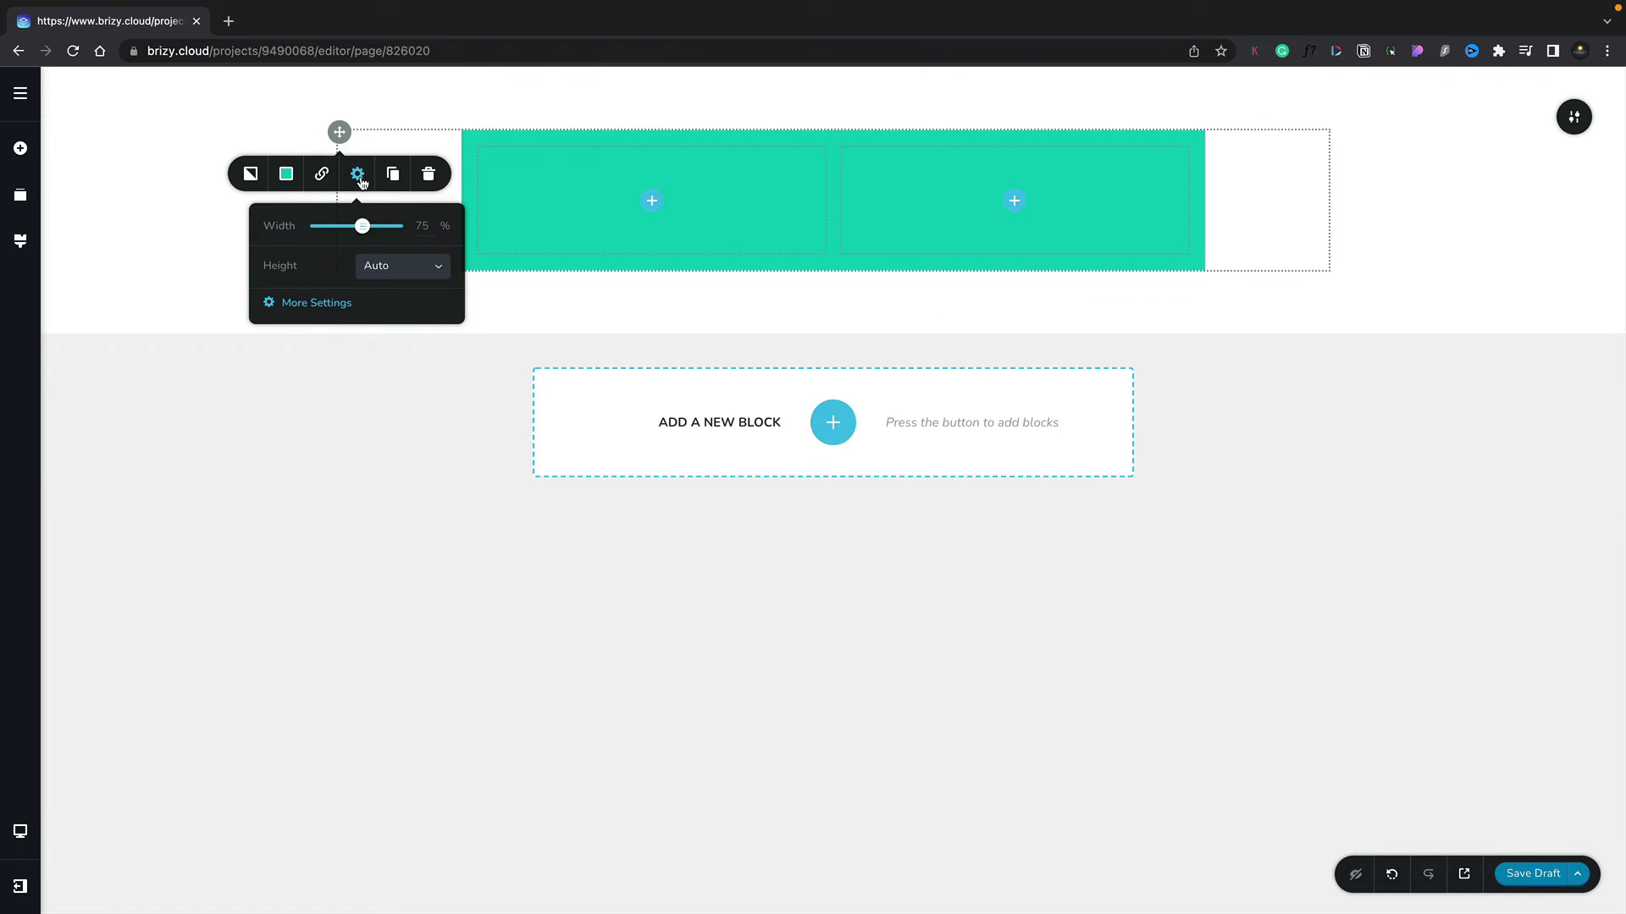
mouse_move(393, 173)
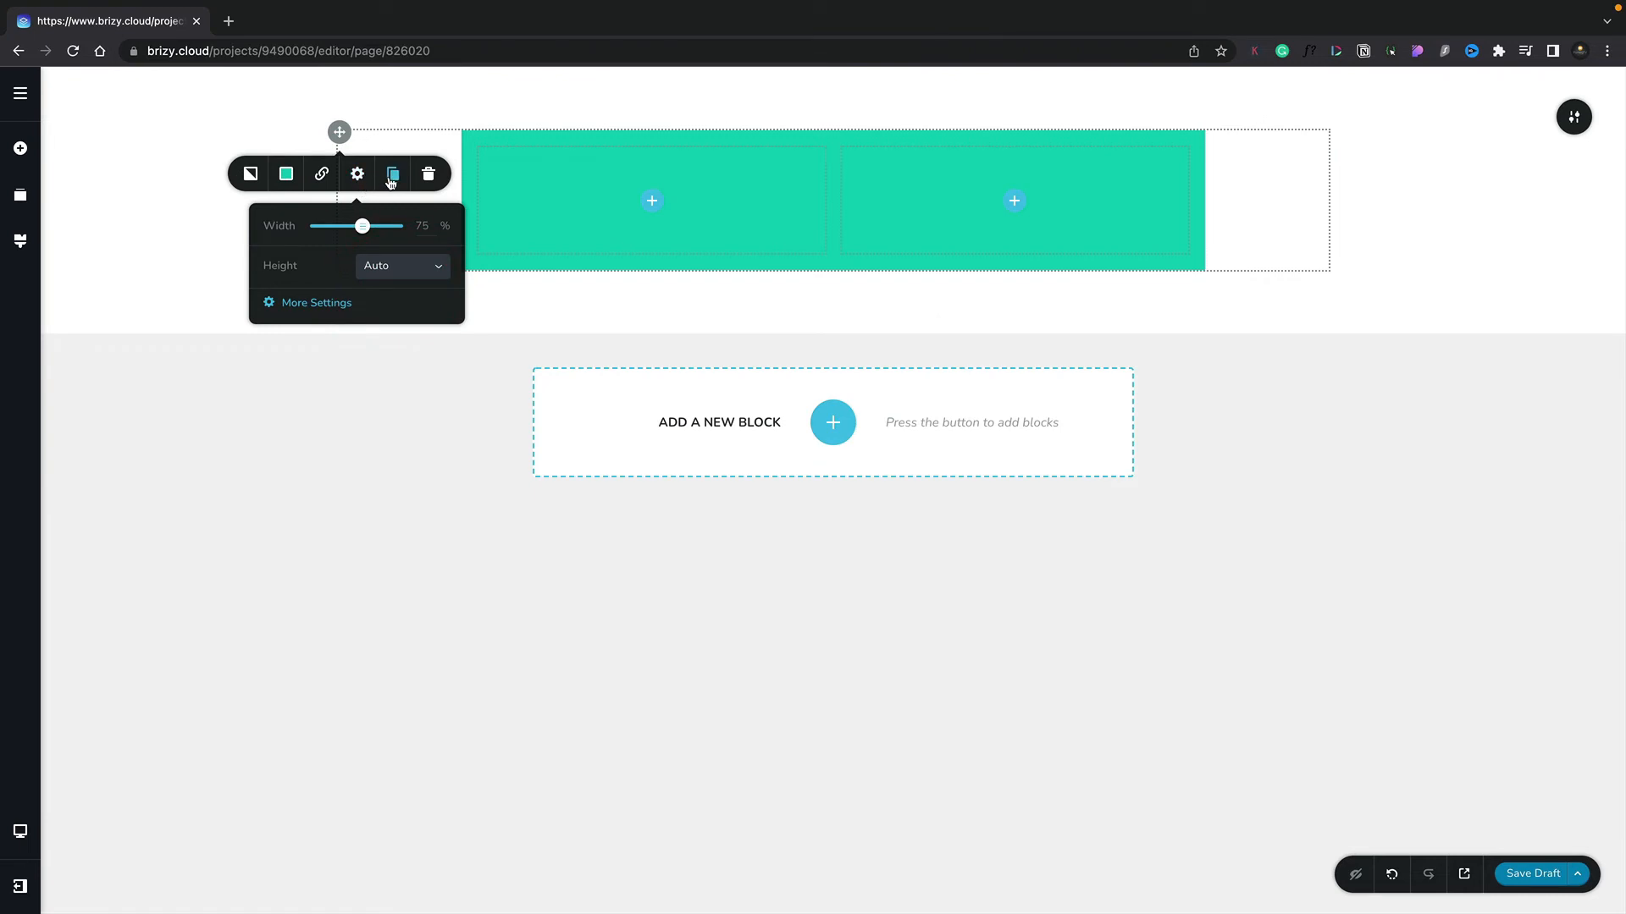
mouse_move(392, 172)
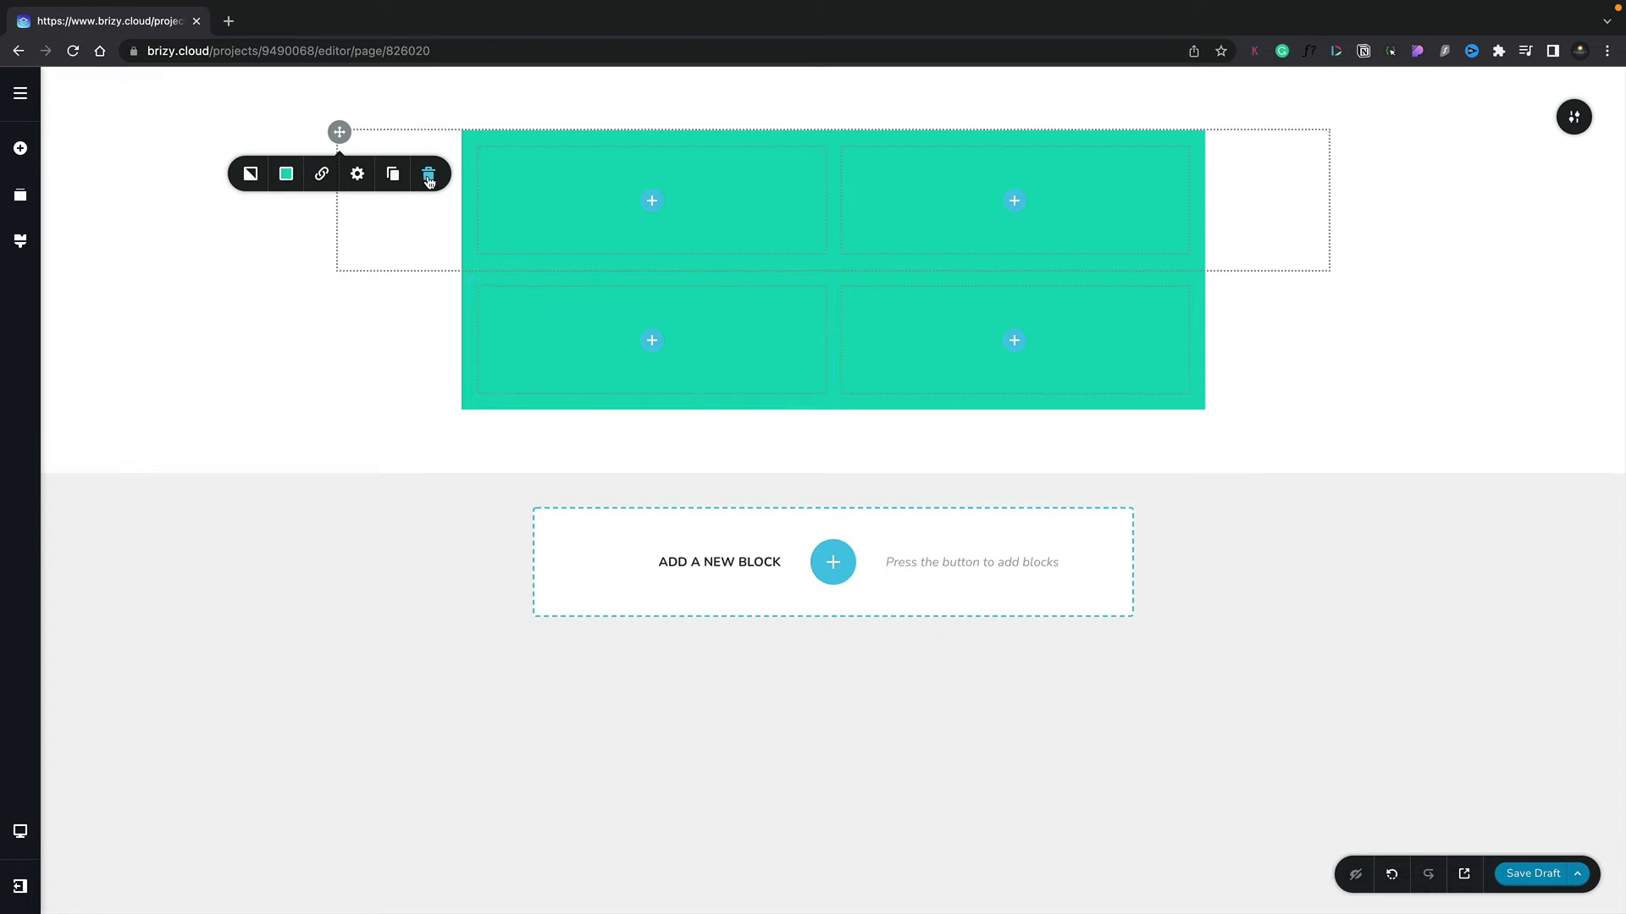
left_click(428, 173)
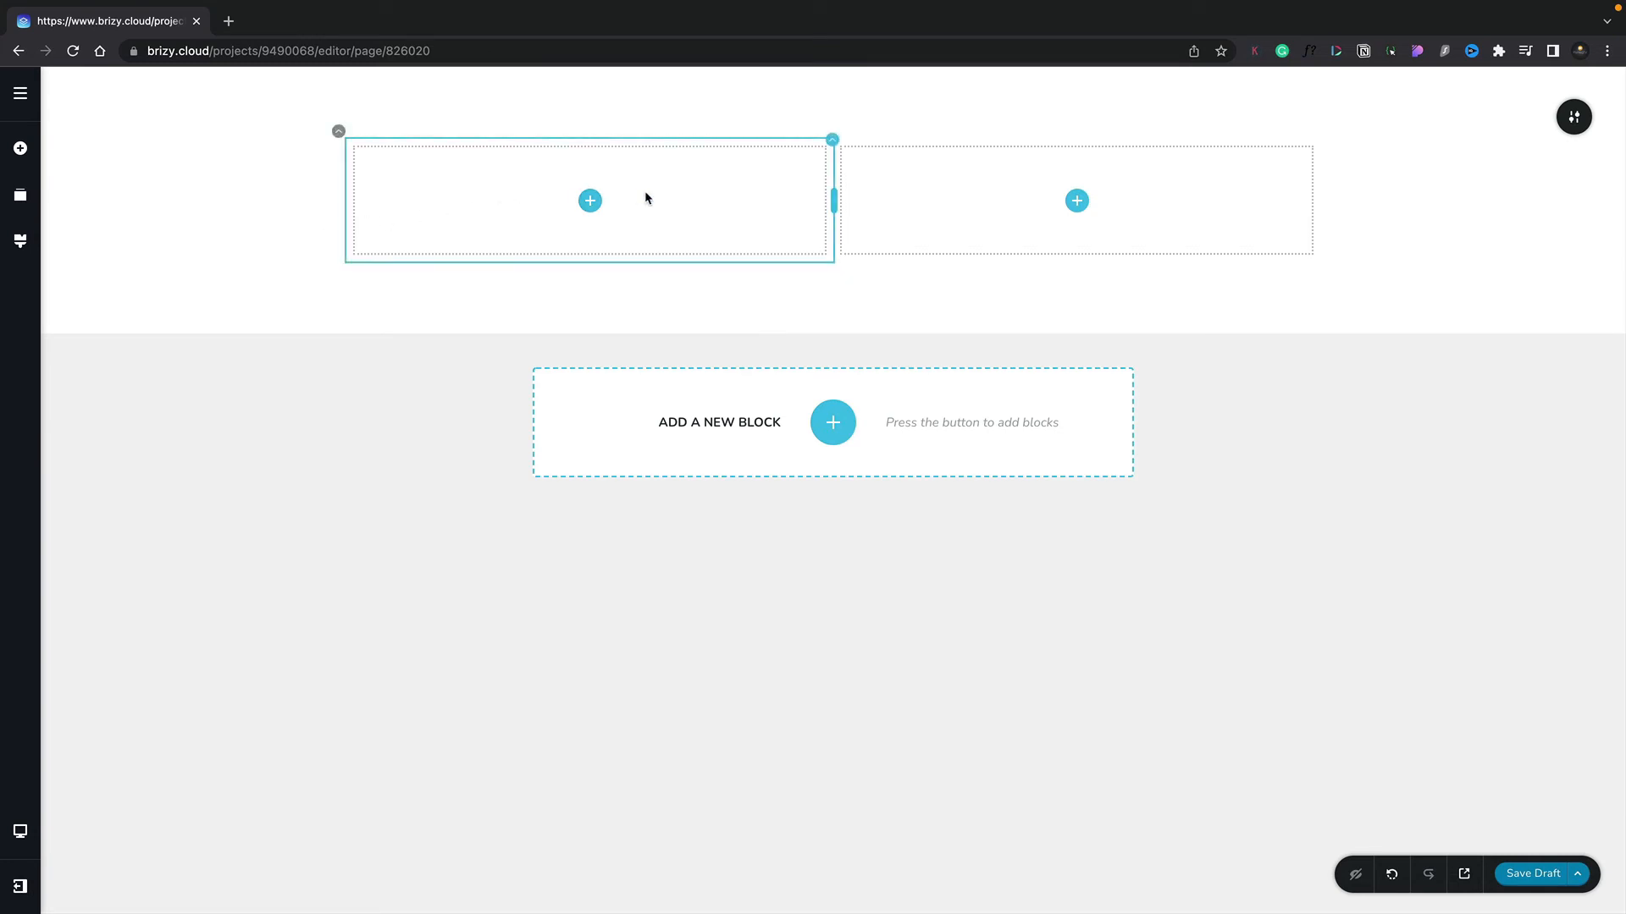
mouse_move(716, 195)
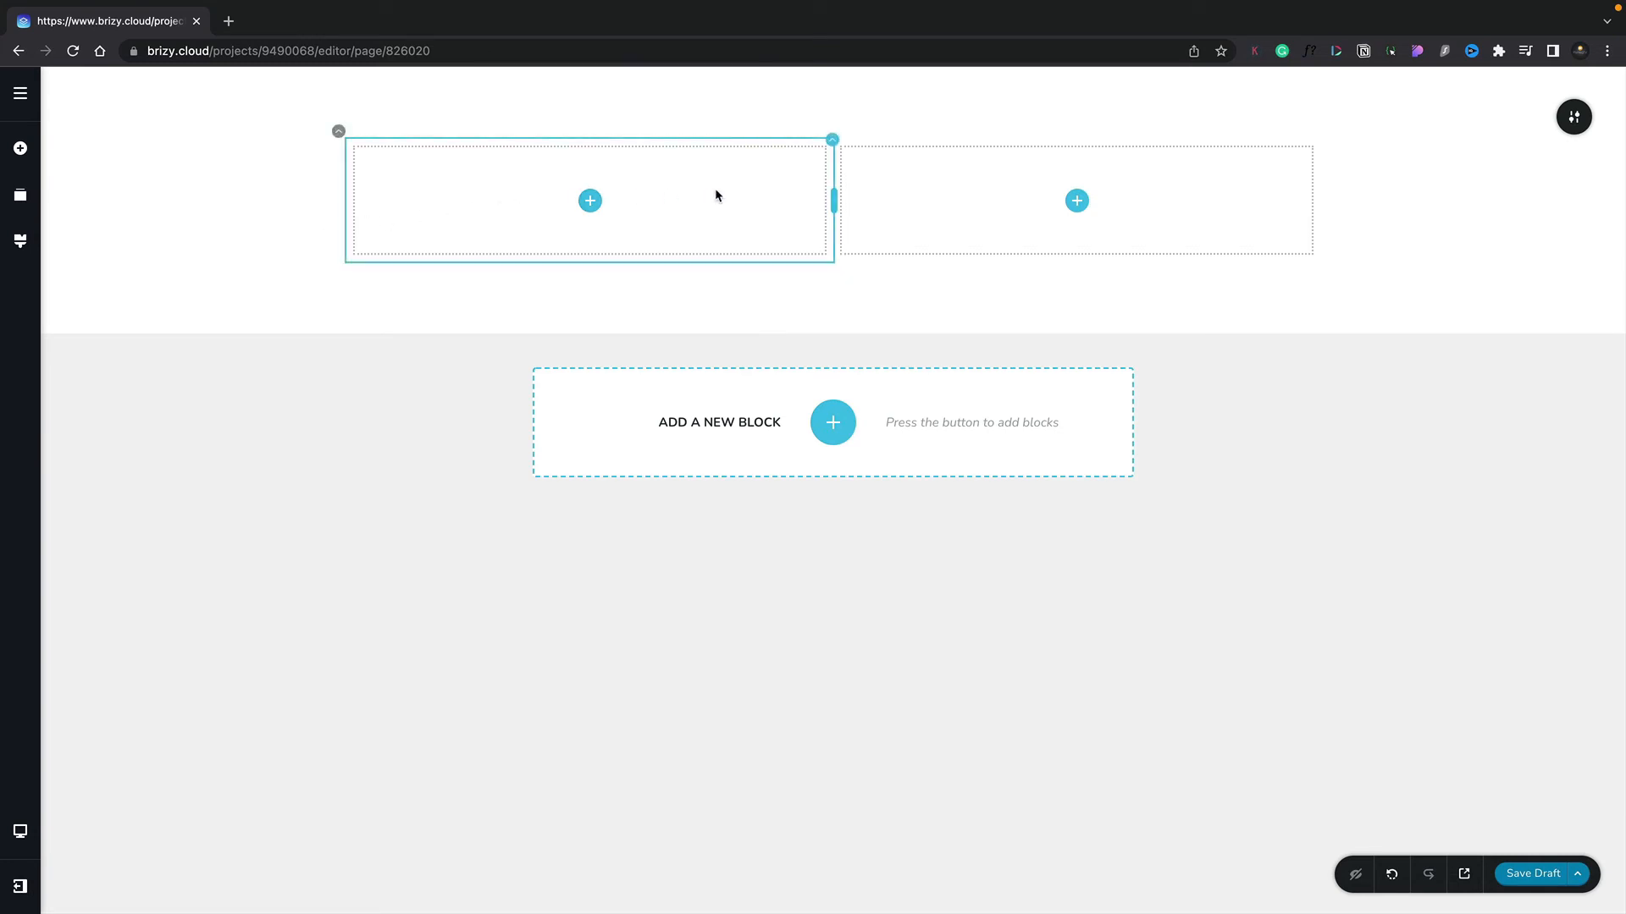
mouse_move(781, 172)
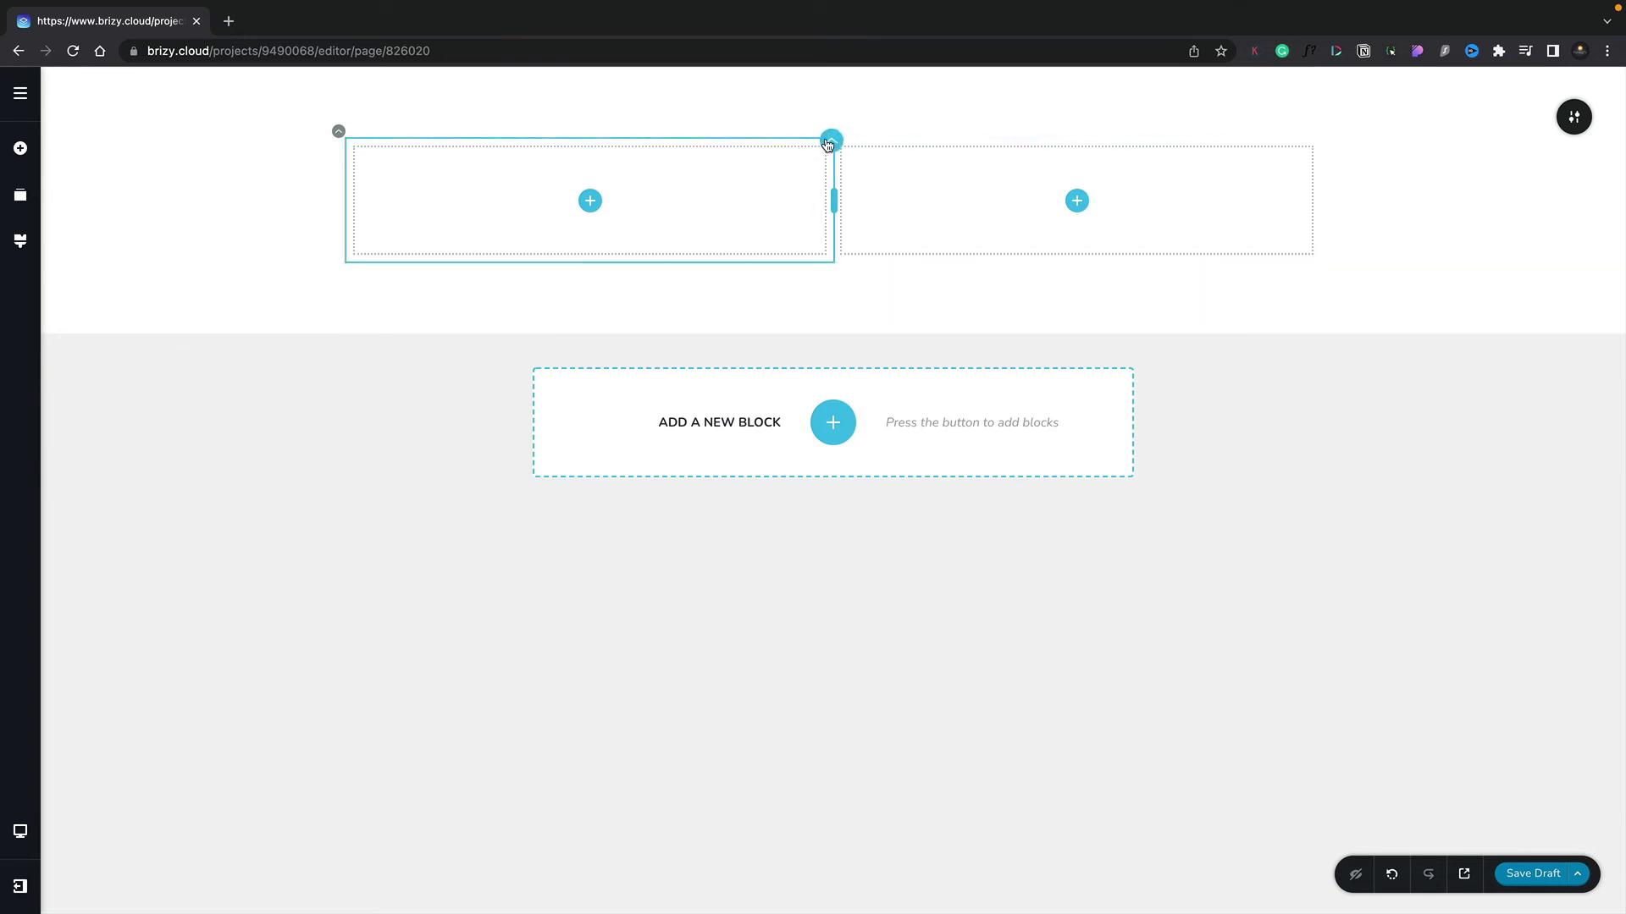
- Review the left column's background image options and its Filters and Image tabs
left_click(831, 139)
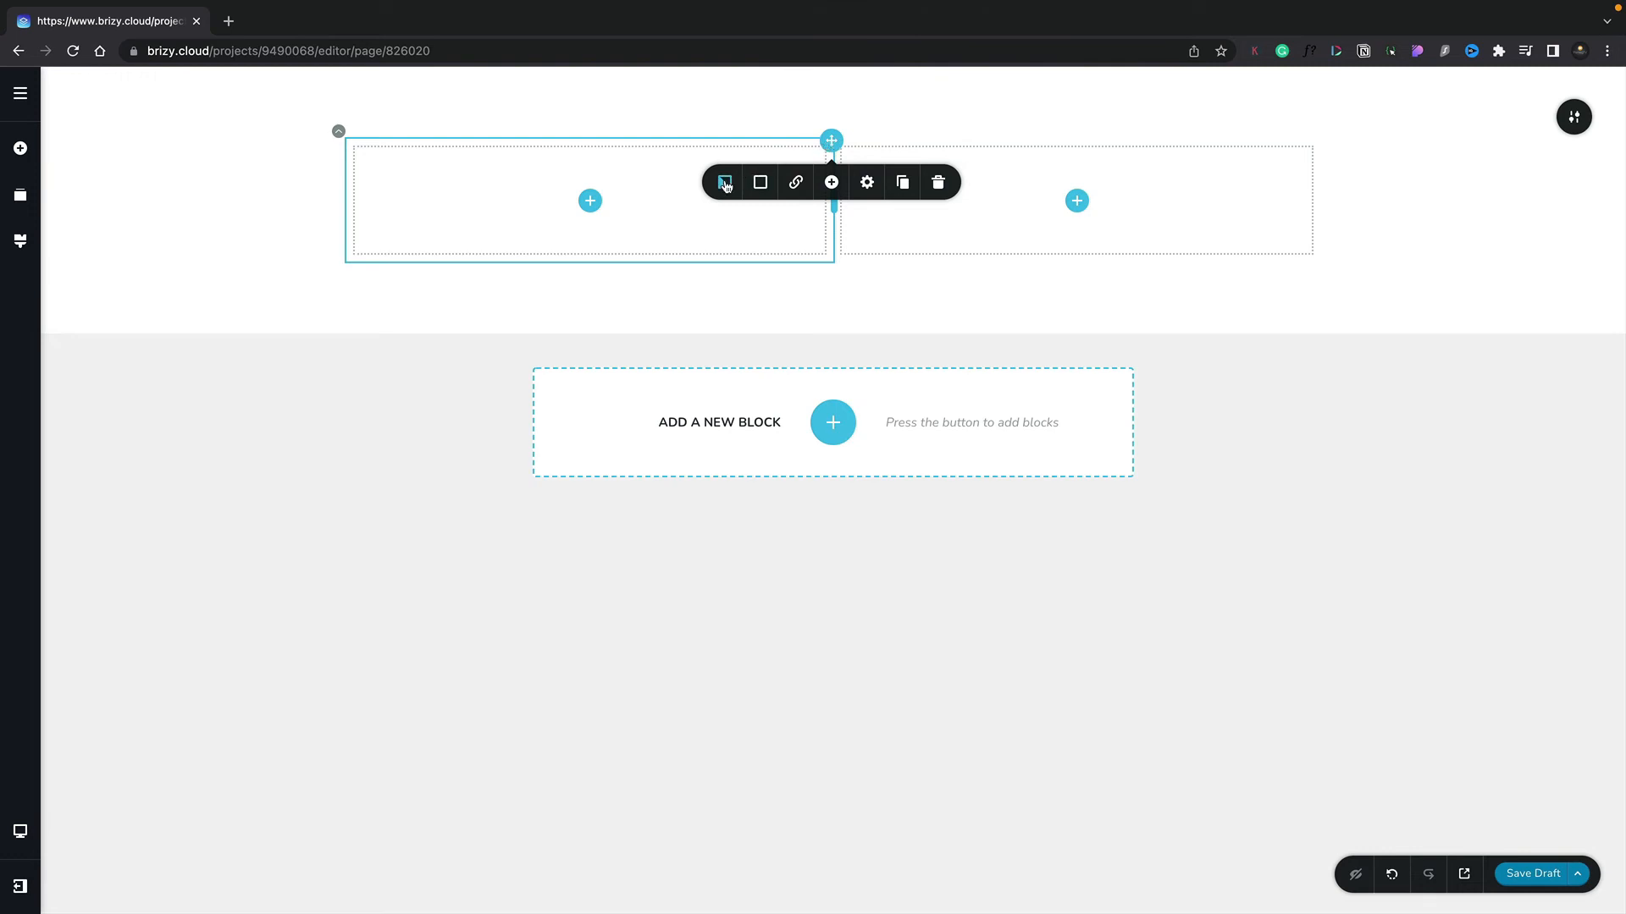
left_click(722, 183)
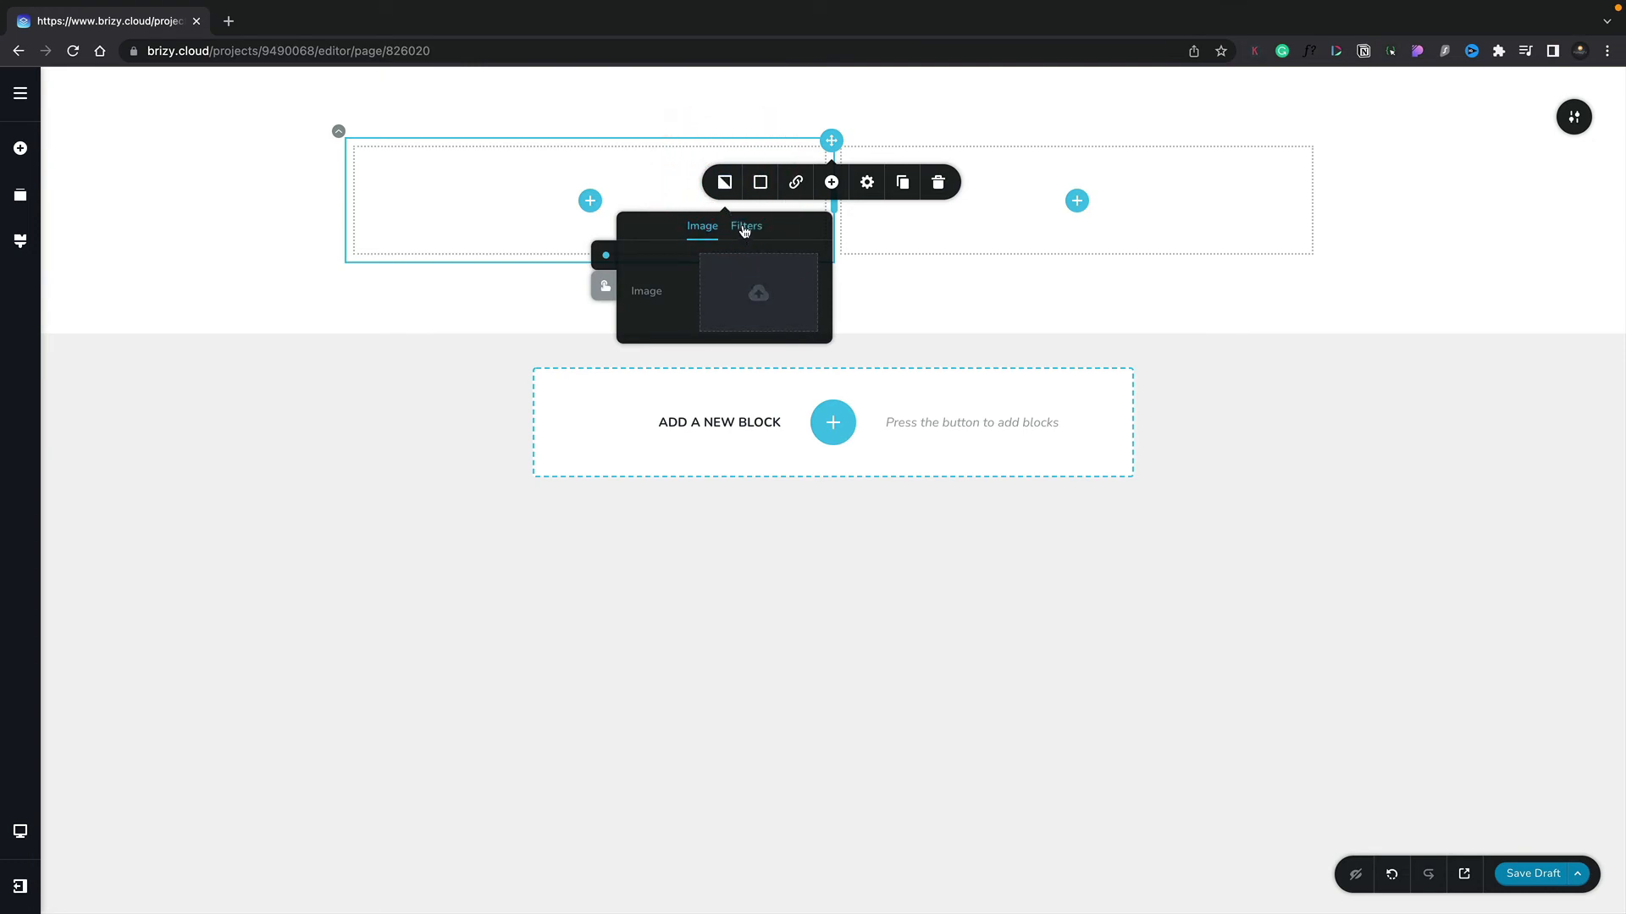
left_click(745, 226)
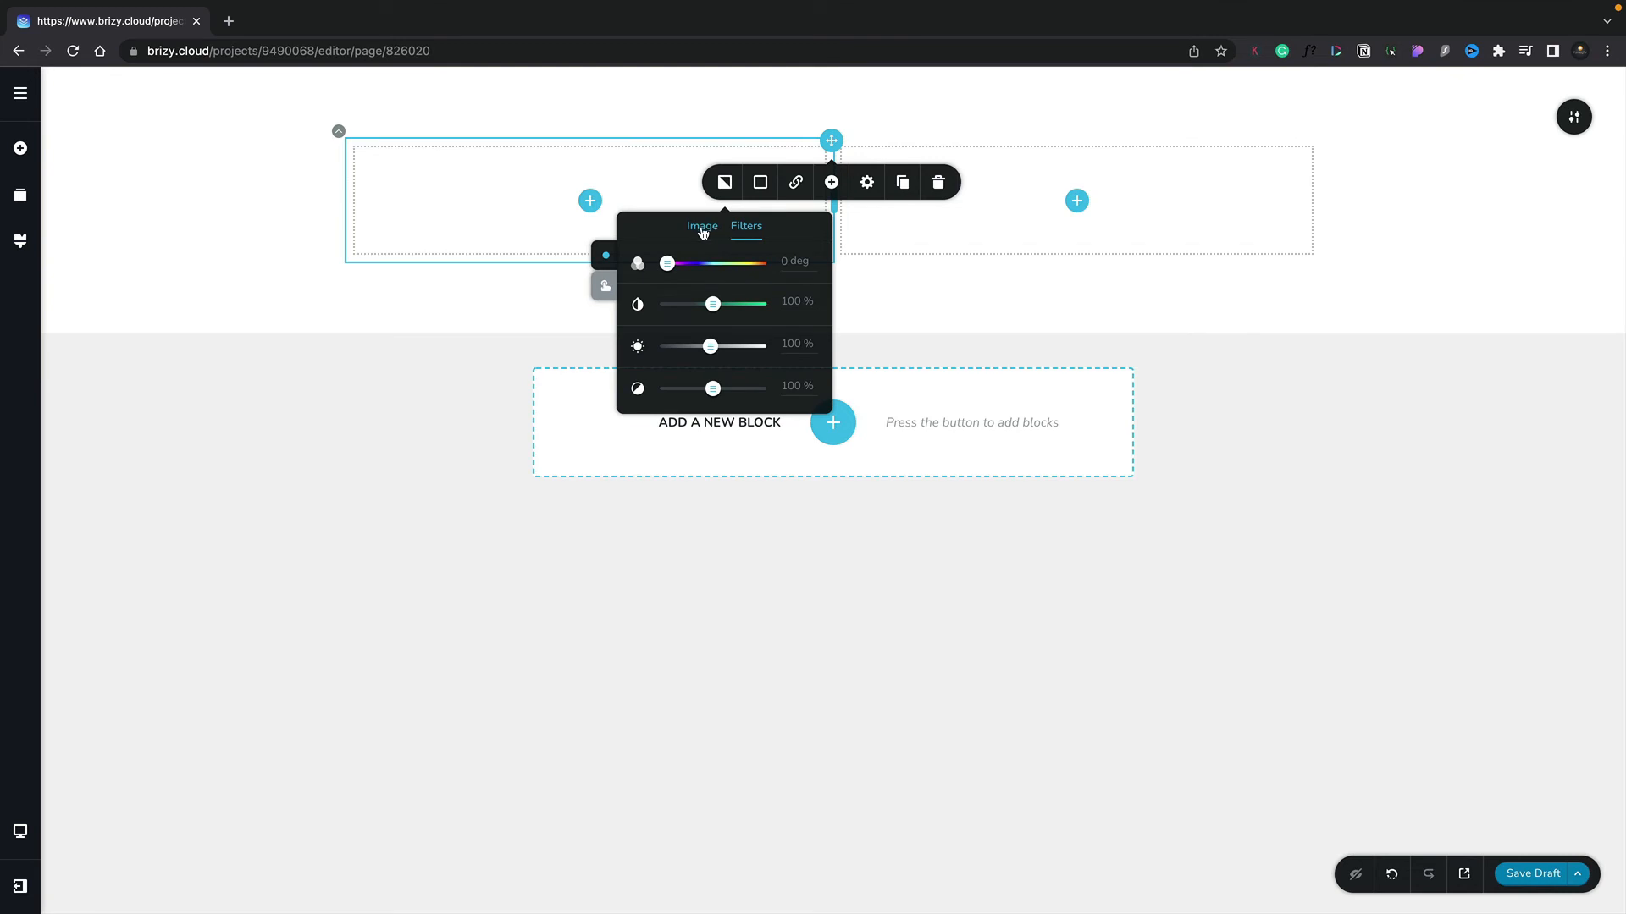
left_click(759, 183)
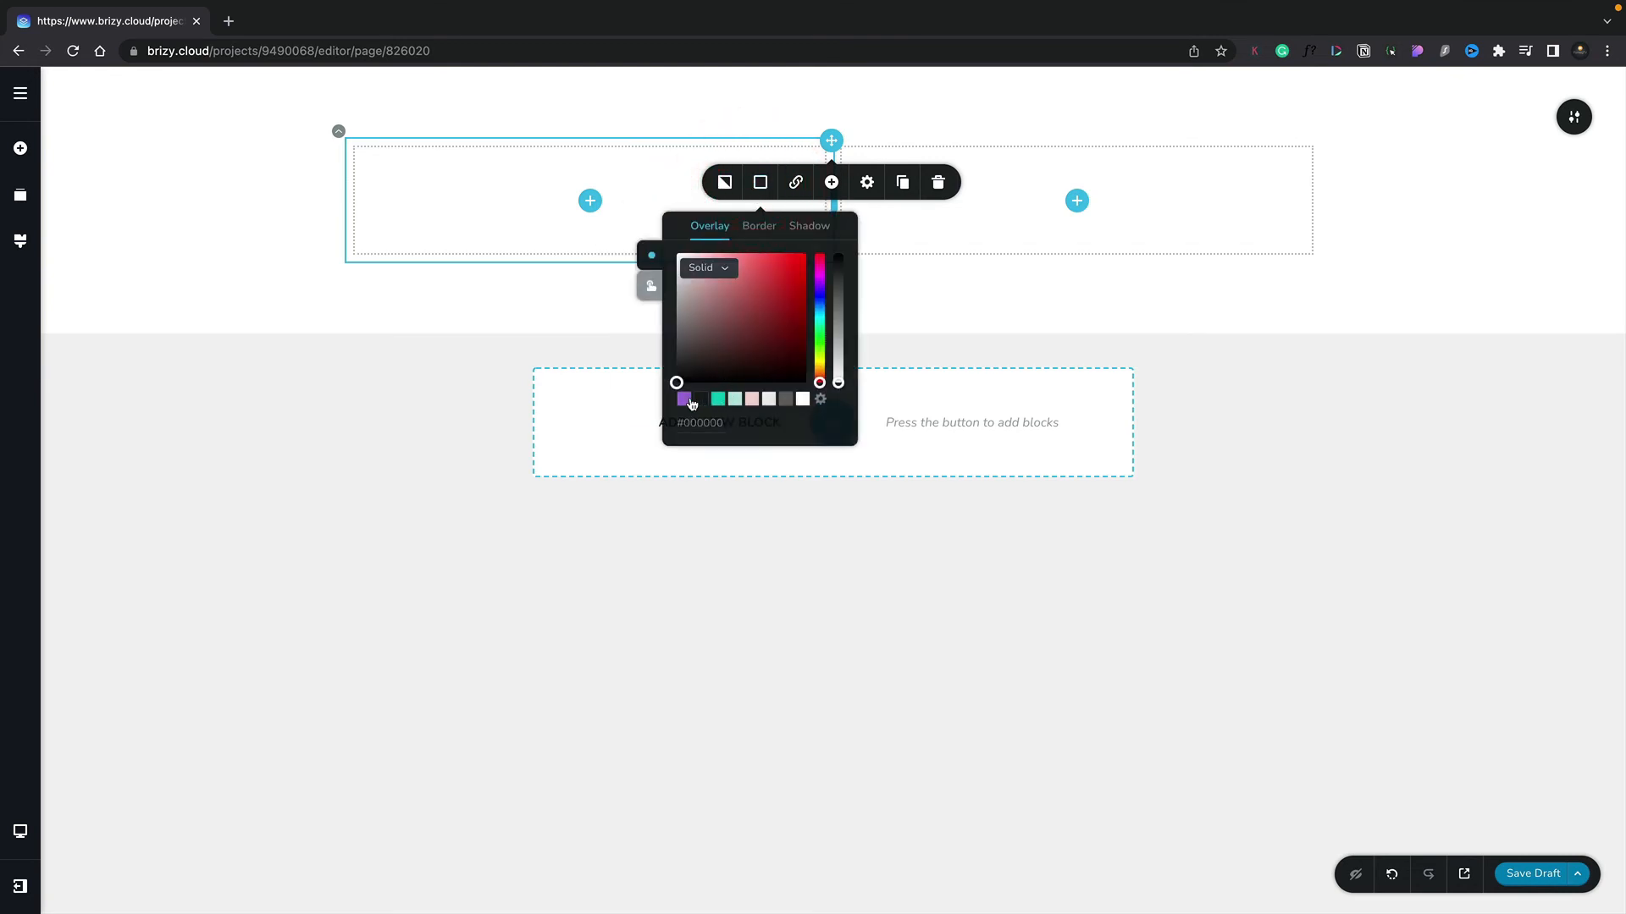
- Give the left column a purple #A170D9 overlay and add a third column
left_click(683, 398)
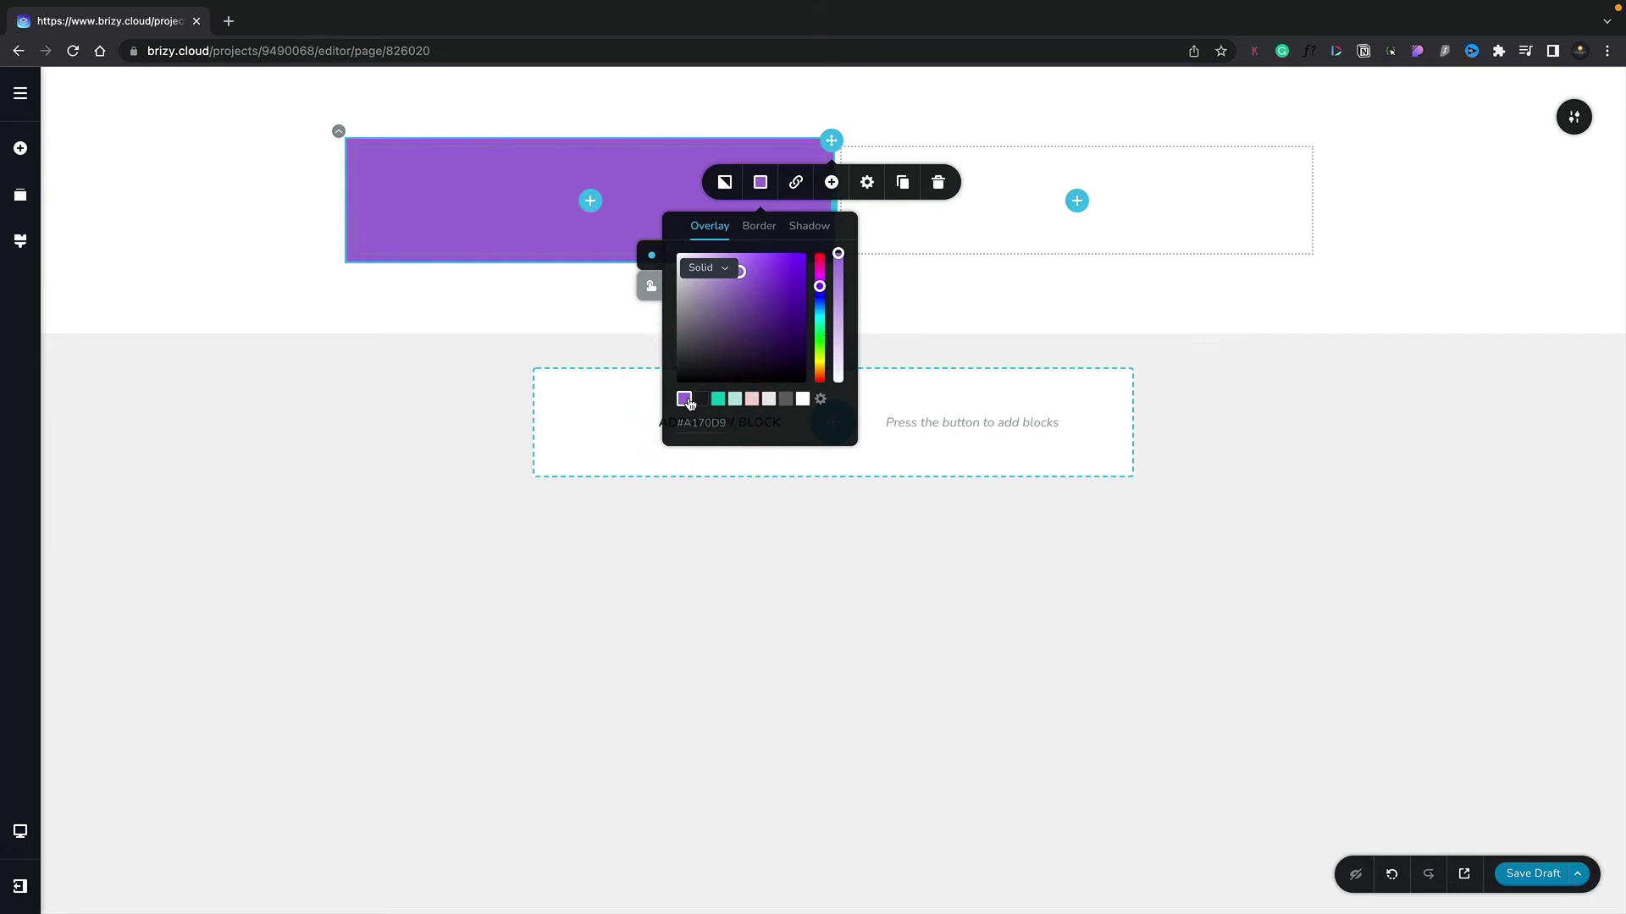
left_click(795, 183)
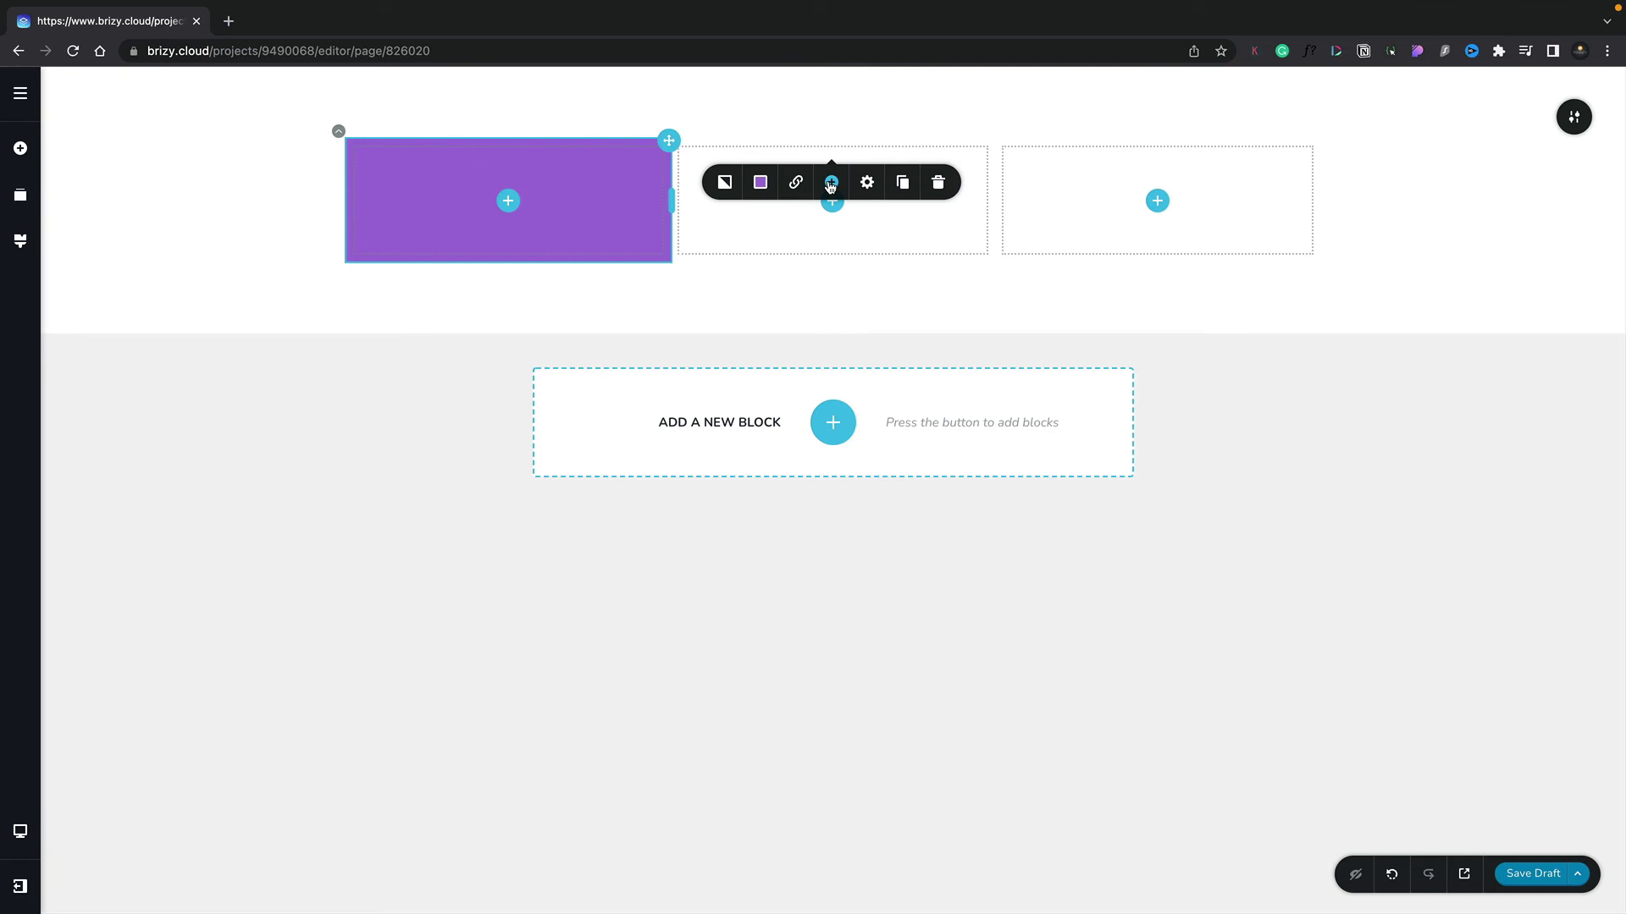
- Add another column and align the column content to the top
left_click(867, 183)
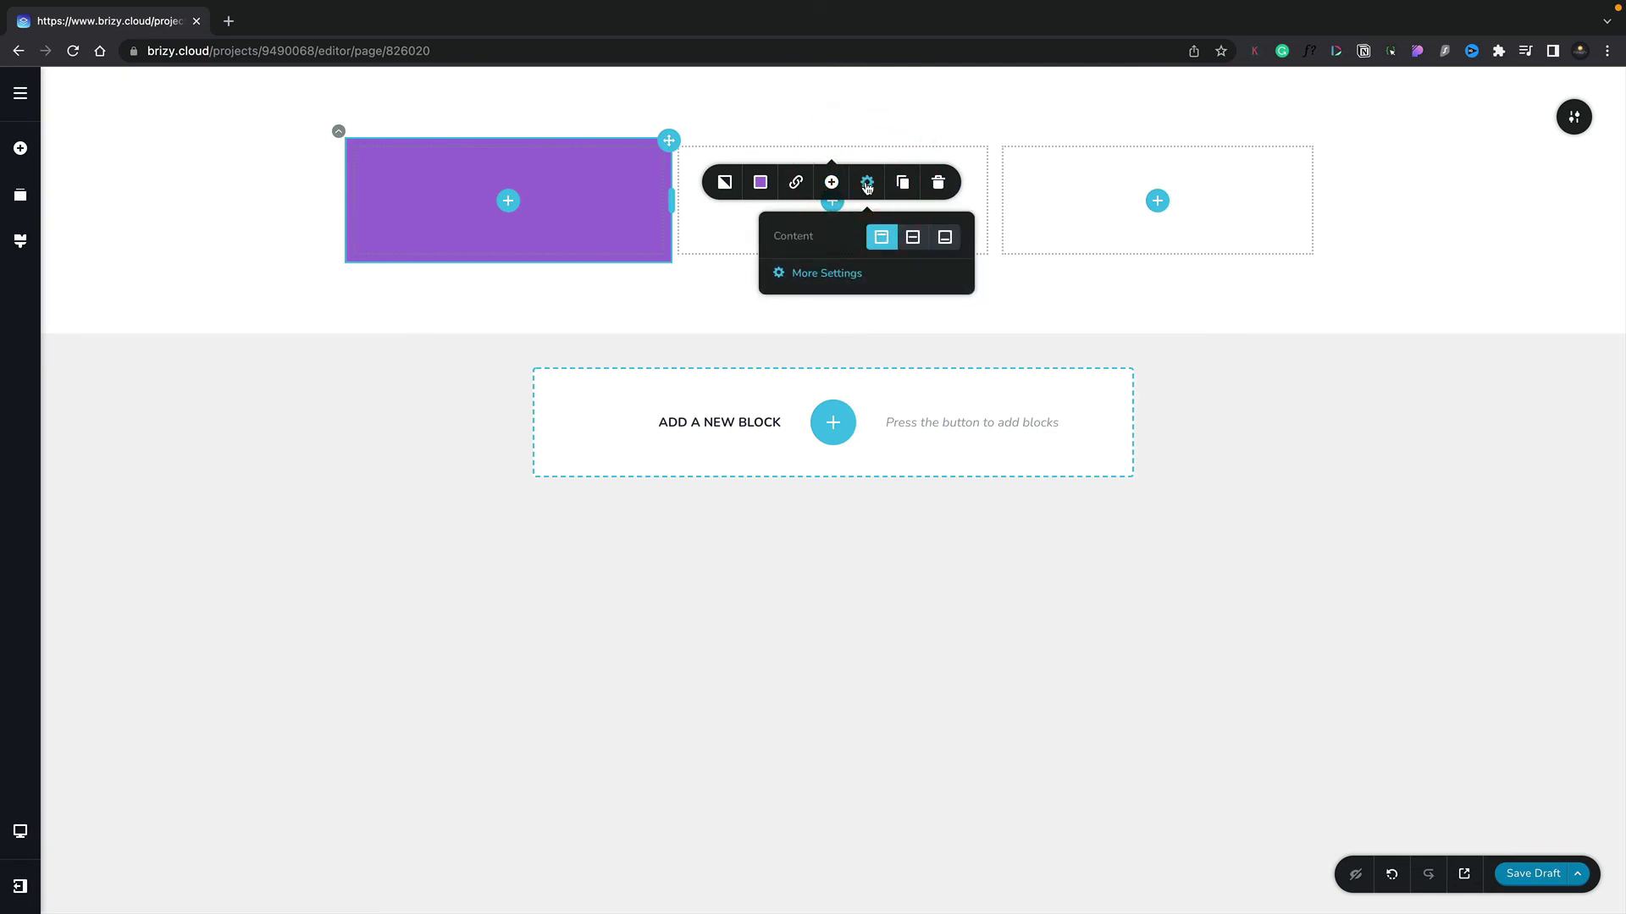
left_click(911, 236)
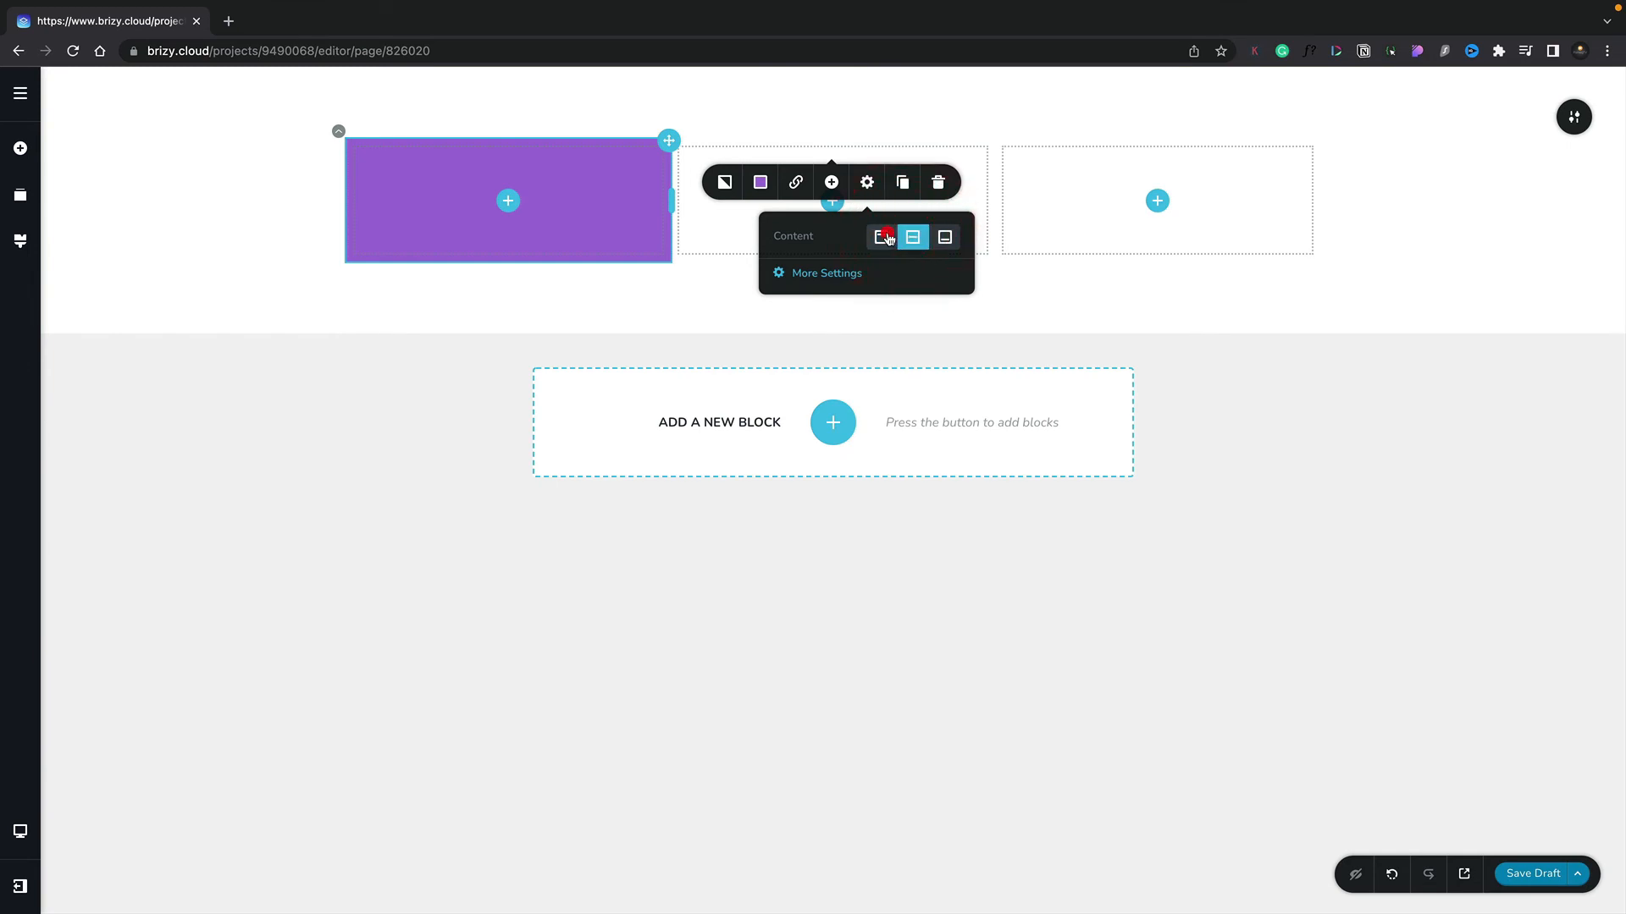
left_click(881, 236)
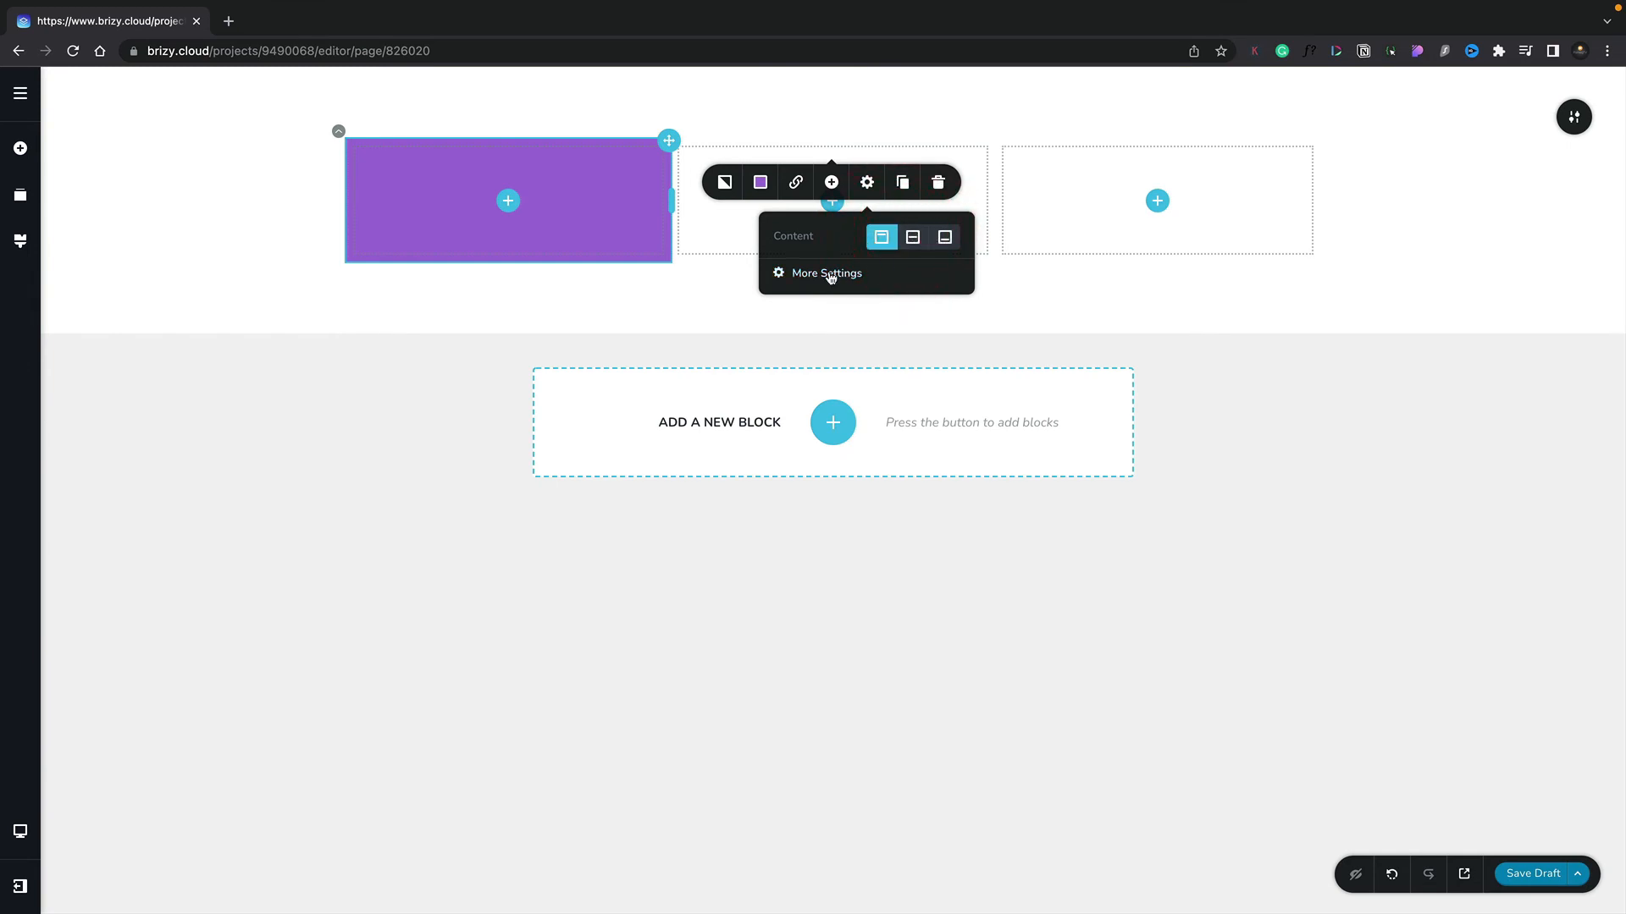
- Open the column's More Settings styling options and duplicate the purple column
left_click(825, 272)
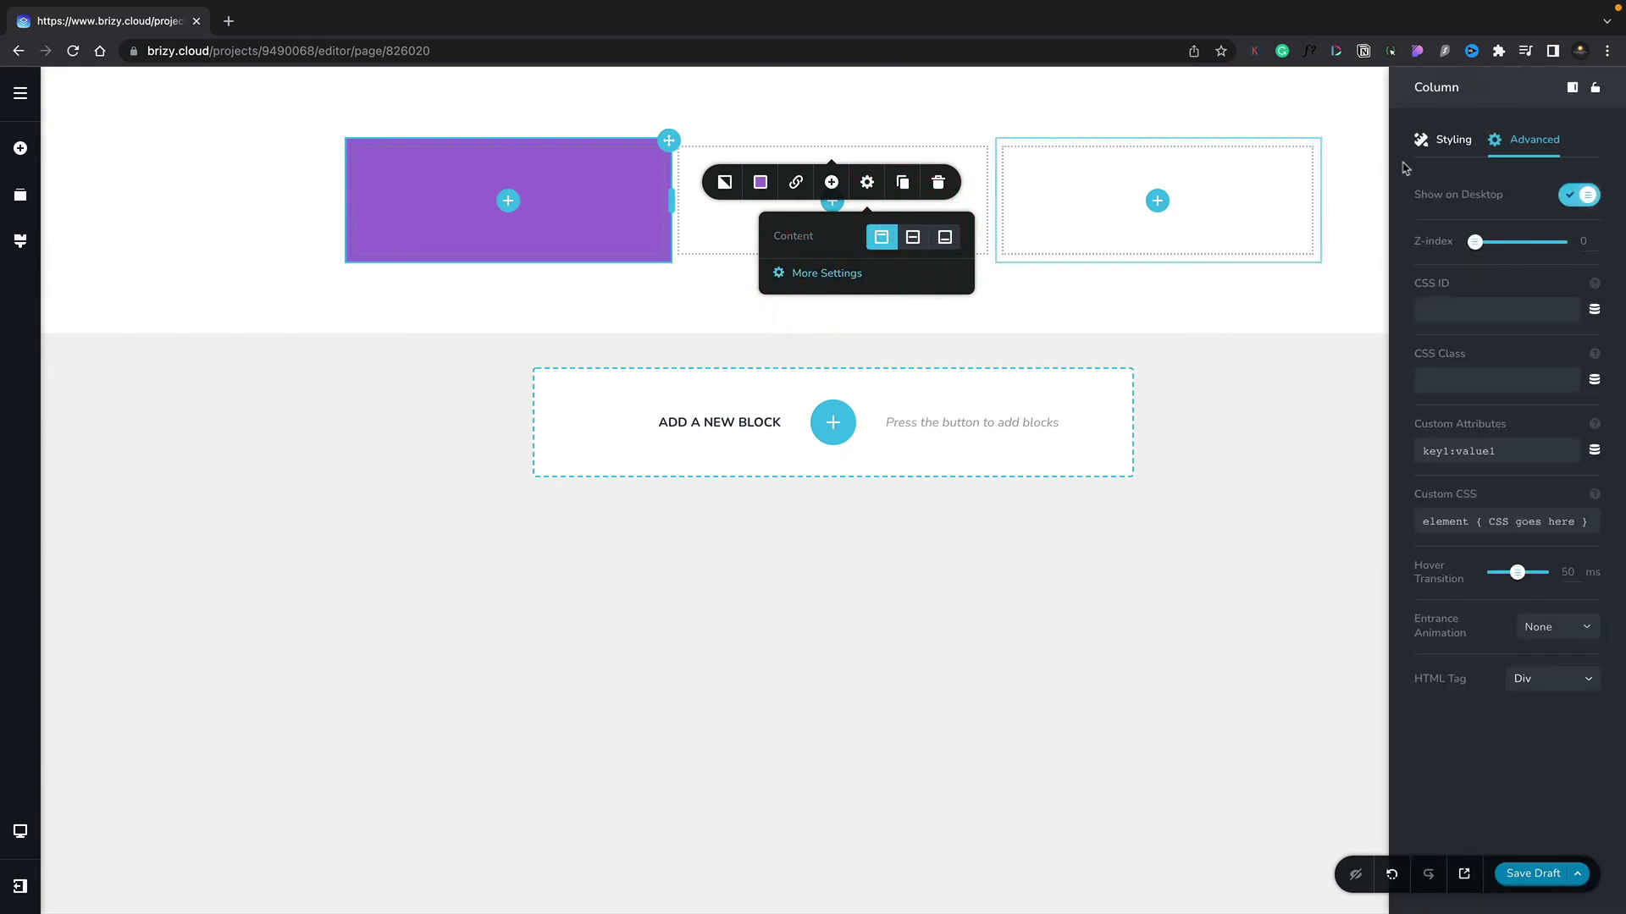
left_click(1453, 138)
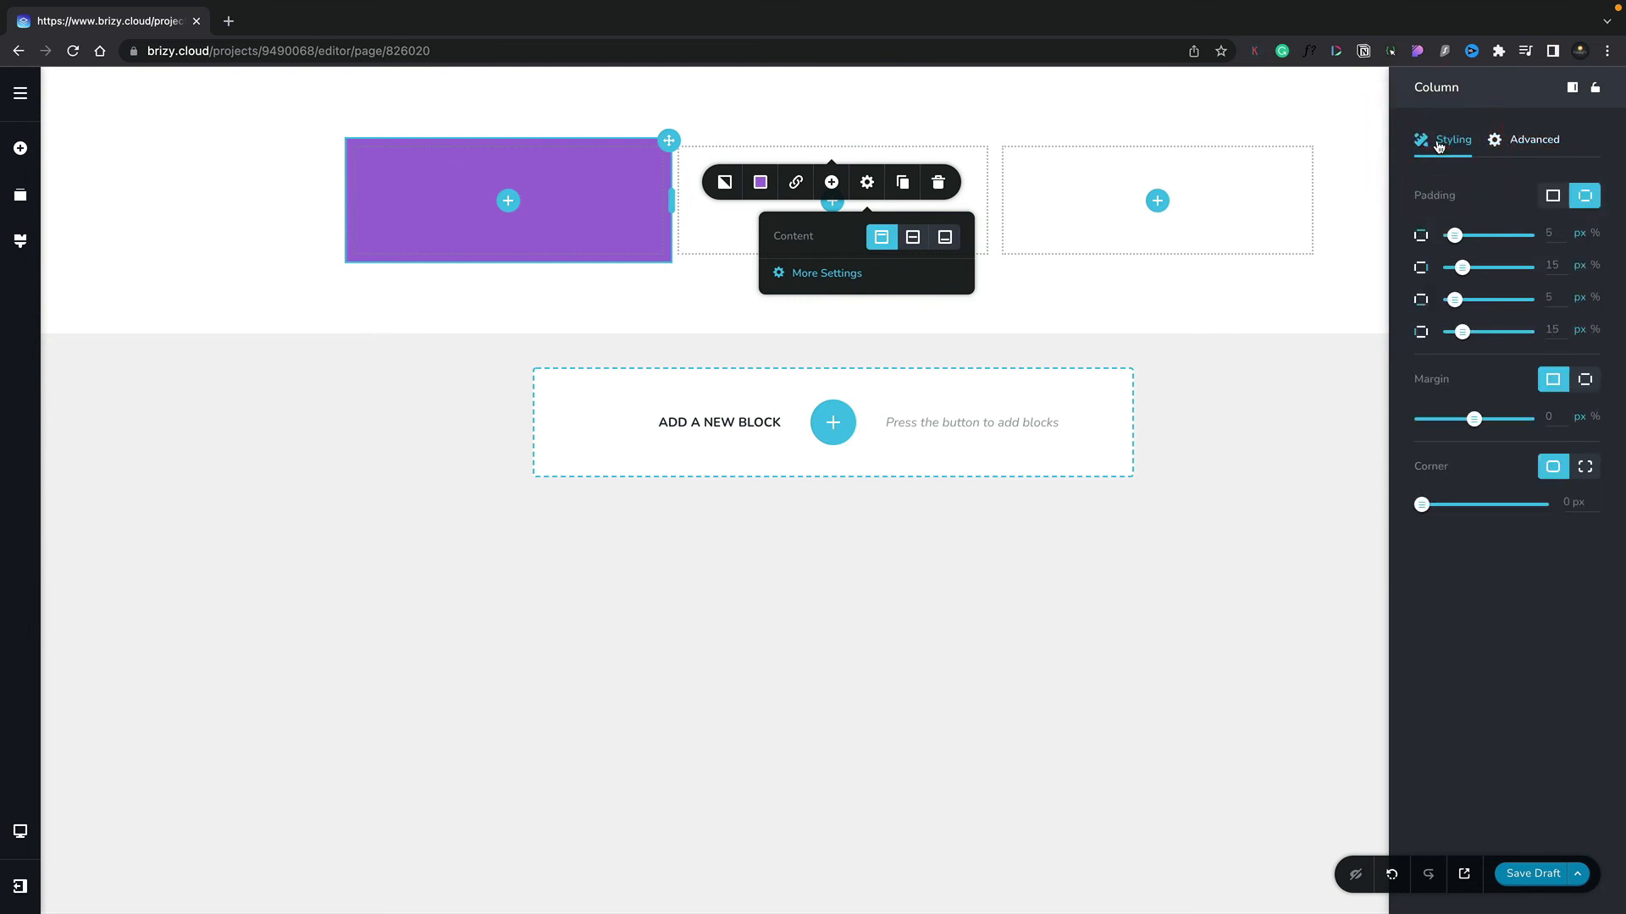
left_click(1532, 139)
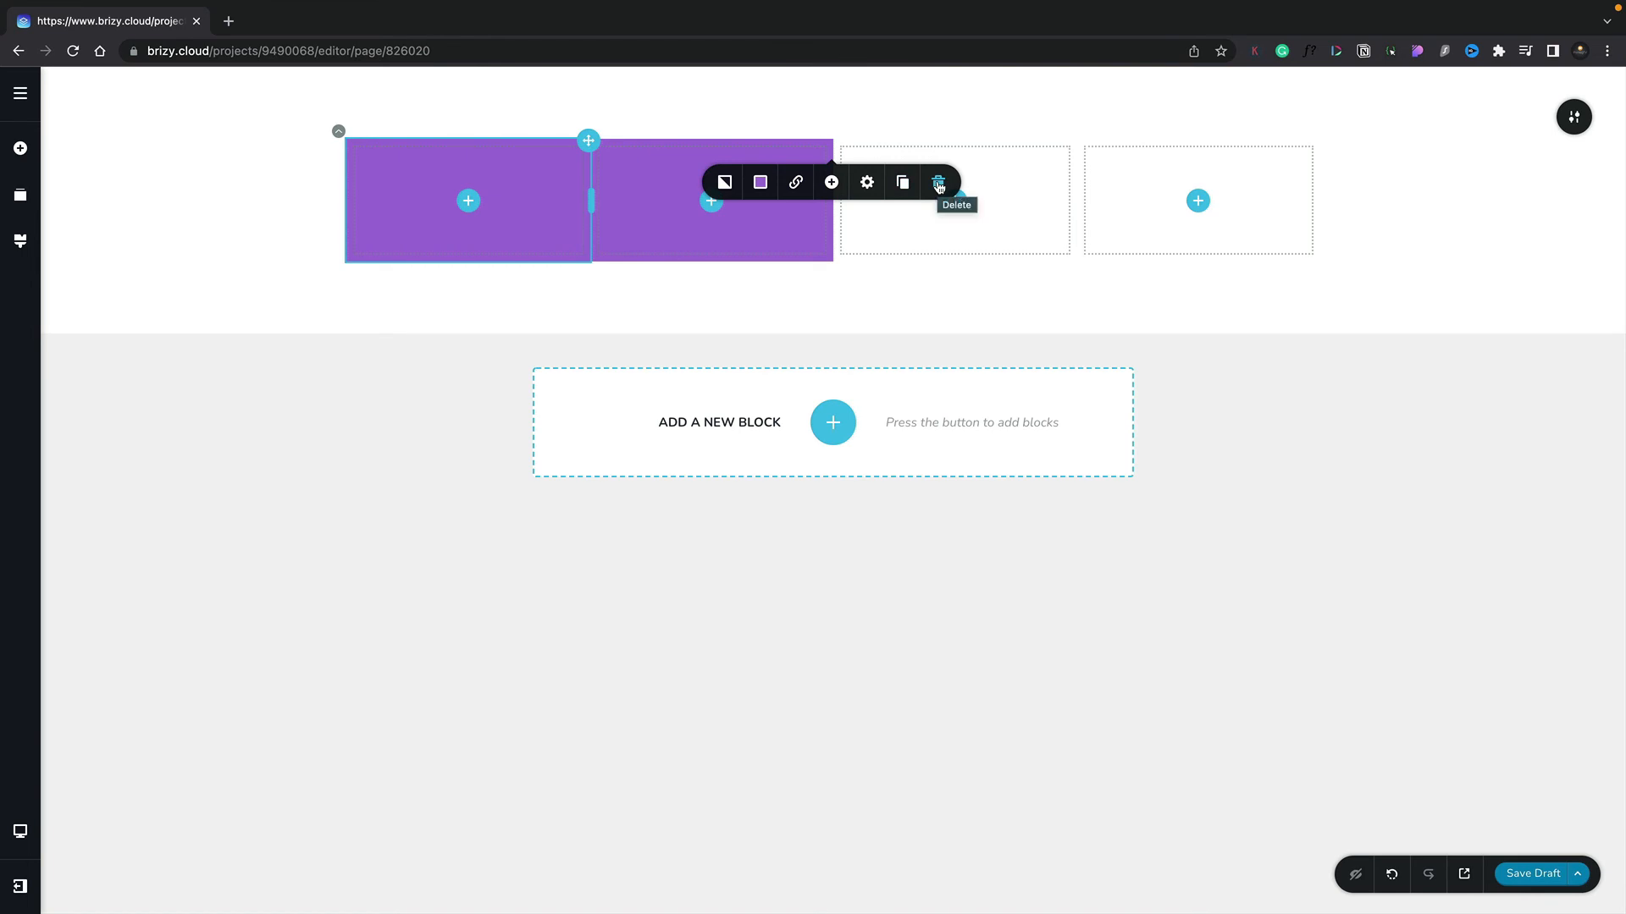
- Delete the extra columns, leaving one purple and one empty half-width column
left_click(936, 183)
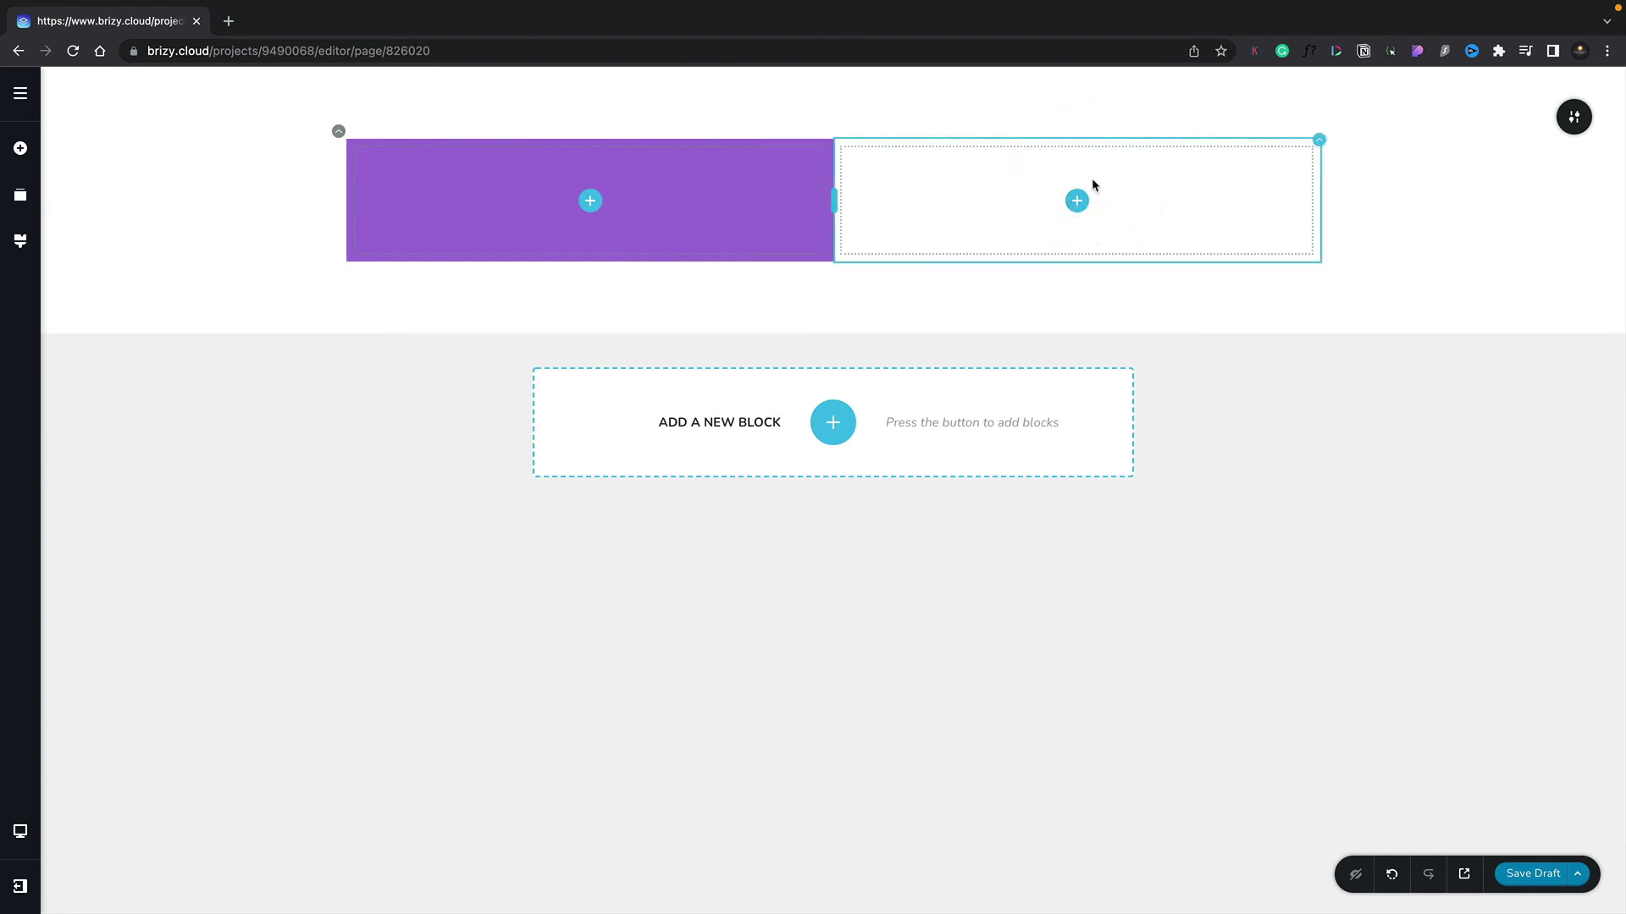
mouse_move(1131, 184)
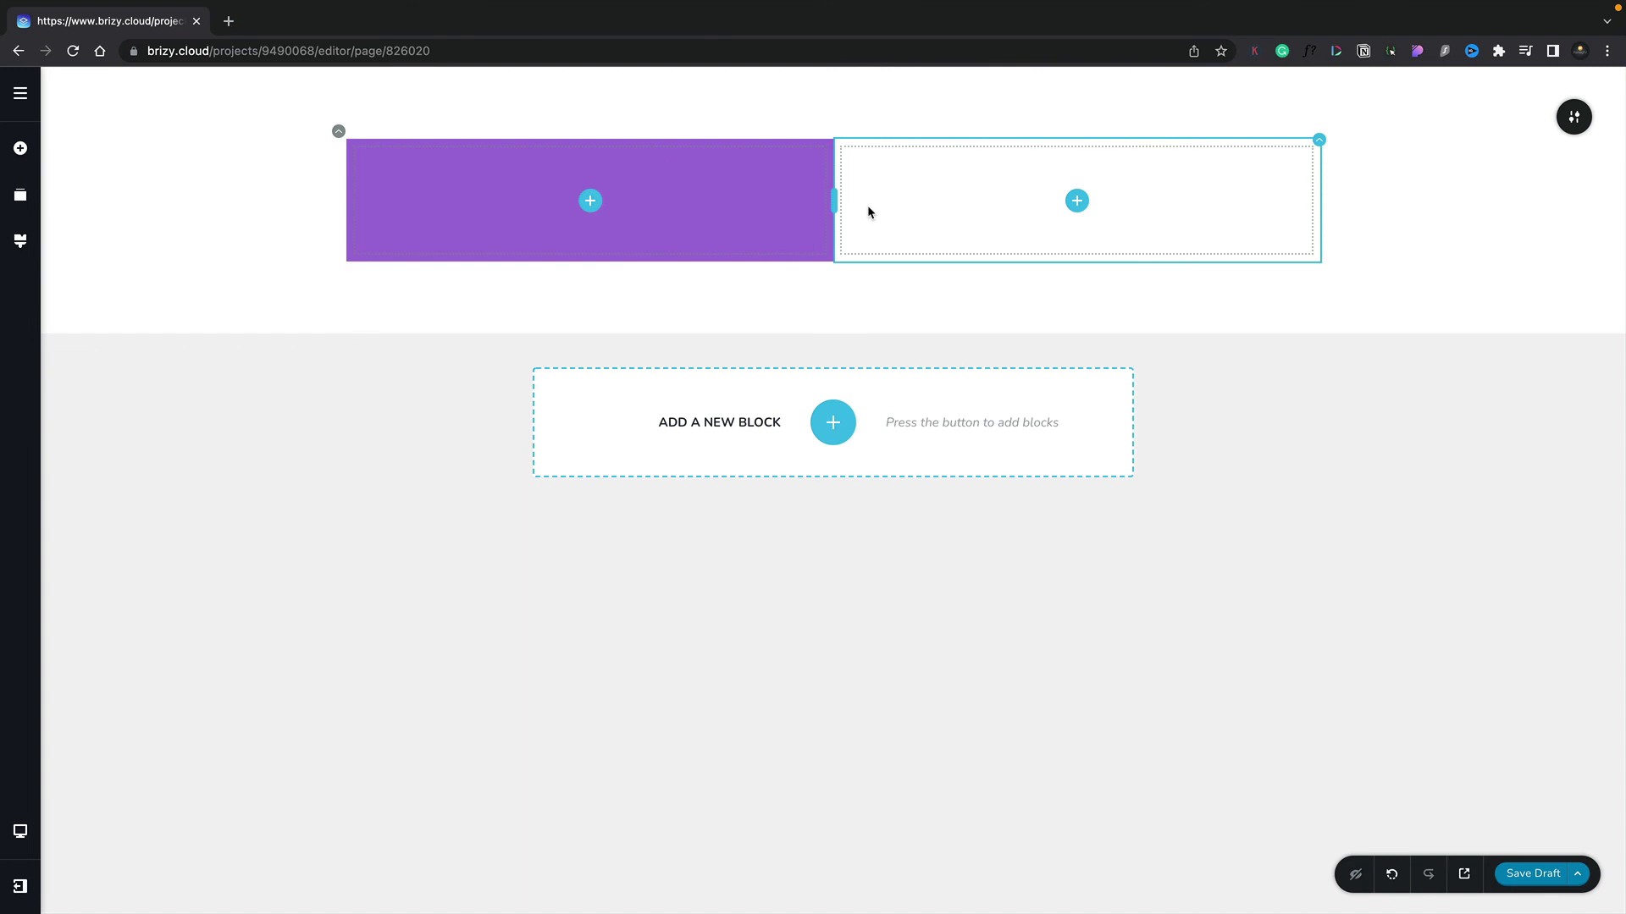
mouse_move(844, 214)
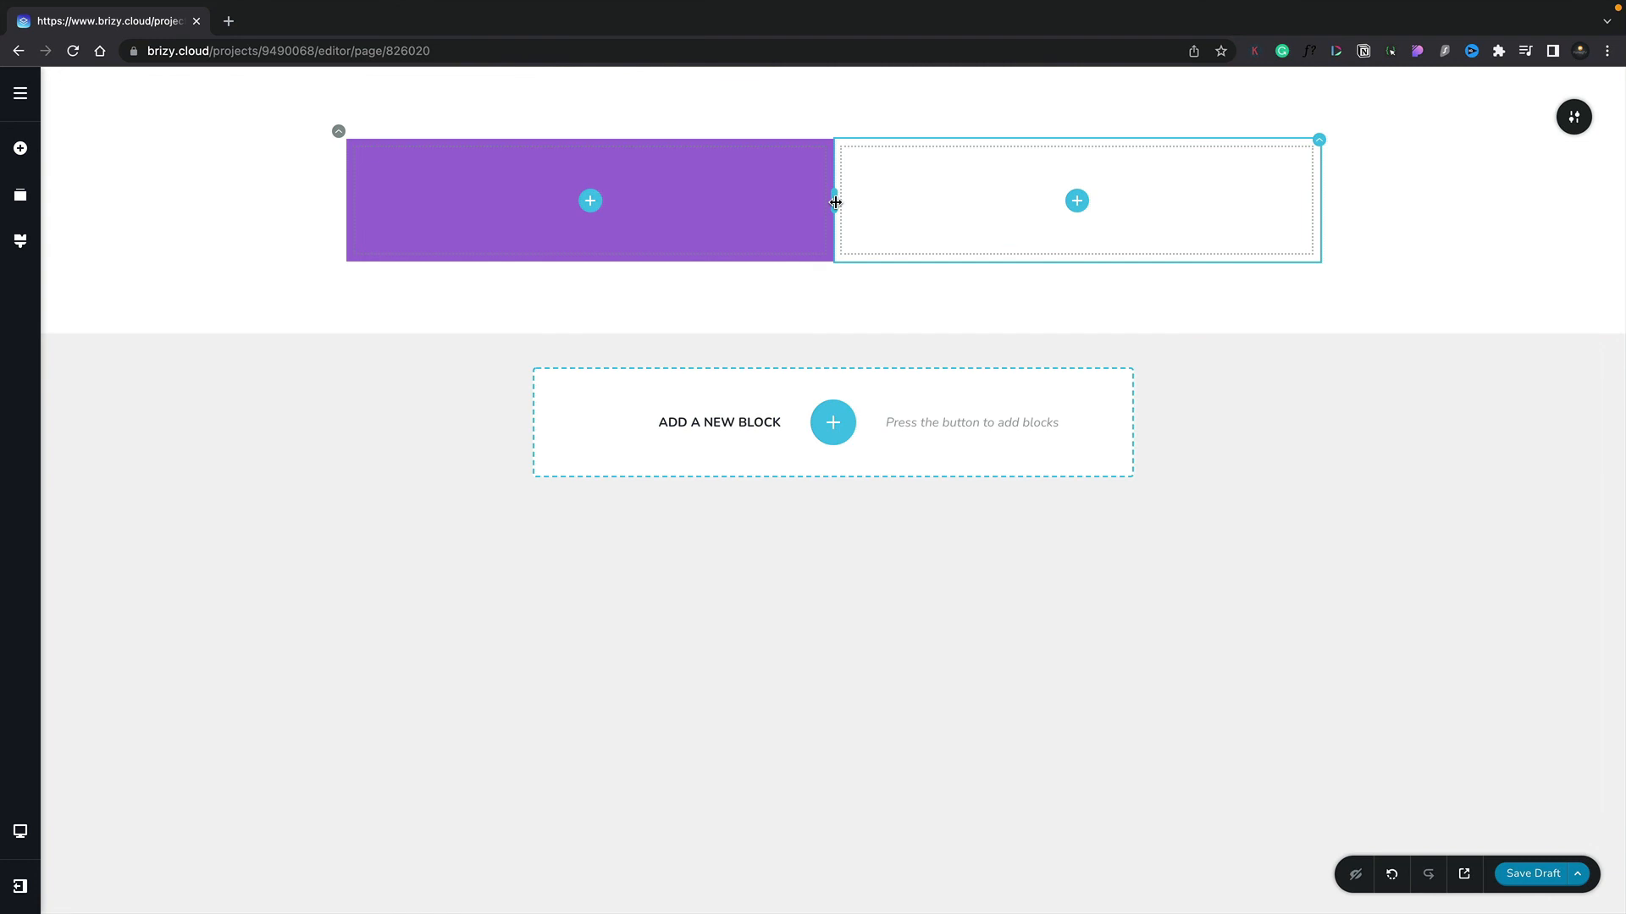
- Narrow the purple column to about 30%, then widen it to 75.3% of the row
left_click_drag(834, 201, 669, 201)
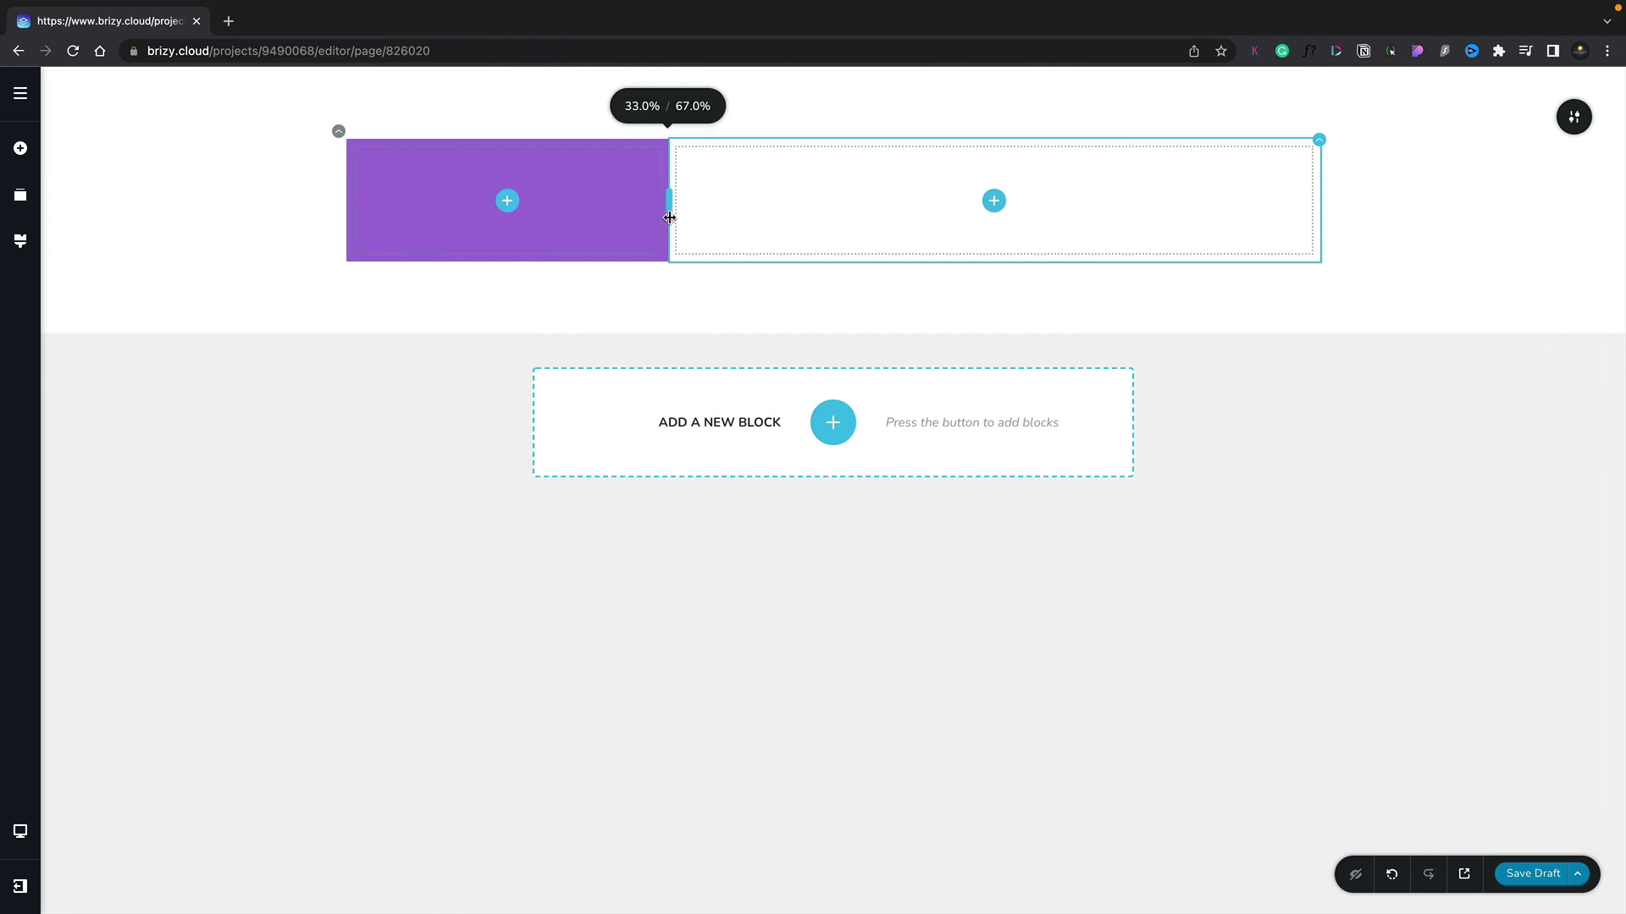
left_click_drag(668, 218, 646, 217)
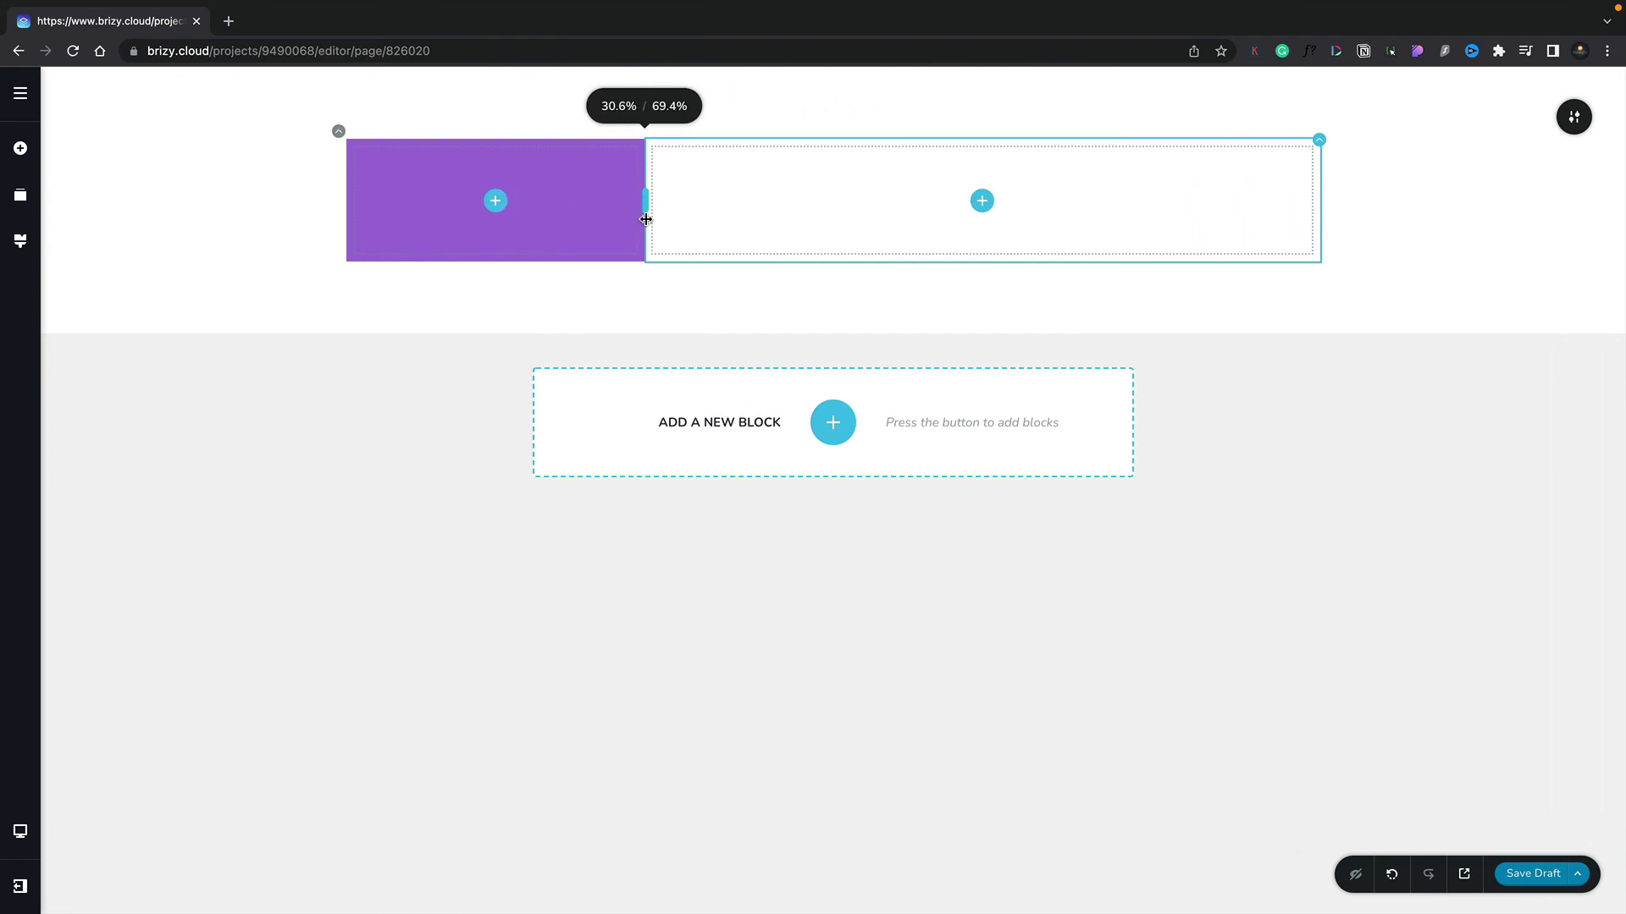
left_click_drag(646, 200, 638, 199)
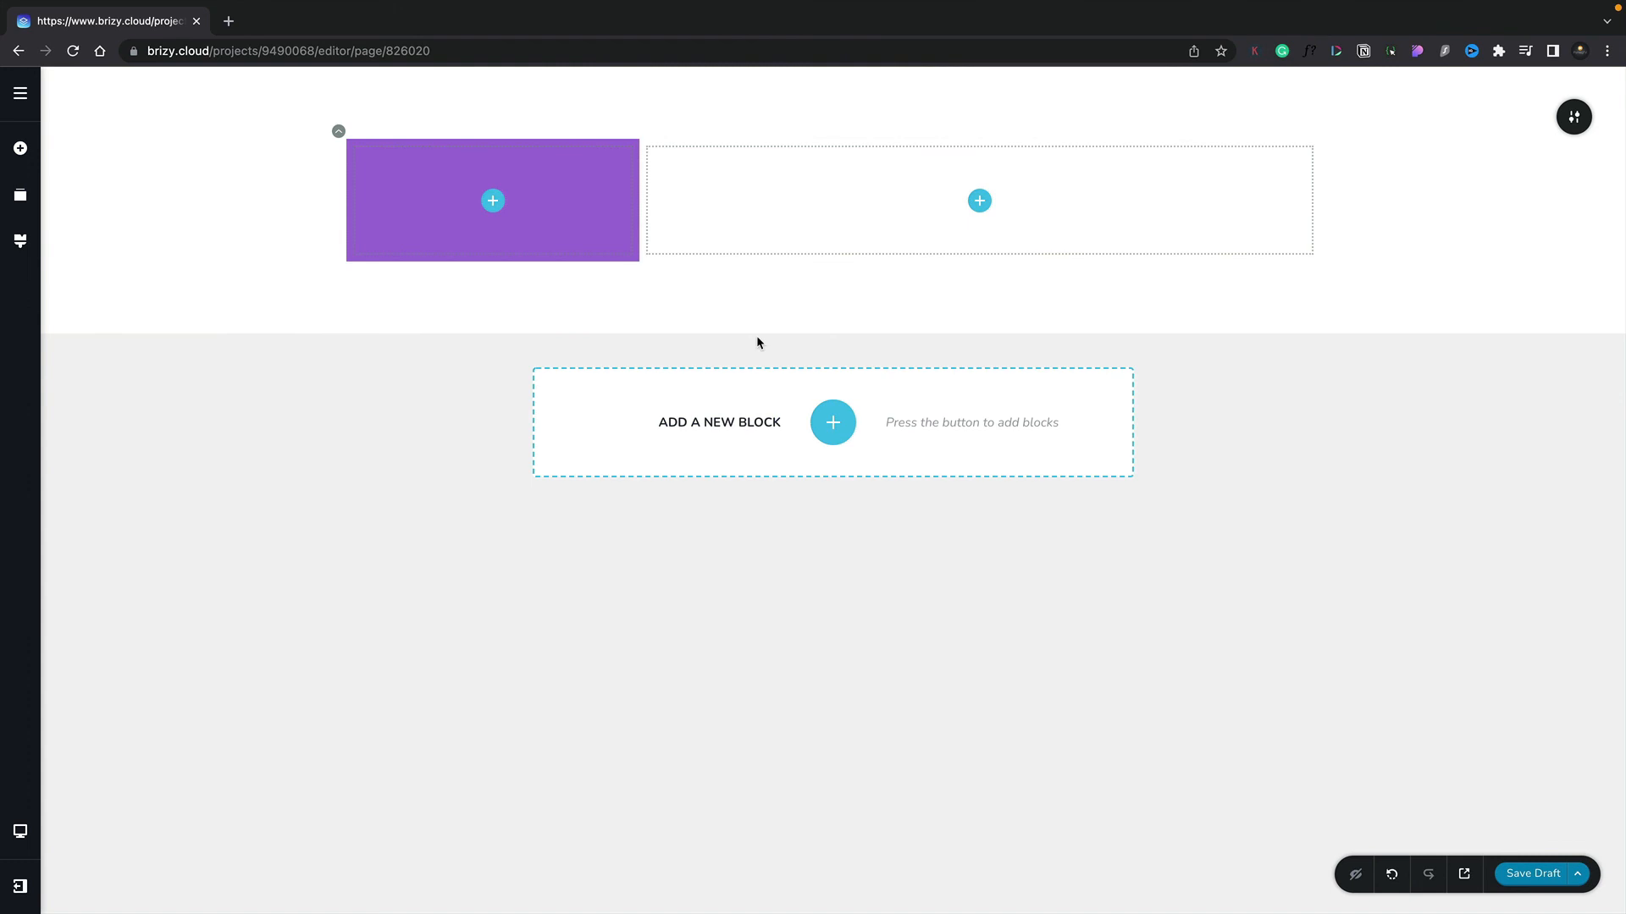
left_click(493, 199)
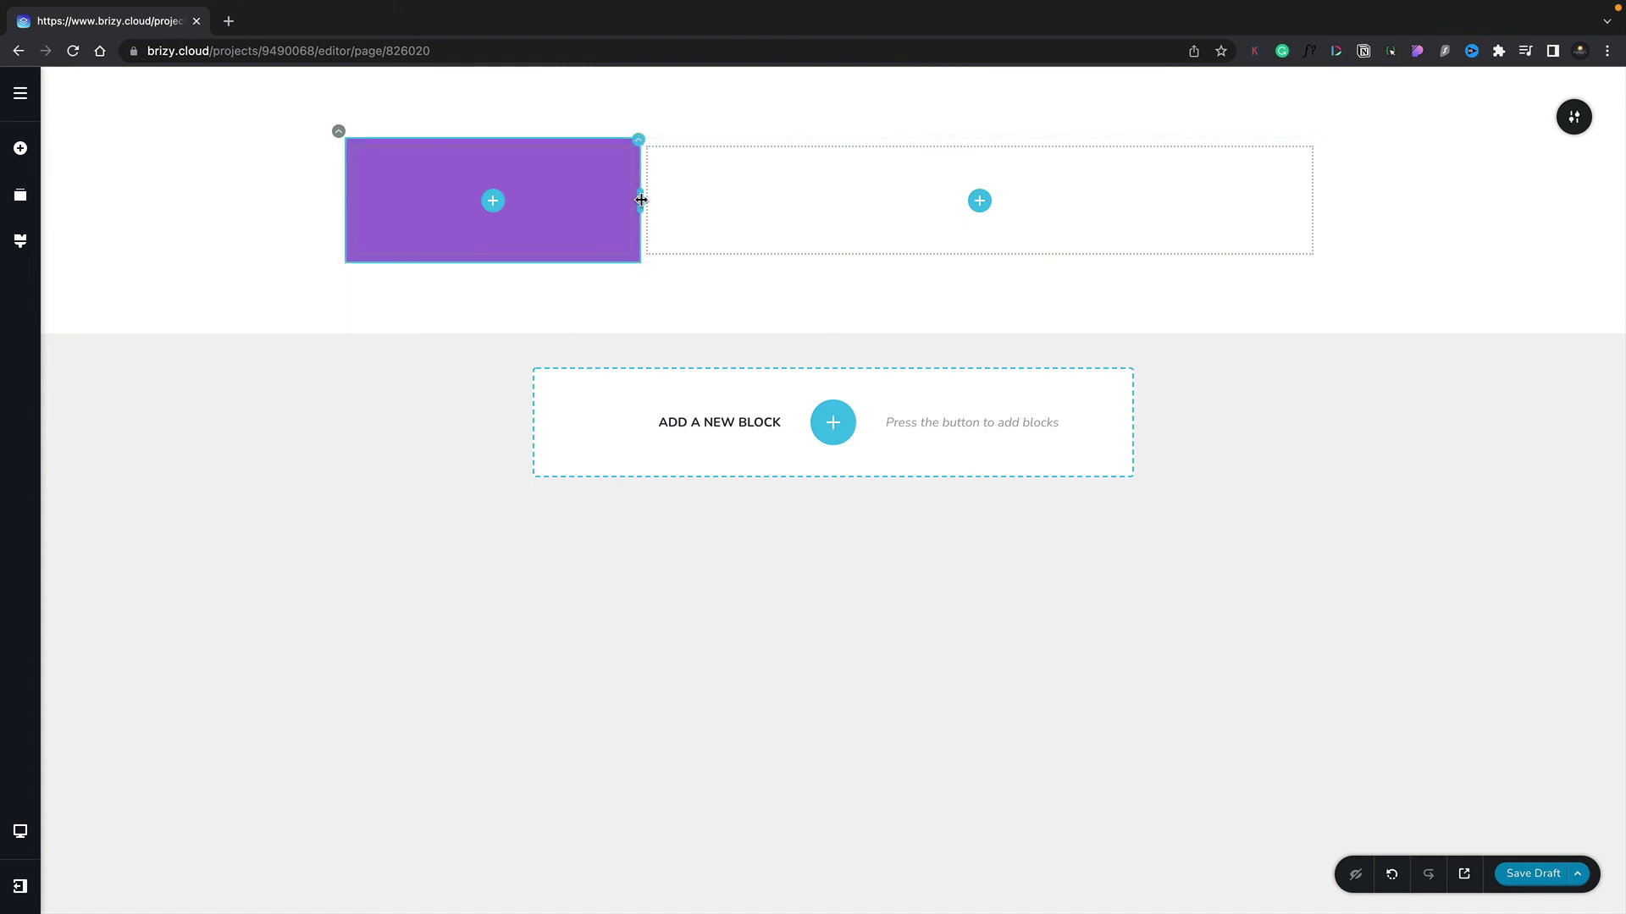
left_click_drag(640, 200, 1084, 201)
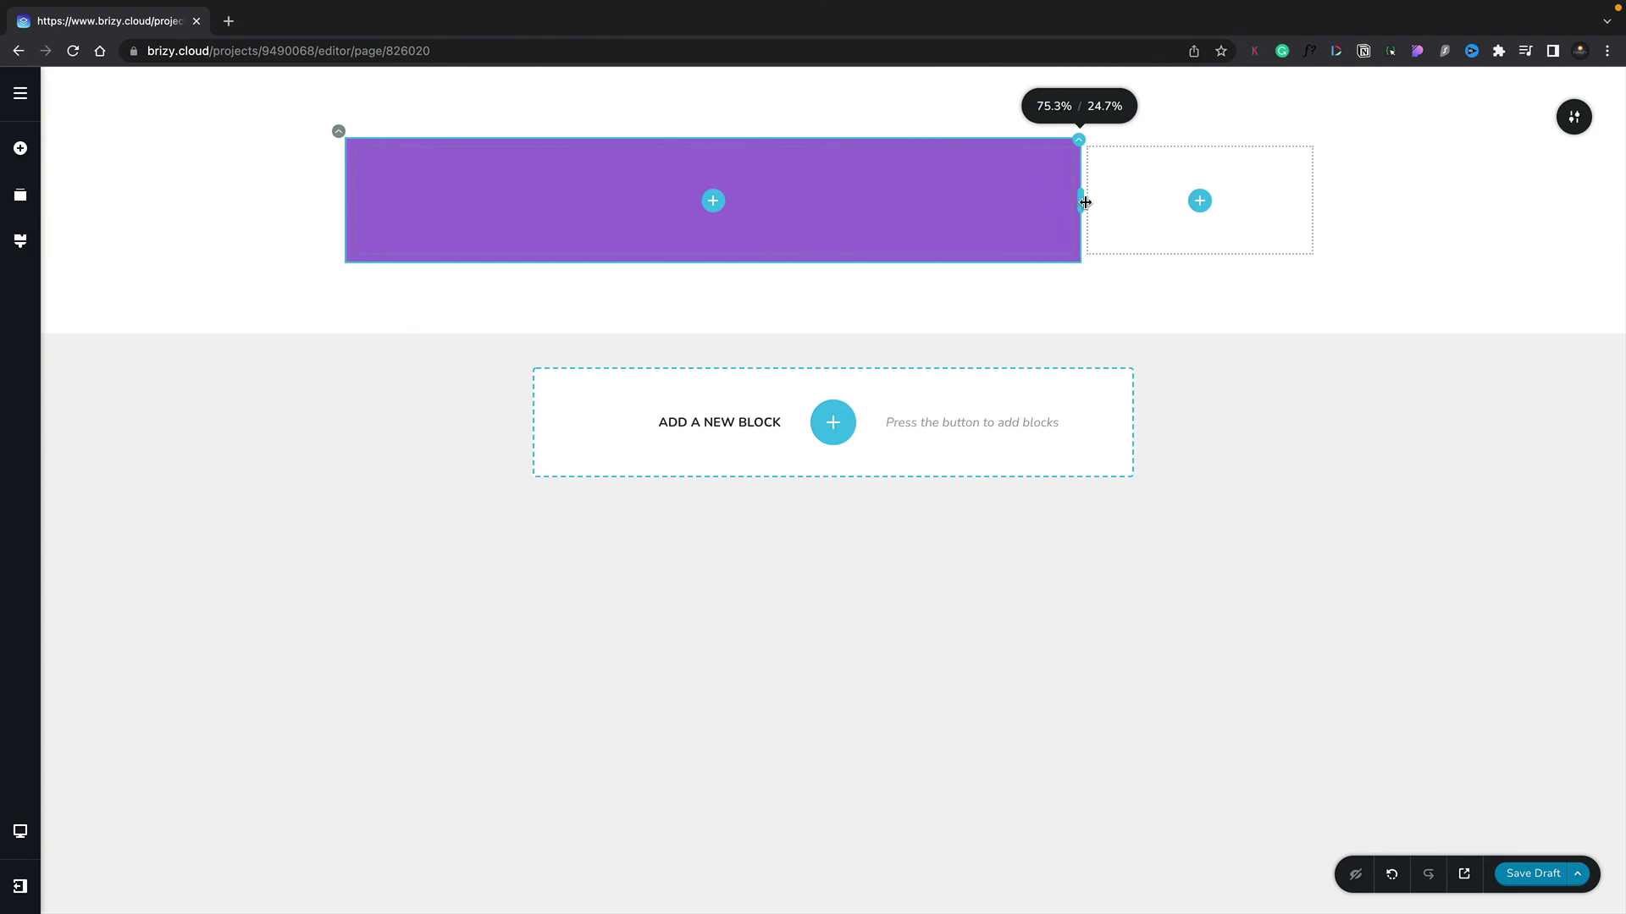